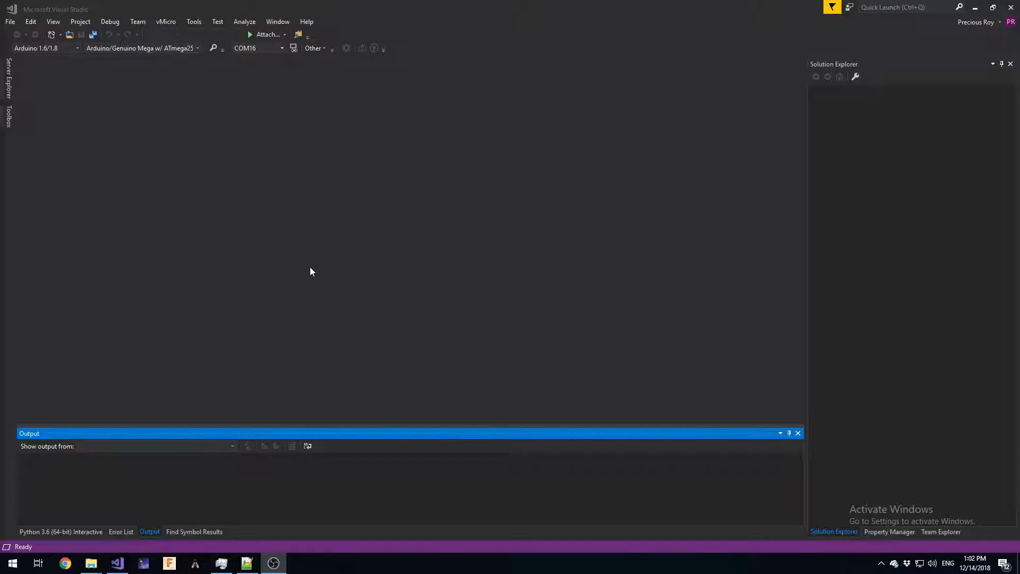
pyautogui.moveTo(156, 207)
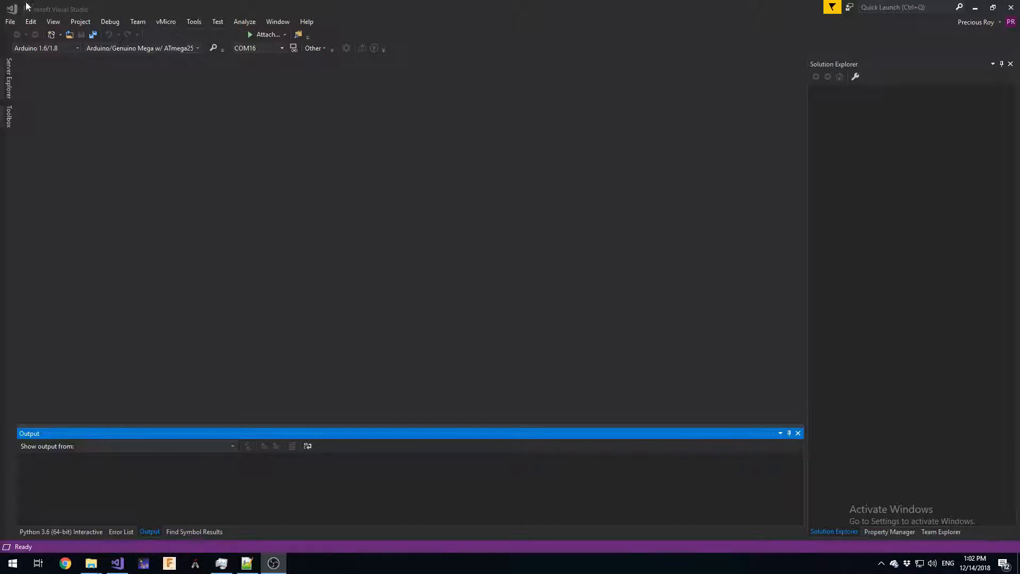
# Step: Start a new project from the File menu to reach the template chooser
pyautogui.click(10, 21)
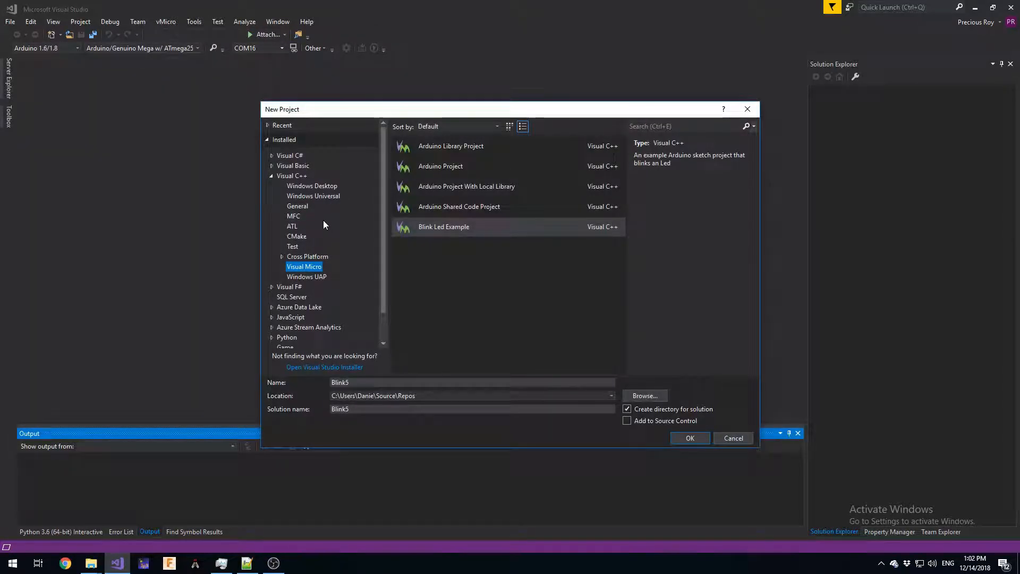
# Step: Browse the Visual C++ template categories and pick Windows Desktop Wizard
pyautogui.click(312, 196)
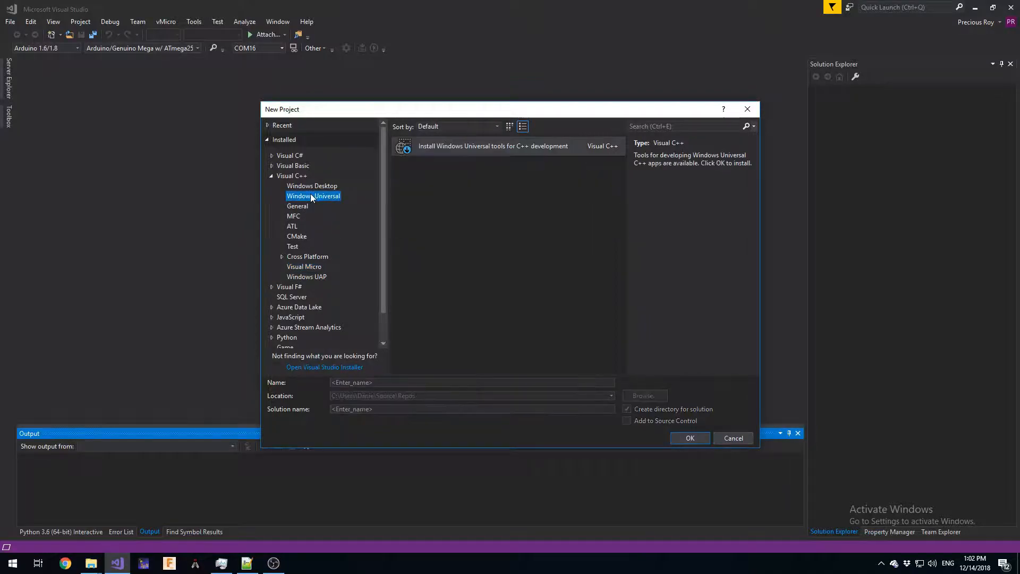
pyautogui.click(312, 185)
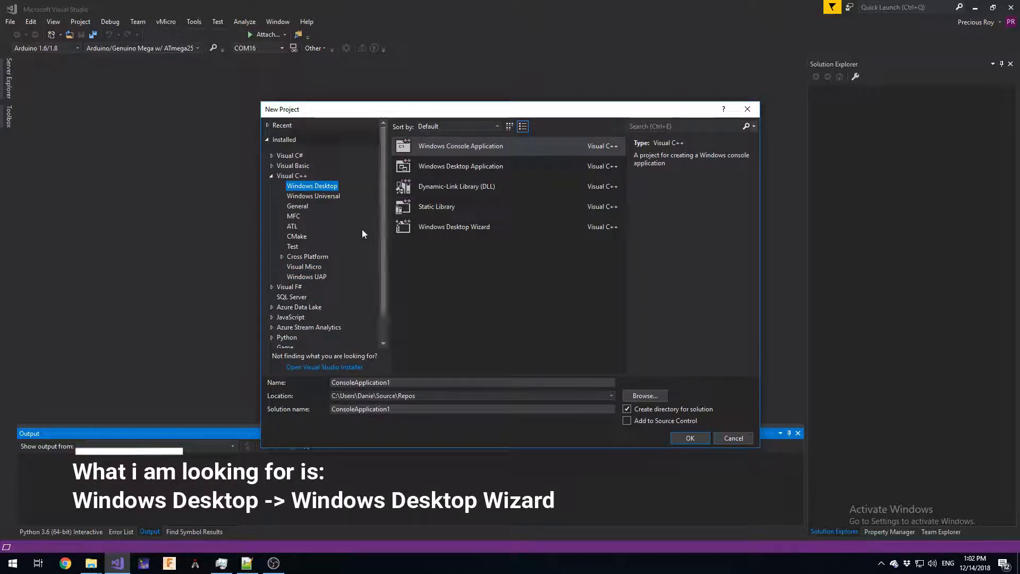
pyautogui.click(296, 206)
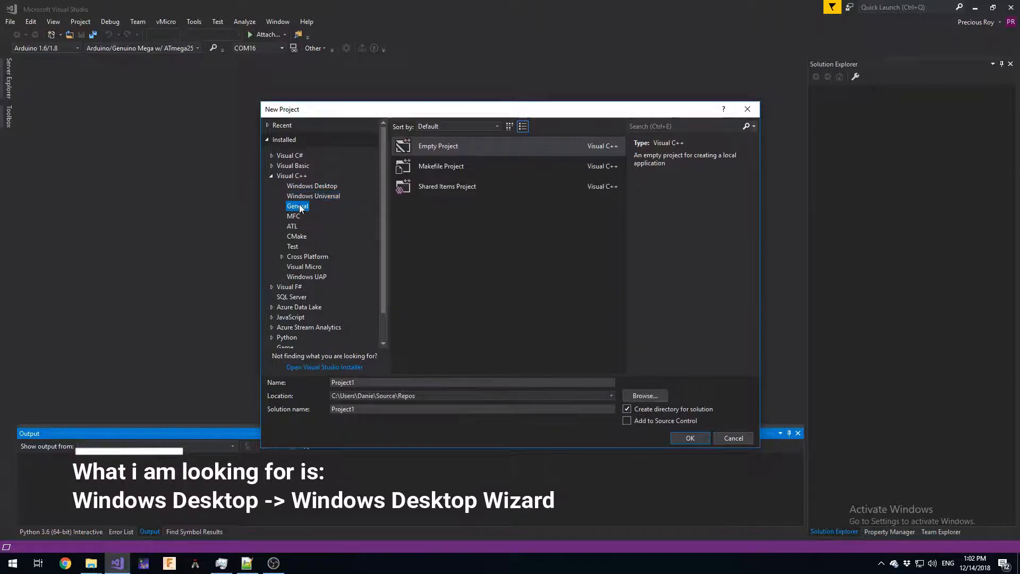
pyautogui.click(294, 215)
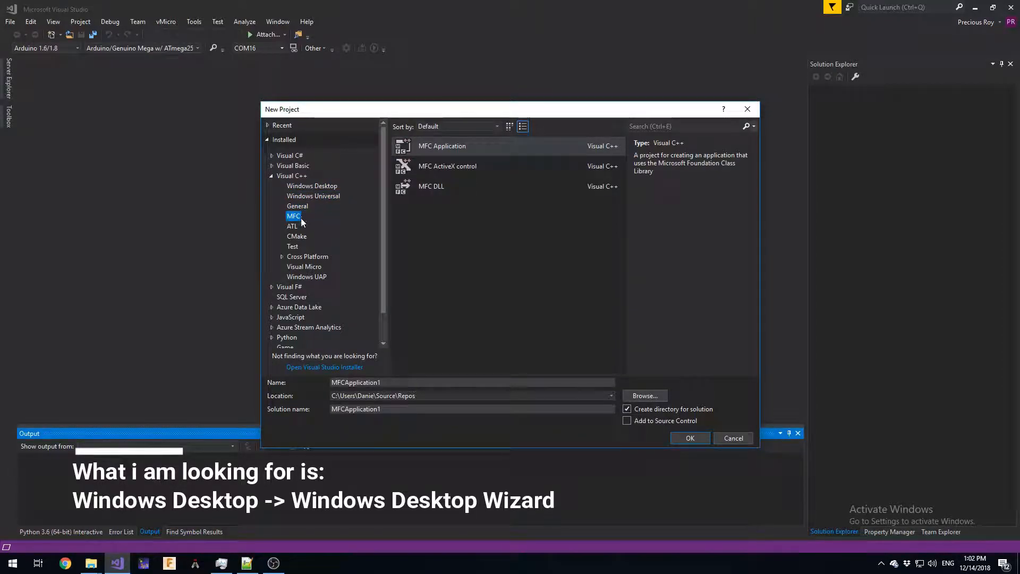
pyautogui.click(292, 245)
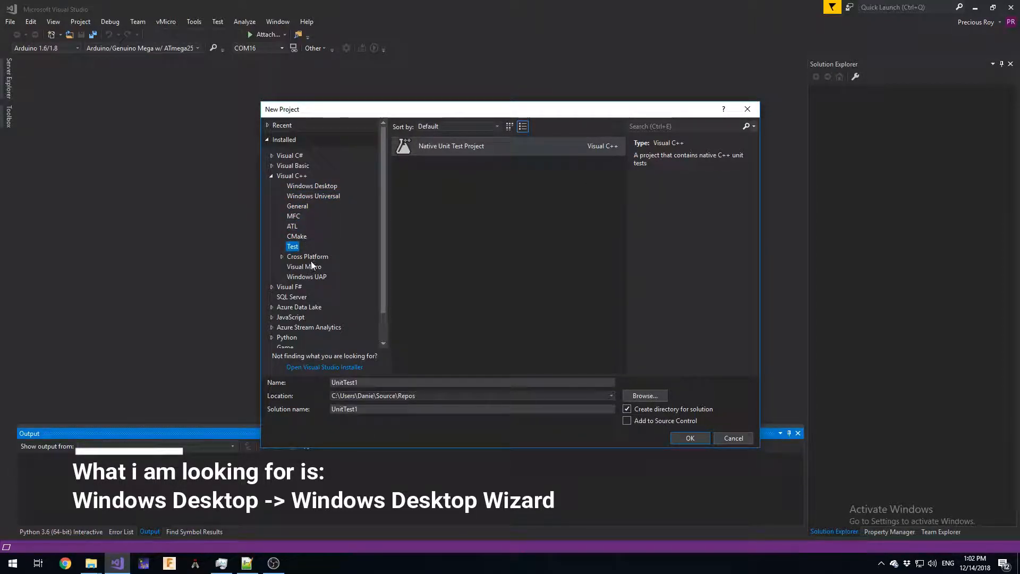
pyautogui.click(311, 185)
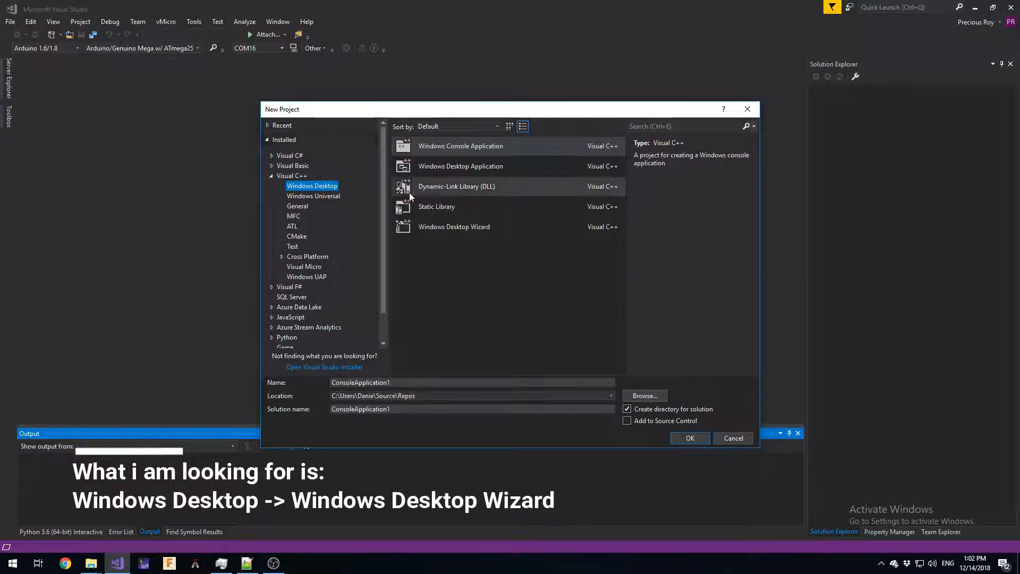
pyautogui.click(454, 227)
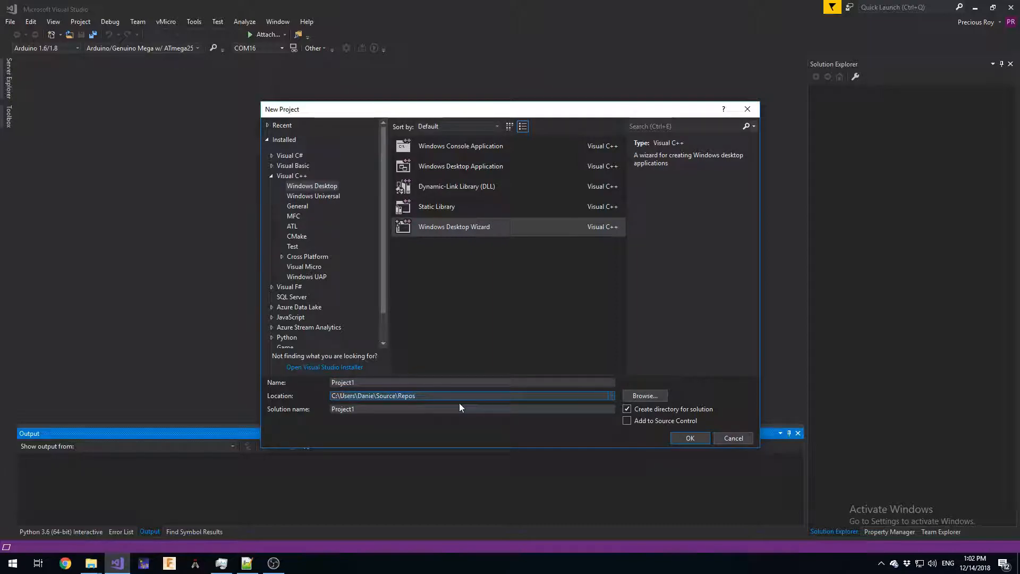
# Step: Name the project RPG_SDL_Game at location C:\Projects and confirm creation
pyautogui.write('C:\\Projects')
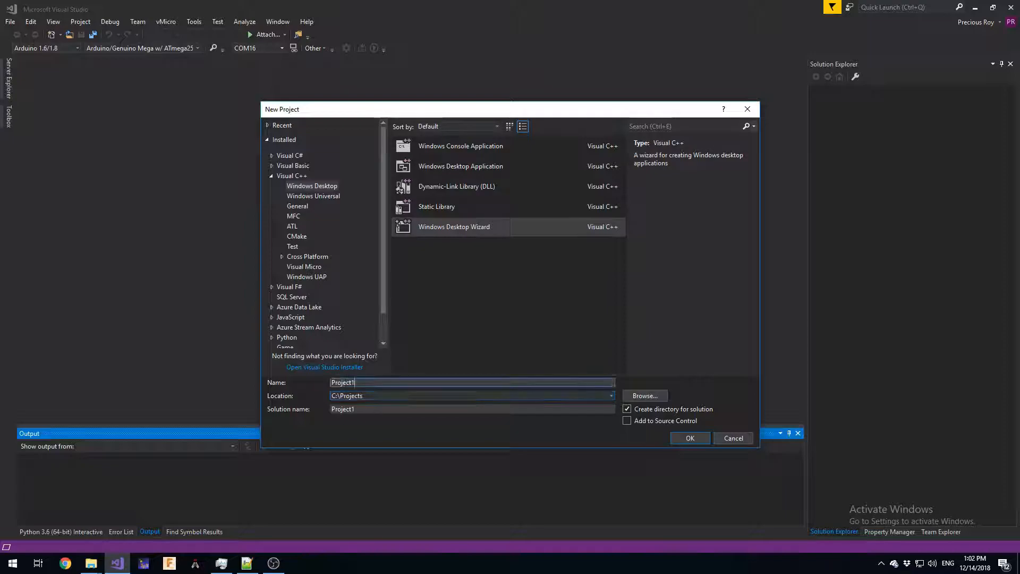
pyautogui.write('R')
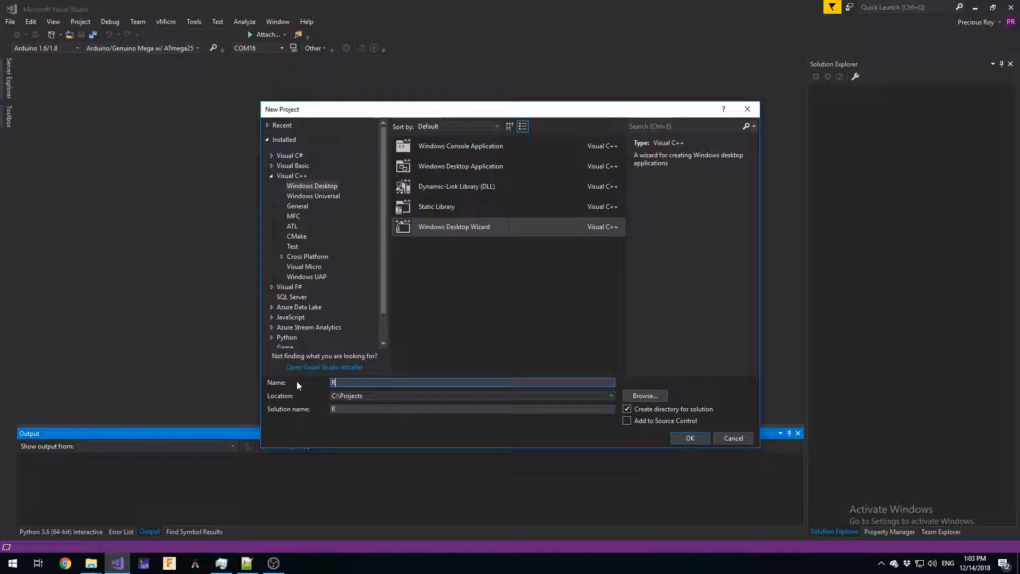
pyautogui.write('PG')
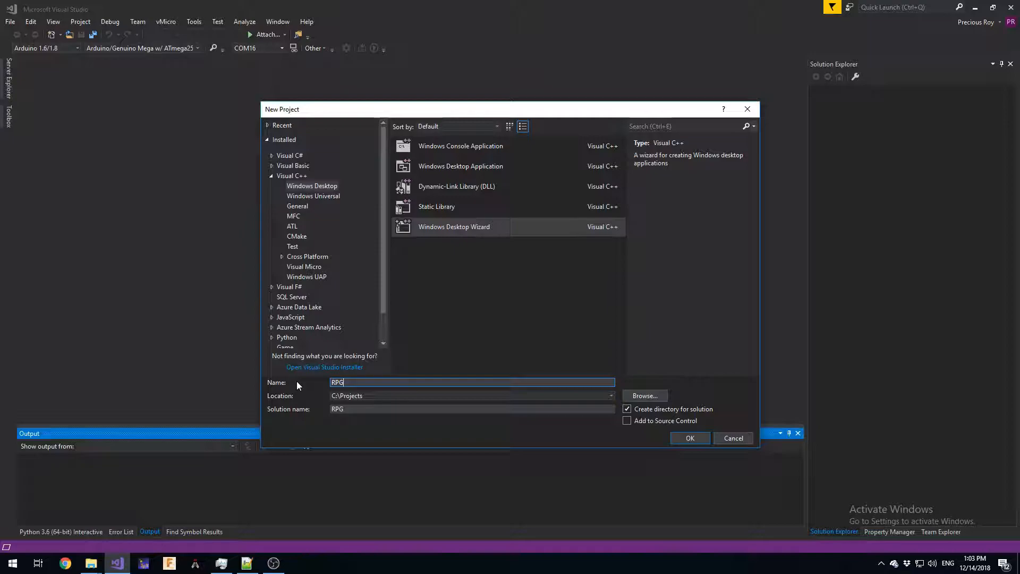
pyautogui.write('_SDL_Game')
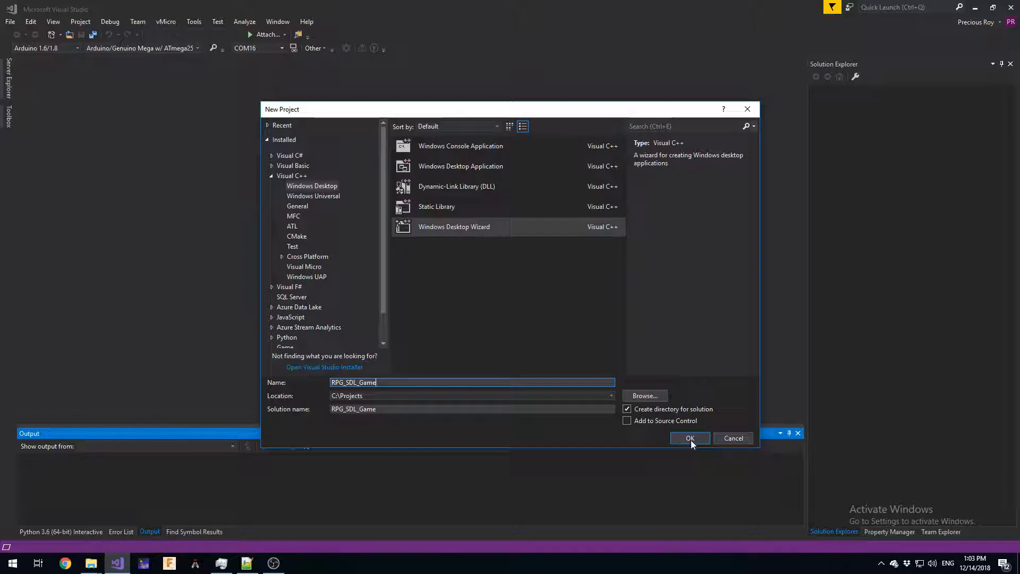
pyautogui.click(688, 438)
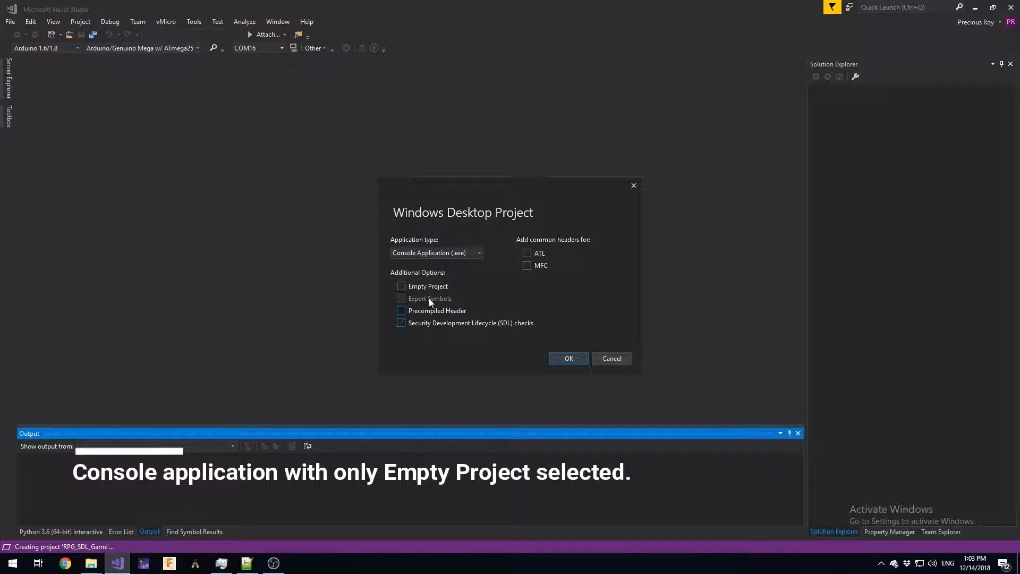
# Step: Make RPG_SDL_Game an empty console application and confirm the wizard options
pyautogui.click(402, 285)
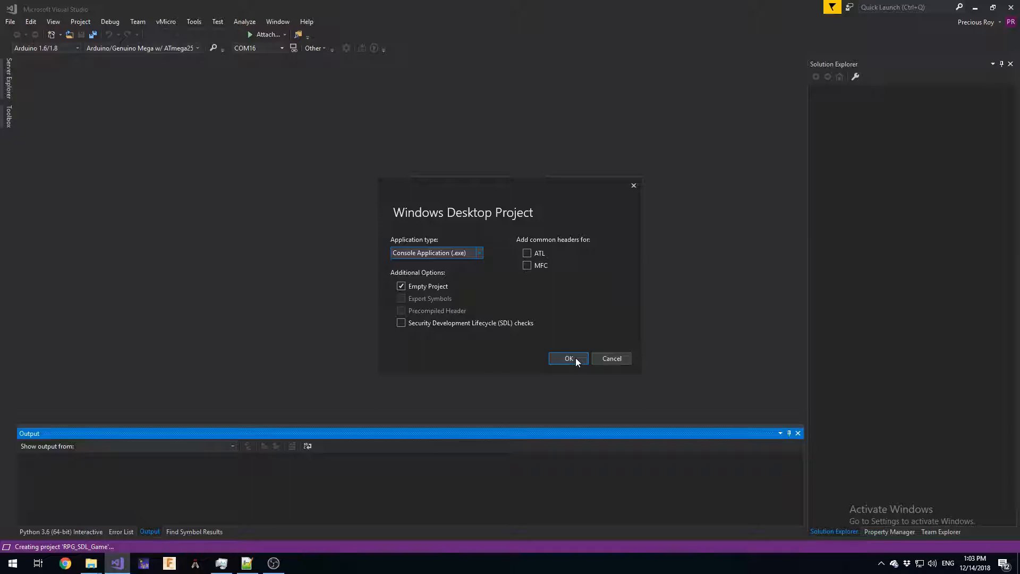
pyautogui.click(567, 358)
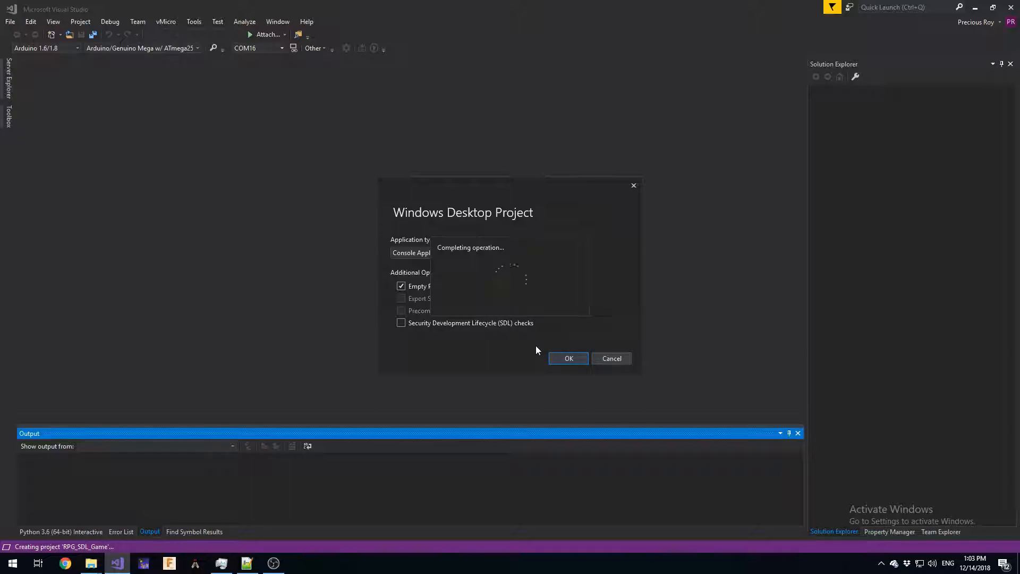
pyautogui.click(567, 358)
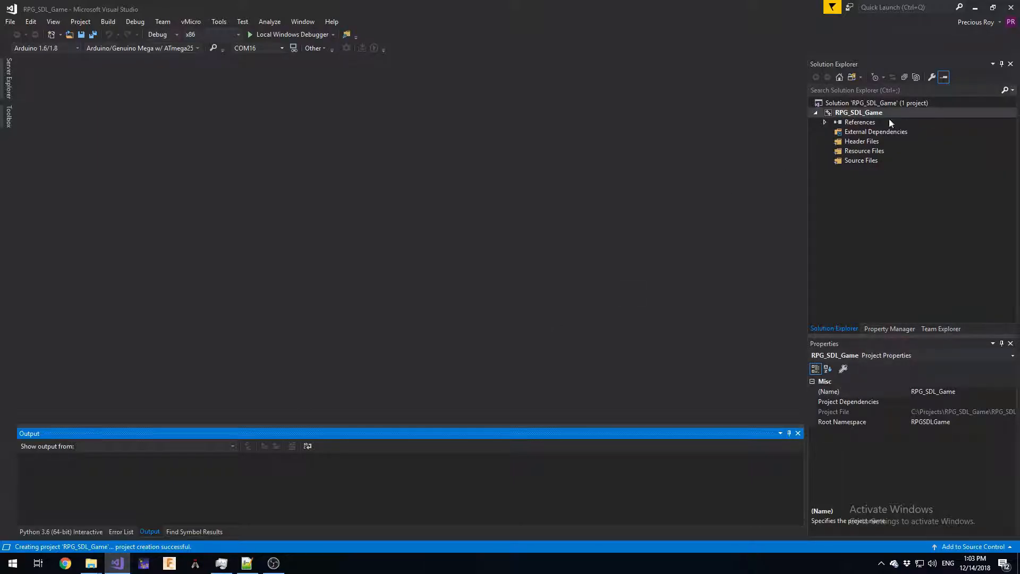
# Step: Add a new Windows Desktop Wizard project named RPG_Lib to the solution
pyautogui.click(876, 103)
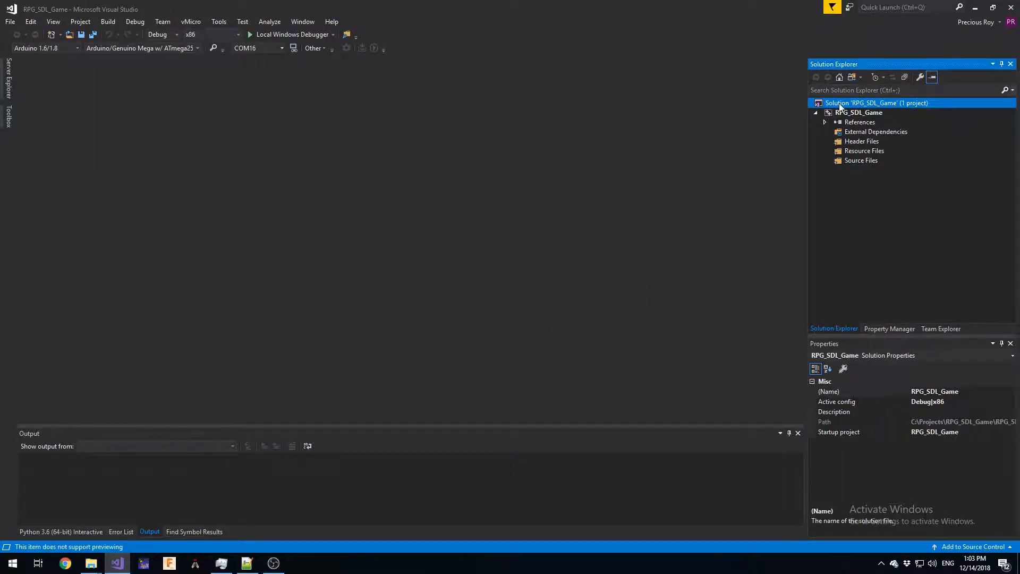
pyautogui.rightClick(877, 103)
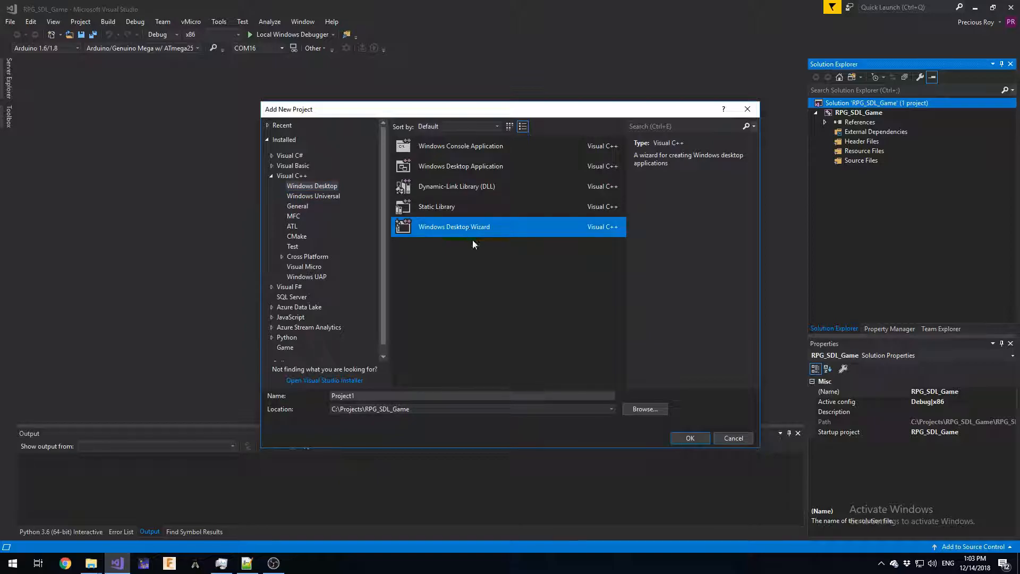
pyautogui.moveTo(374, 394)
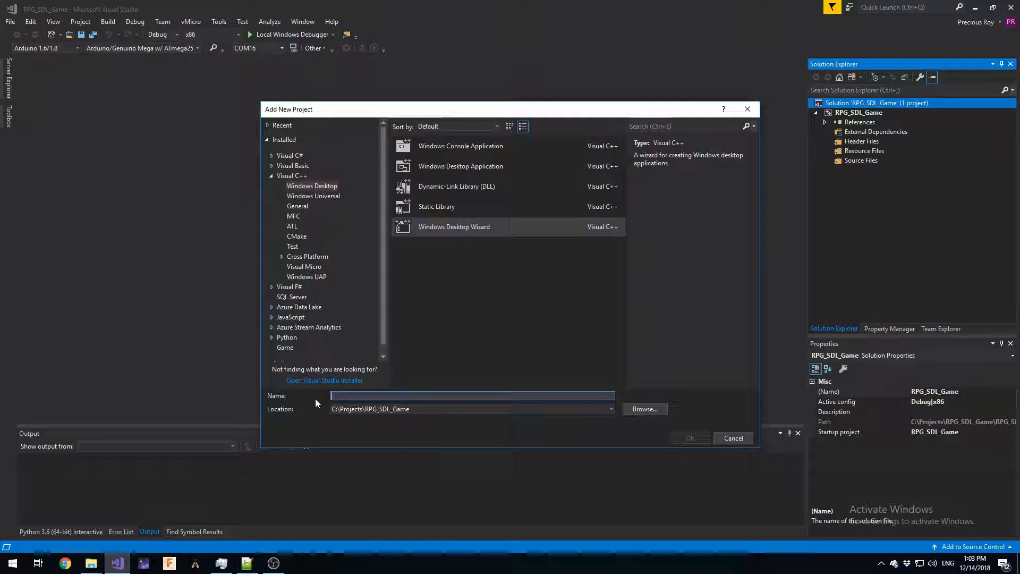
pyautogui.write('RPG_Lib')
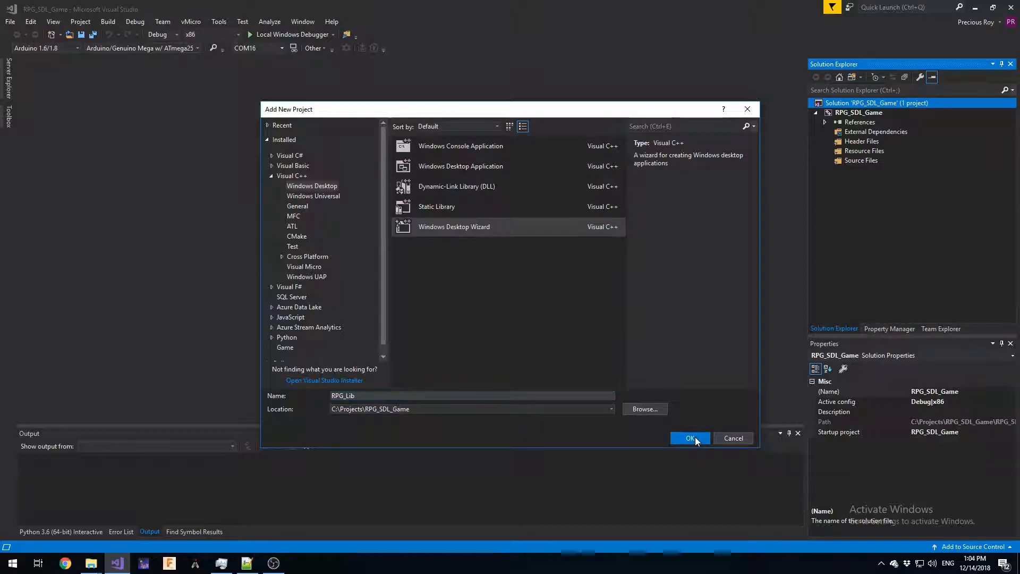
pyautogui.click(690, 438)
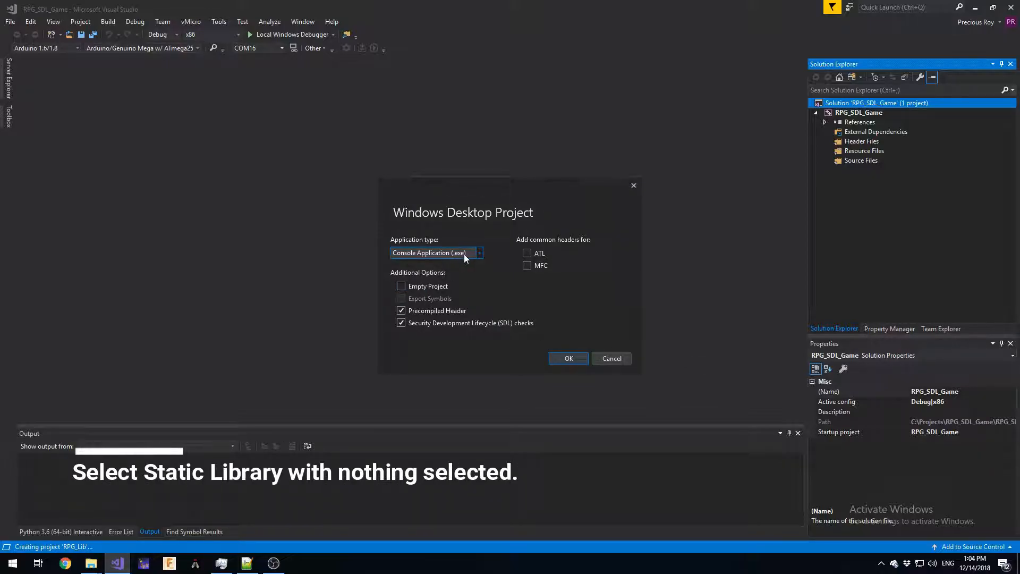
# Step: Set RPG_Lib's application type to Static Library (.lib) and confirm
pyautogui.click(480, 253)
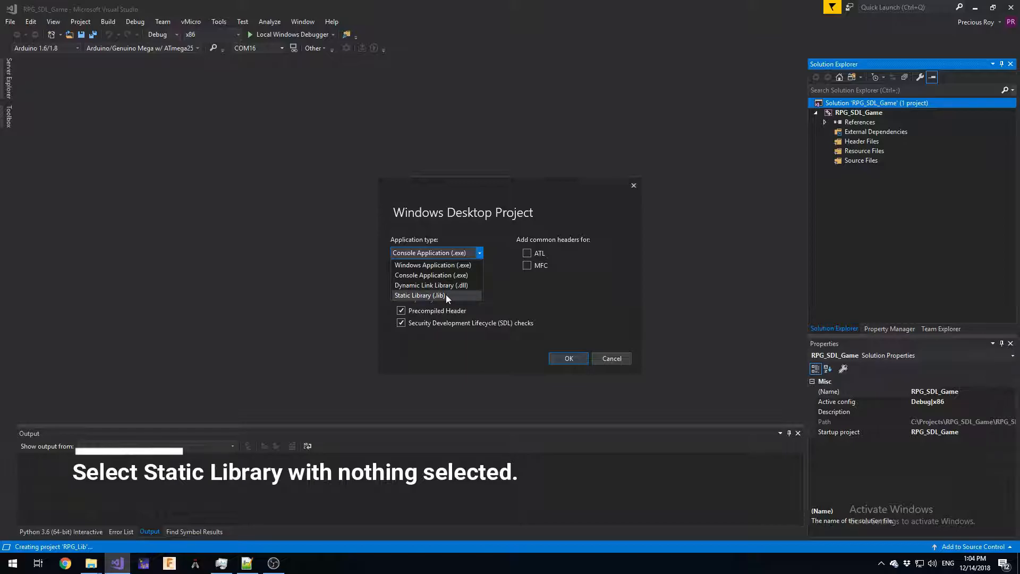
pyautogui.click(420, 294)
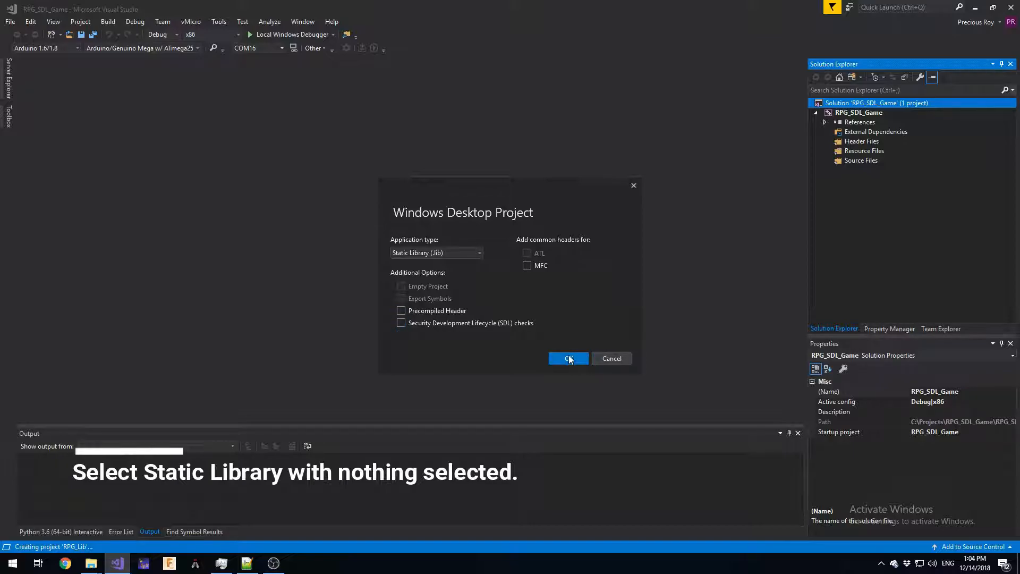
pyautogui.click(568, 358)
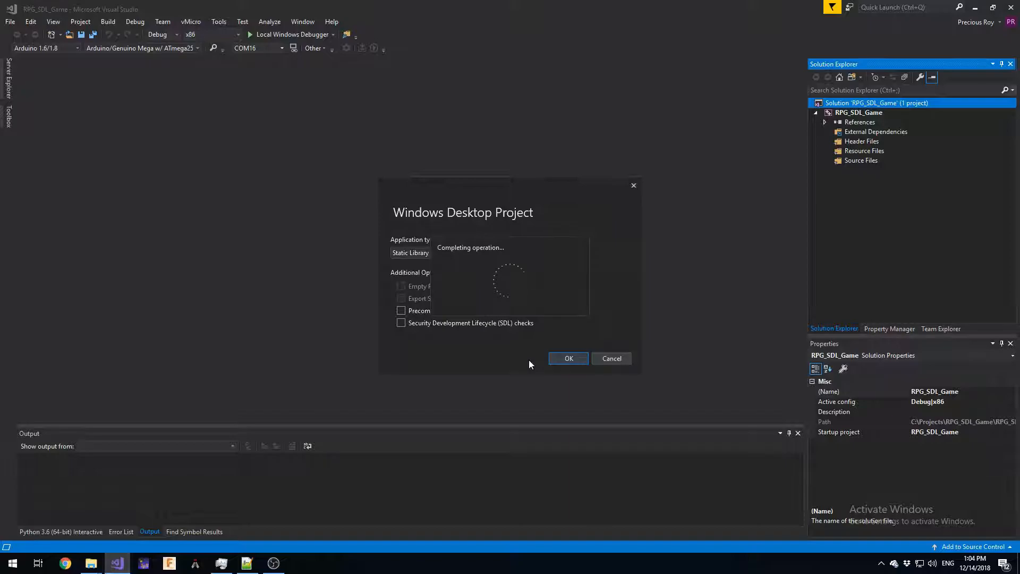
pyautogui.click(568, 358)
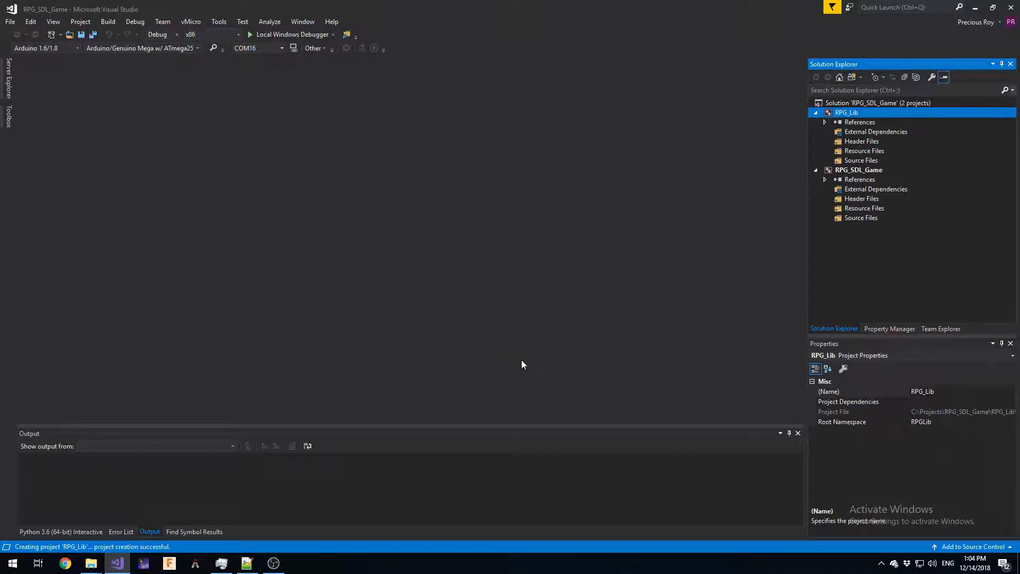
pyautogui.moveTo(796, 155)
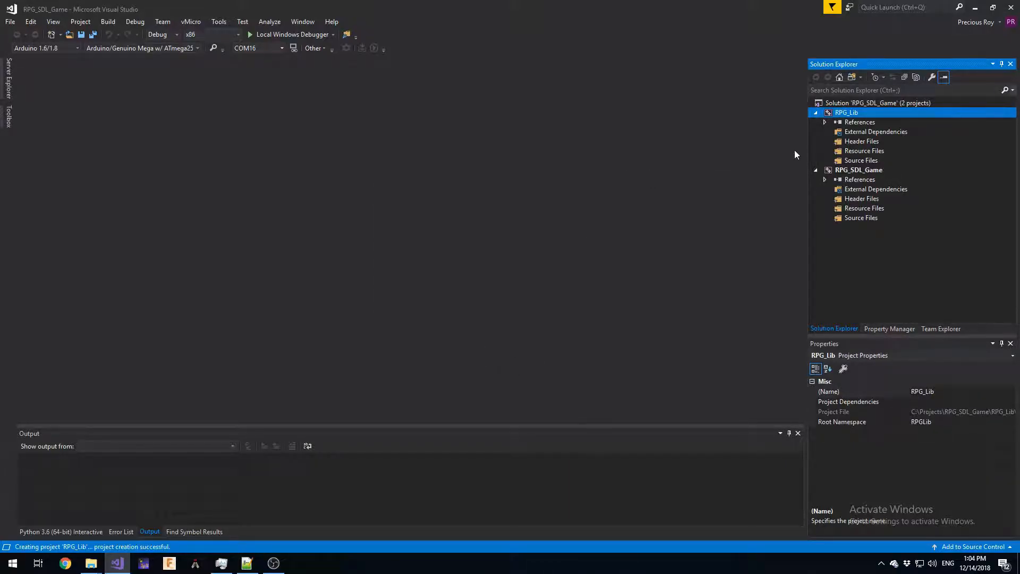
pyautogui.moveTo(365, 201)
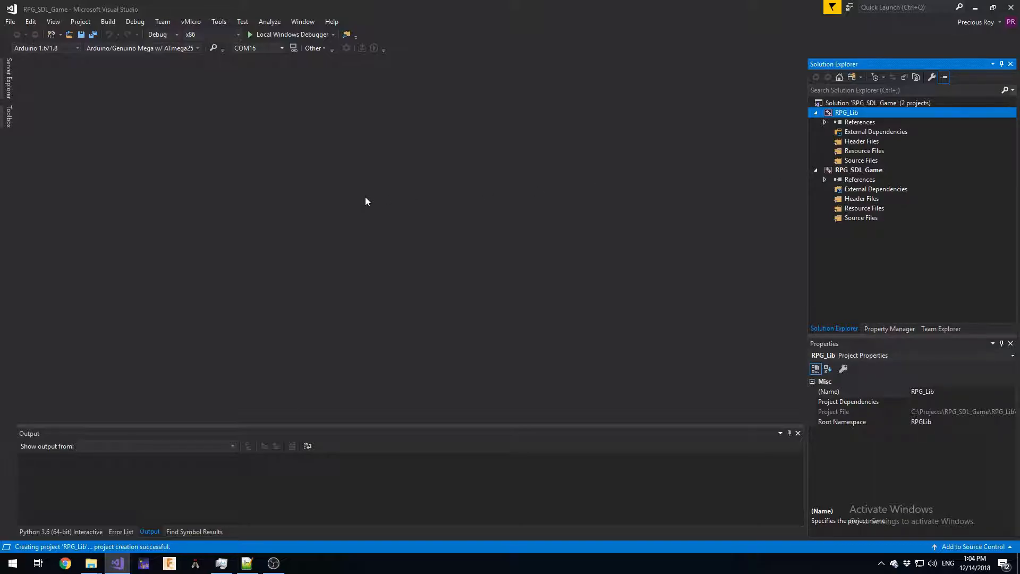
pyautogui.moveTo(65, 564)
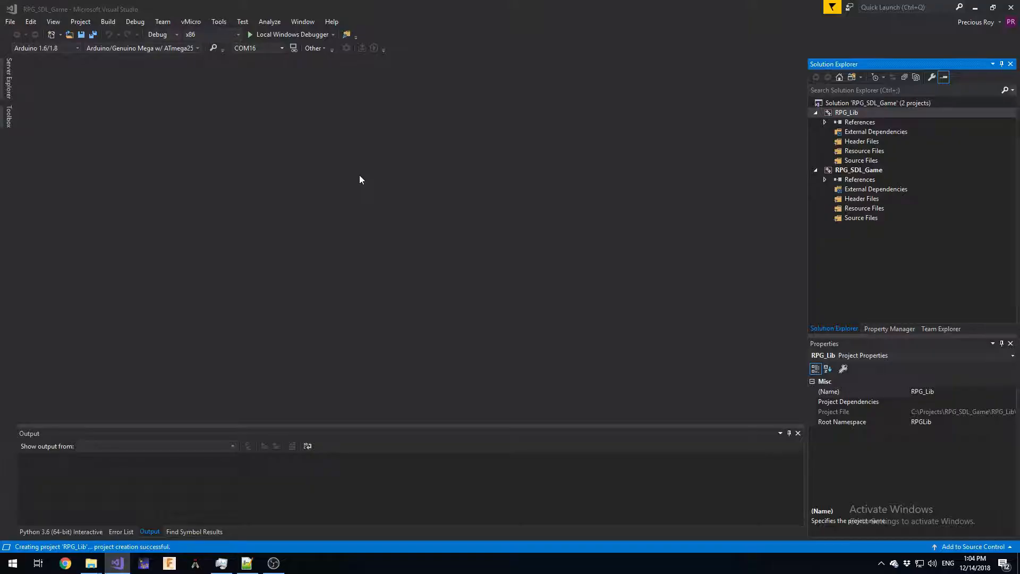
pyautogui.click(65, 563)
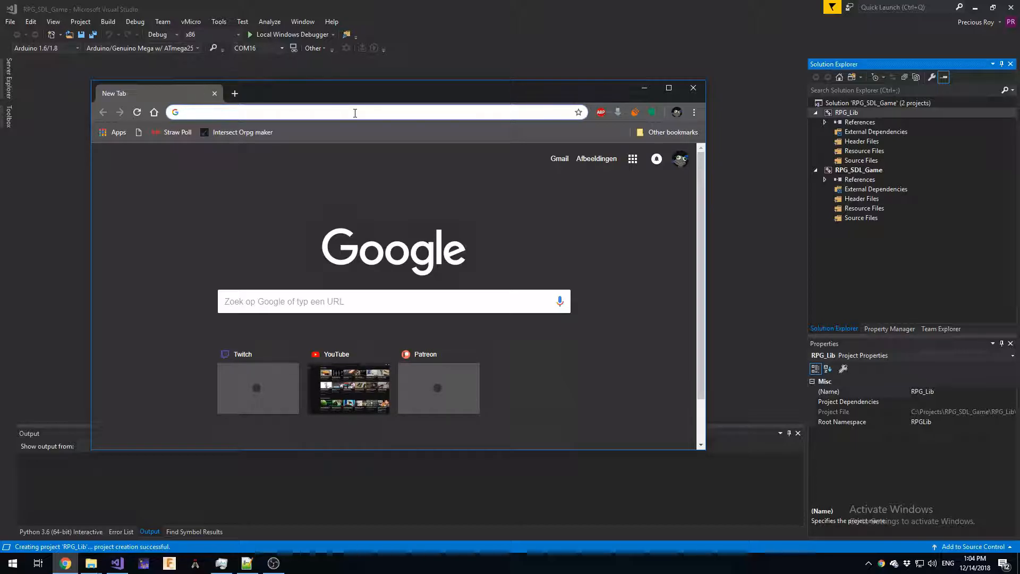
# Step: Search for SDL, reach libsdl.org's download page and get SDL2-devel-2.0.9-VC.zip
pyautogui.write('sd')
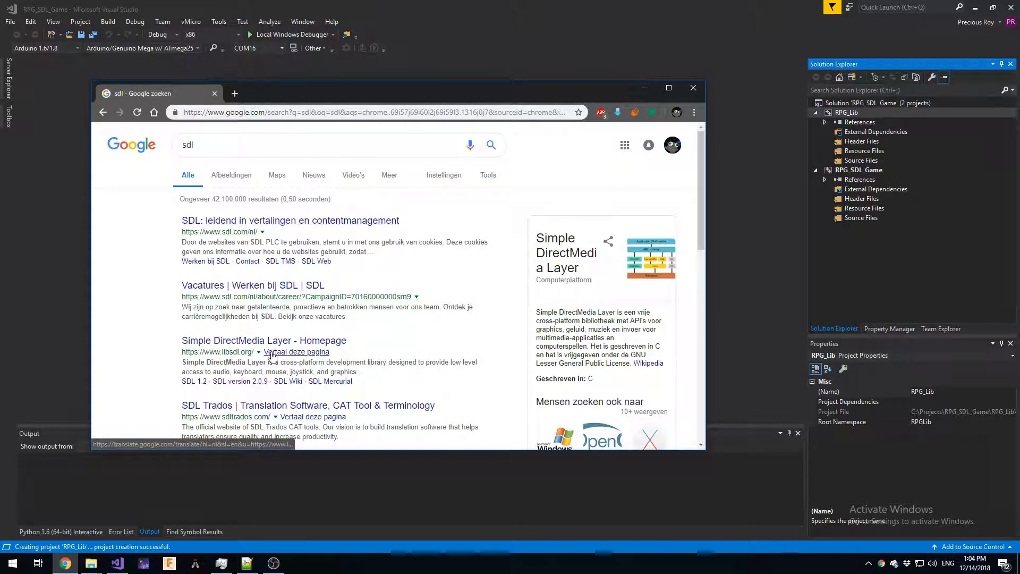
pyautogui.click(264, 340)
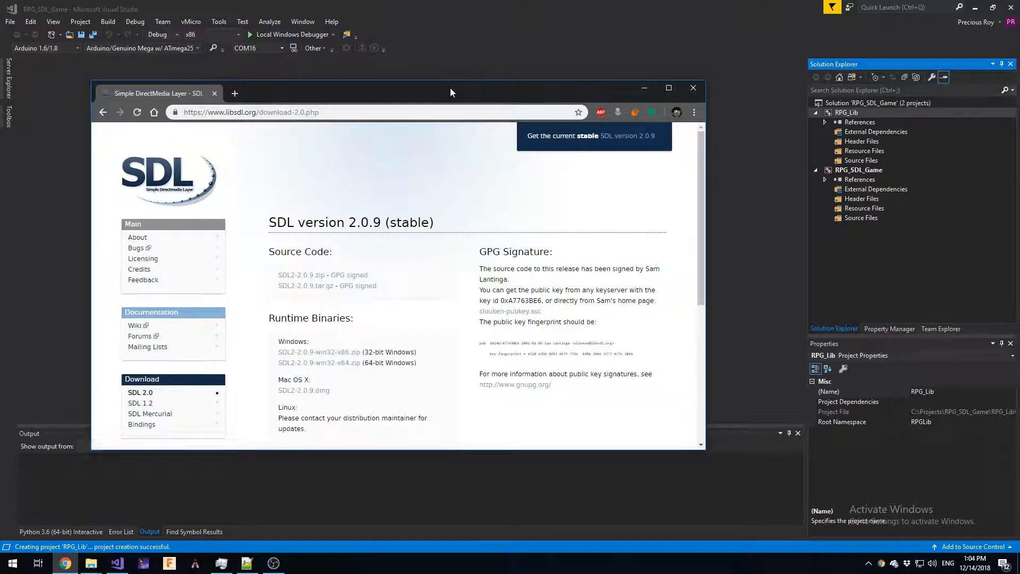
pyautogui.scroll(-3)
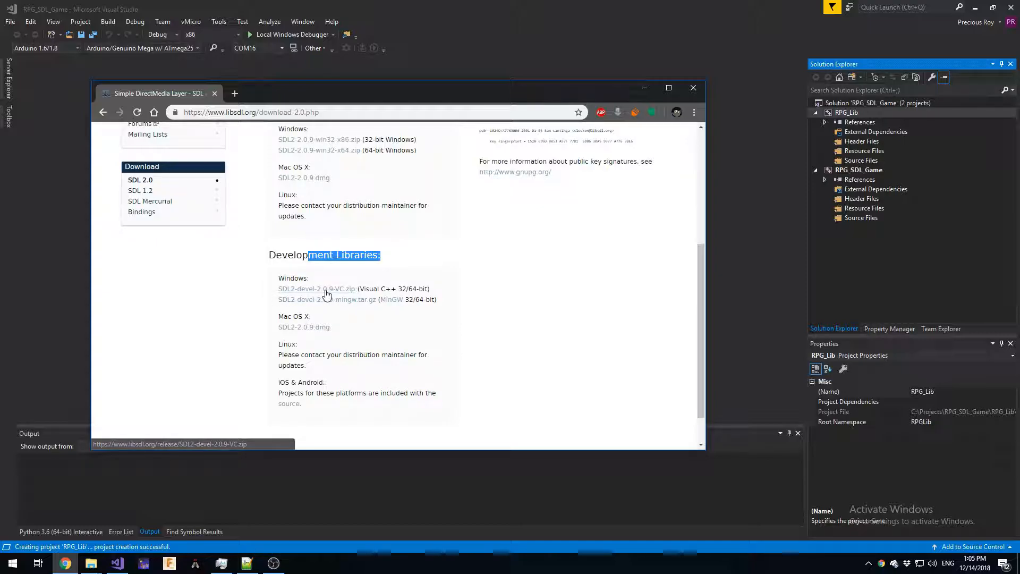
pyautogui.click(317, 289)
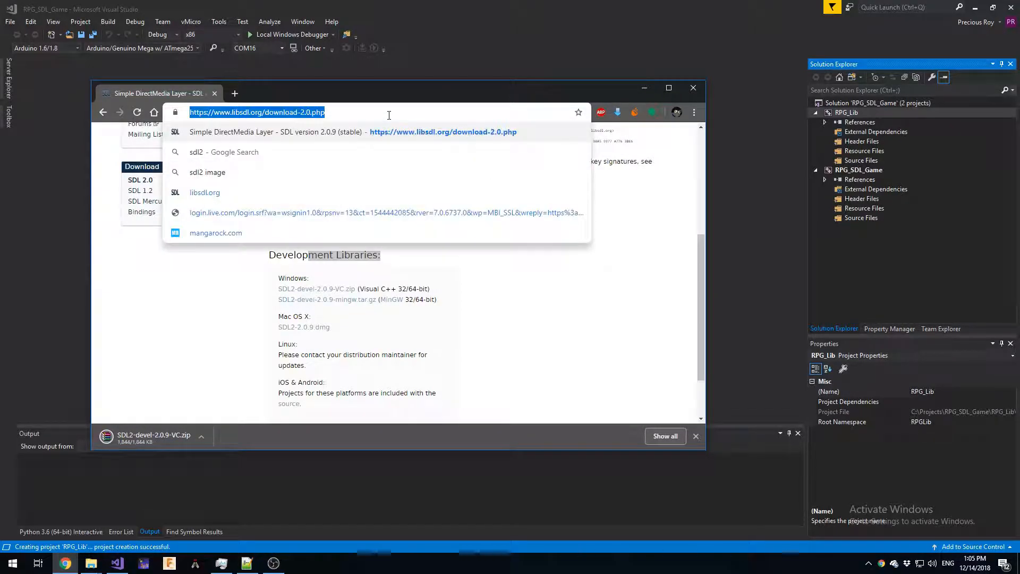
# Step: Download SDL2_image-devel-2.0.4-VC.zip from its project page and reveal it in Downloads
pyautogui.write('sparkfun.com')
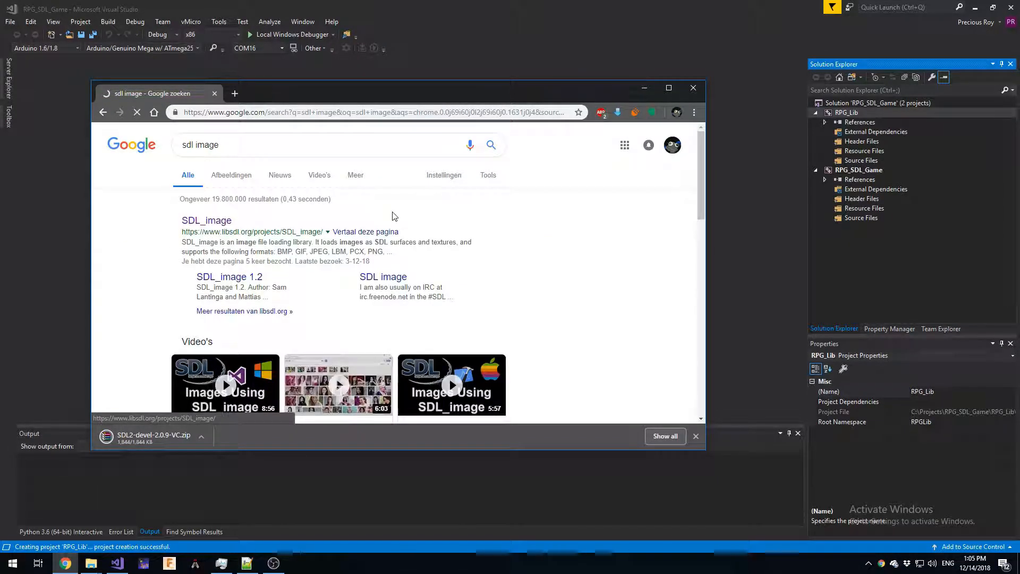
pyautogui.click(206, 220)
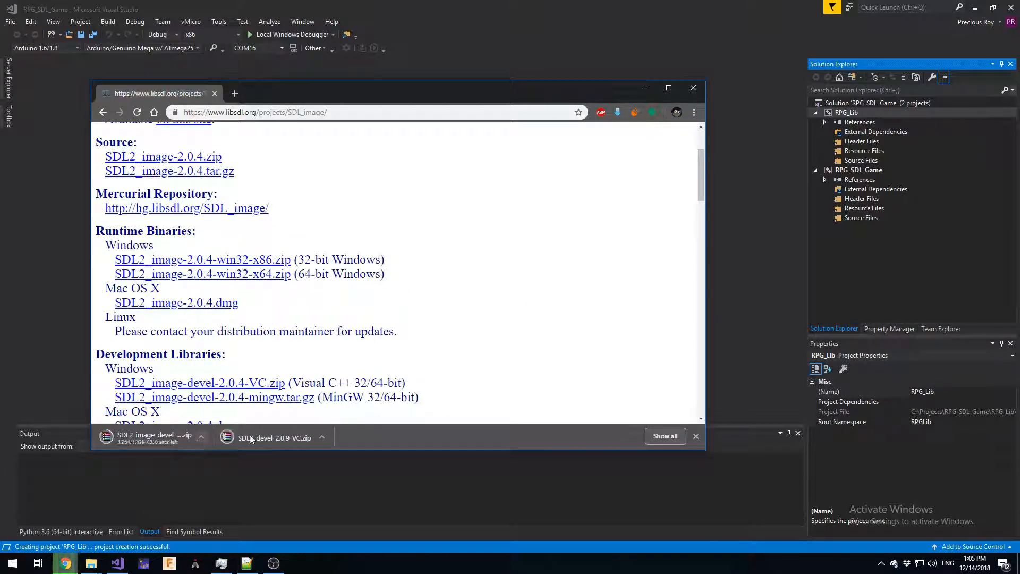
pyautogui.click(321, 436)
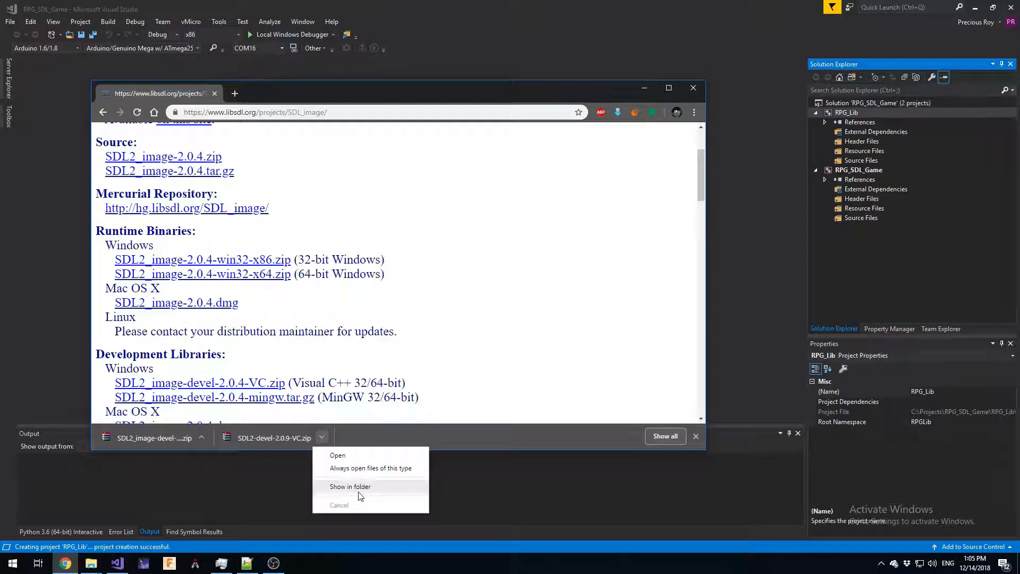
pyautogui.click(350, 486)
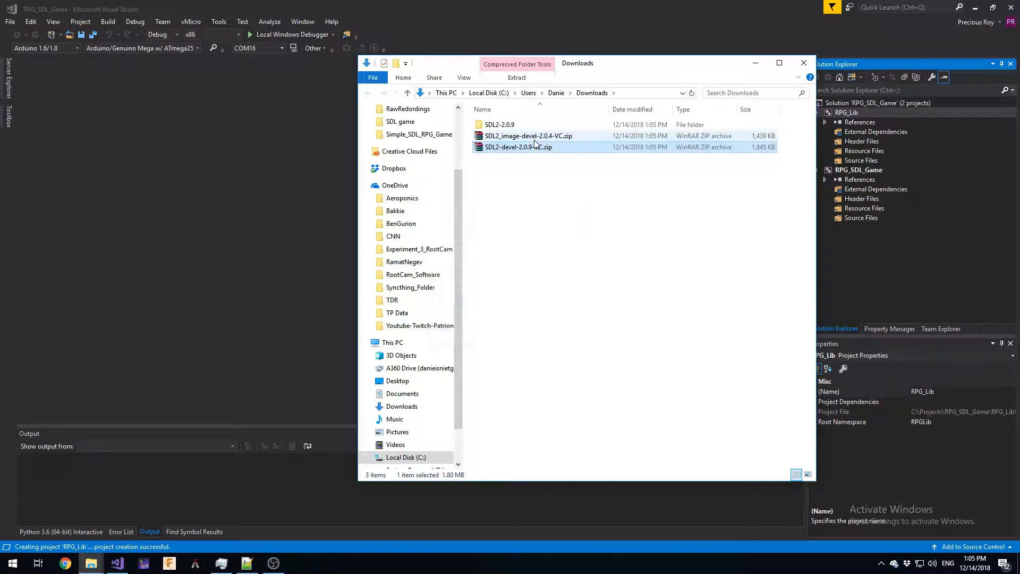
# Step: Choose Extract files on SDL2_image-devel-2.0.4-VC.zip in Downloads
pyautogui.rightClick(528, 135)
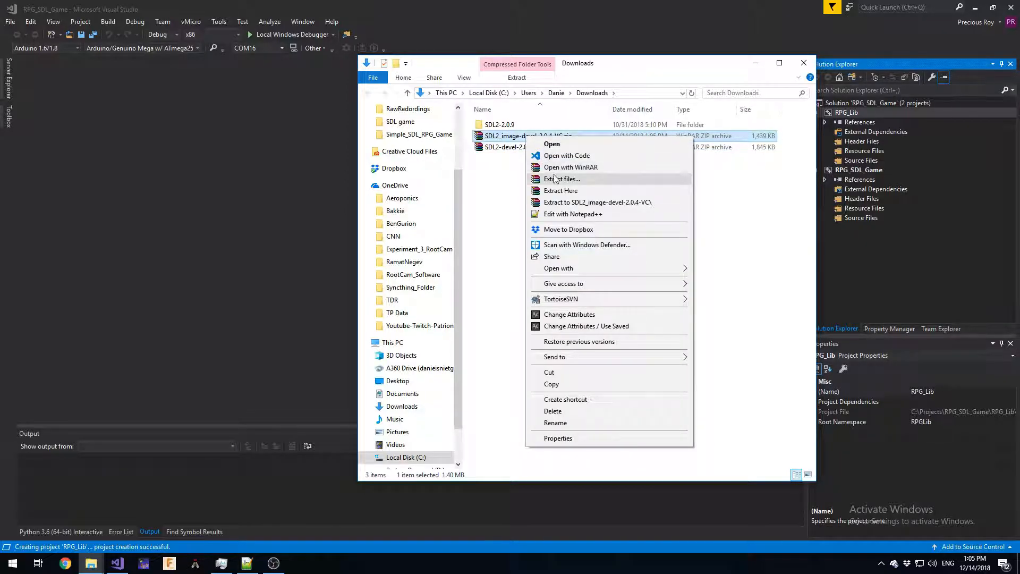
pyautogui.click(563, 178)
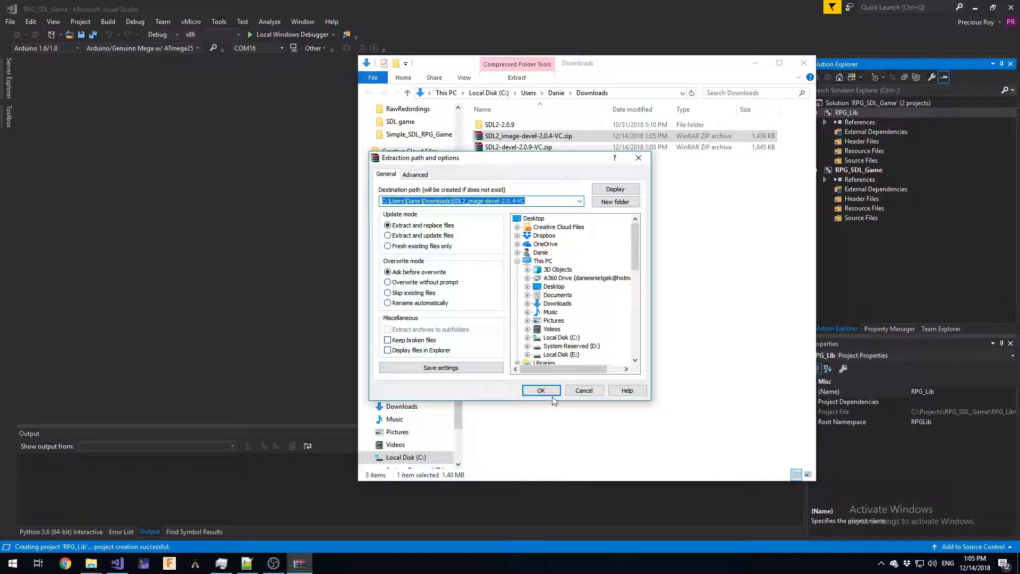
# Step: Extract and enter the SDL2_image folder, and open C:\Projects\RPG_SDL_Game in another window
pyautogui.click(541, 390)
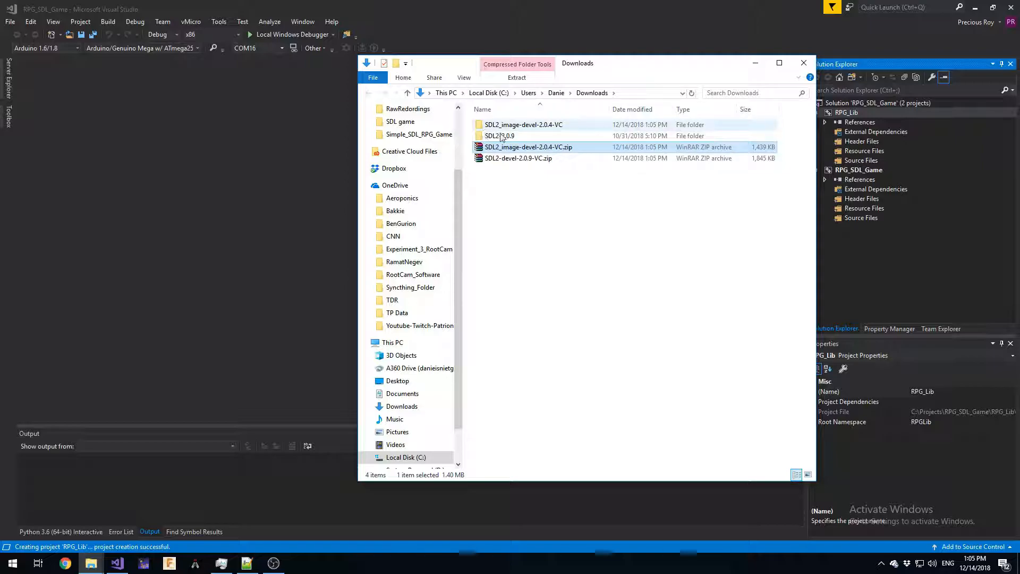
pyautogui.doubleClick(524, 124)
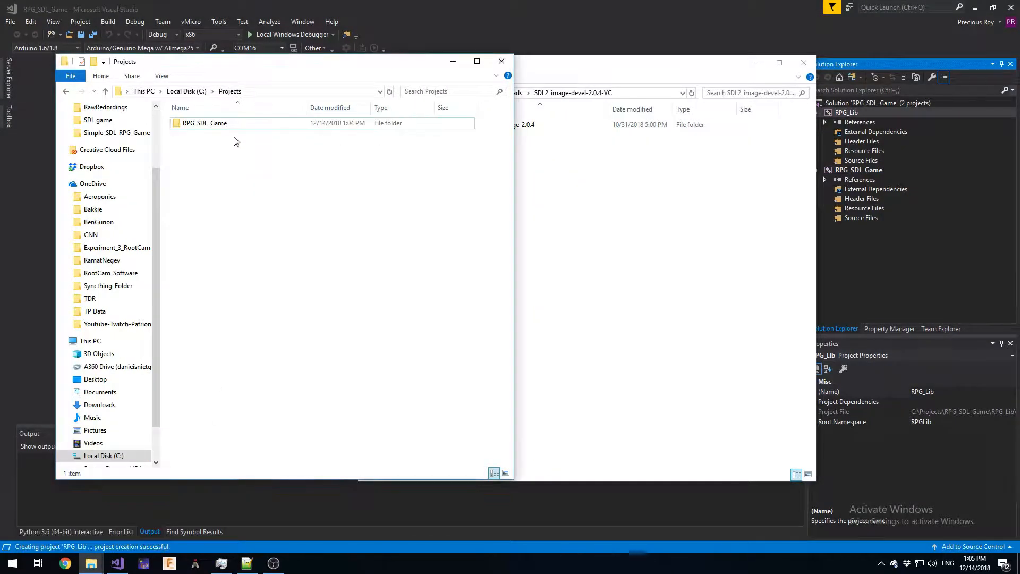
pyautogui.doubleClick(205, 123)
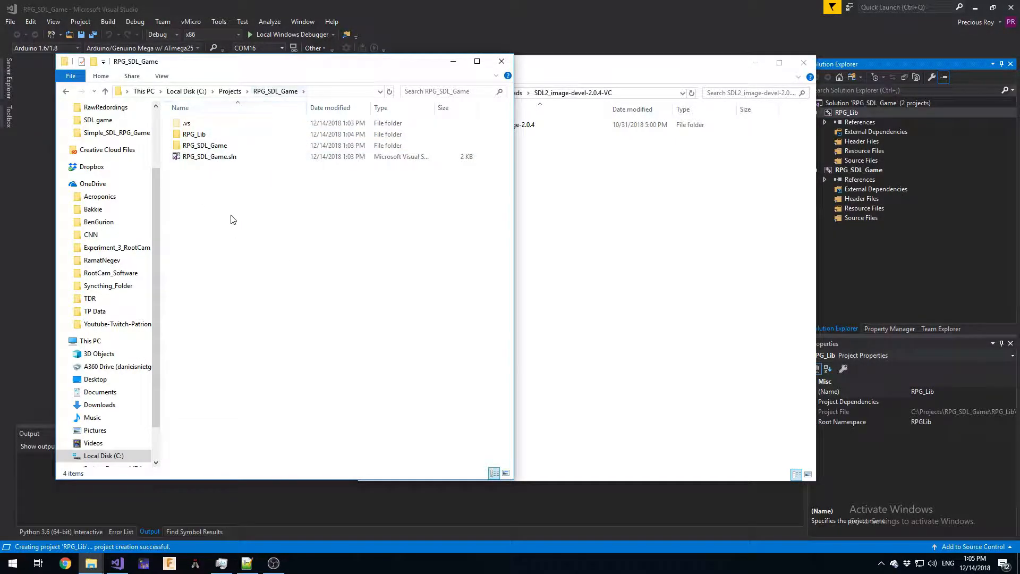
# Step: Create a LIB folder in RPG_SDL_Game, enter it and add an SDL folder
pyautogui.rightClick(233, 219)
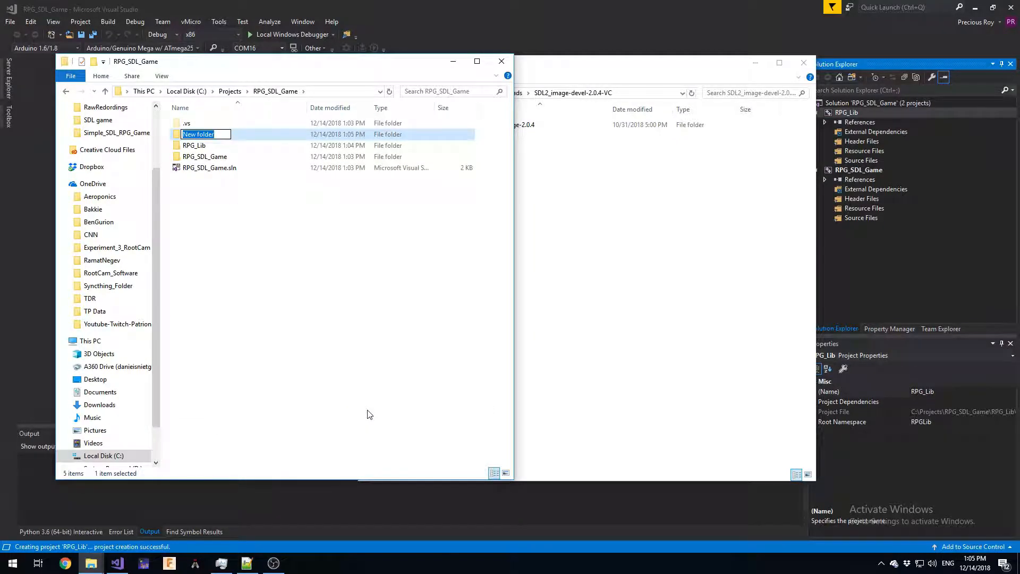
pyautogui.write('LIB')
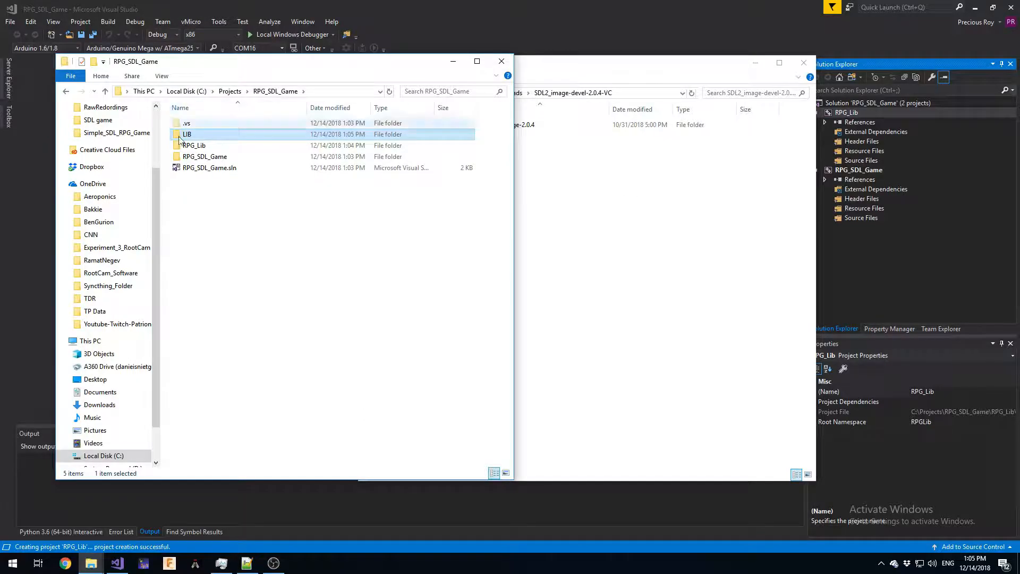
pyautogui.doubleClick(188, 134)
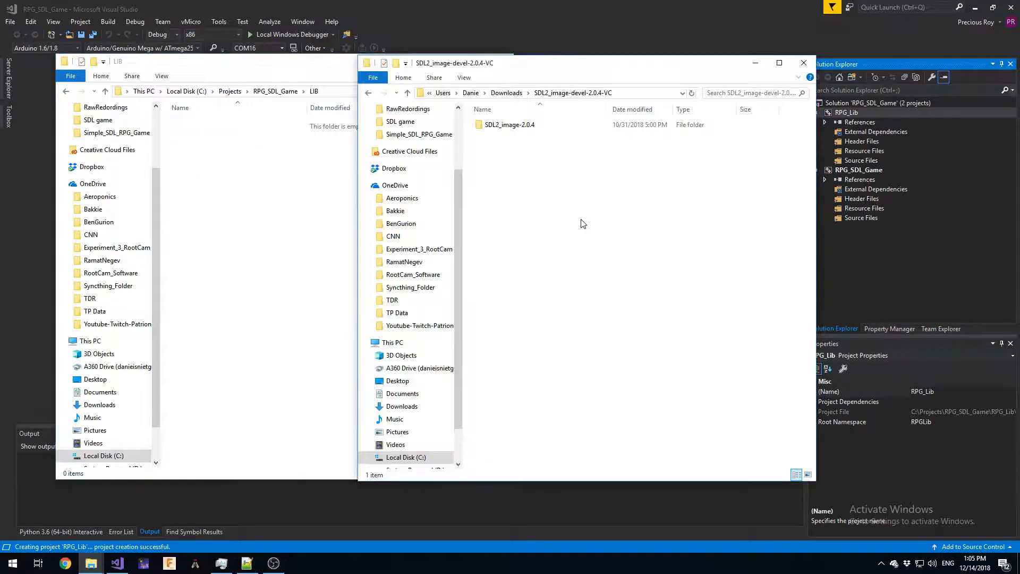
pyautogui.moveTo(509, 125)
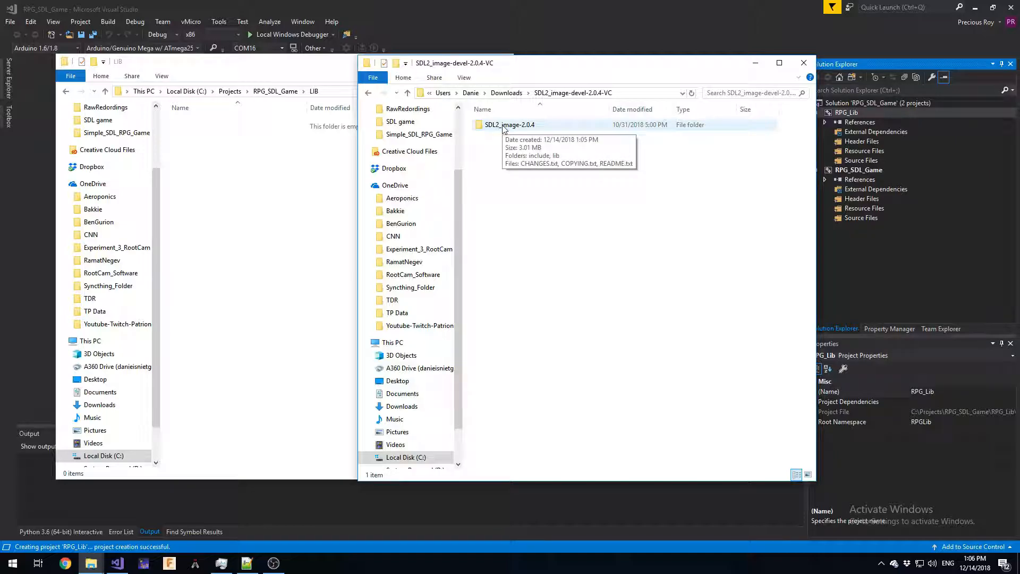
pyautogui.moveTo(496, 137)
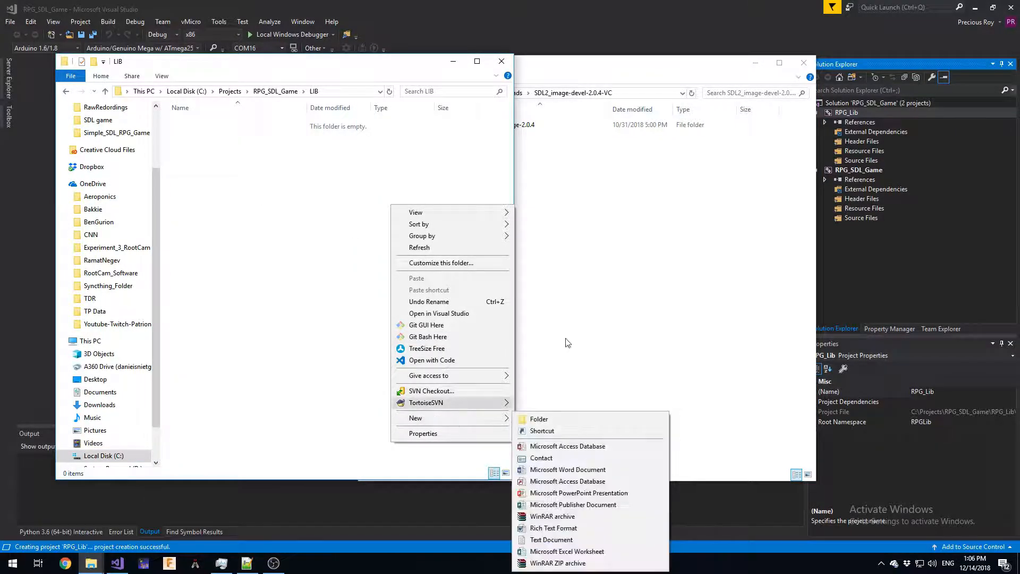
pyautogui.click(539, 419)
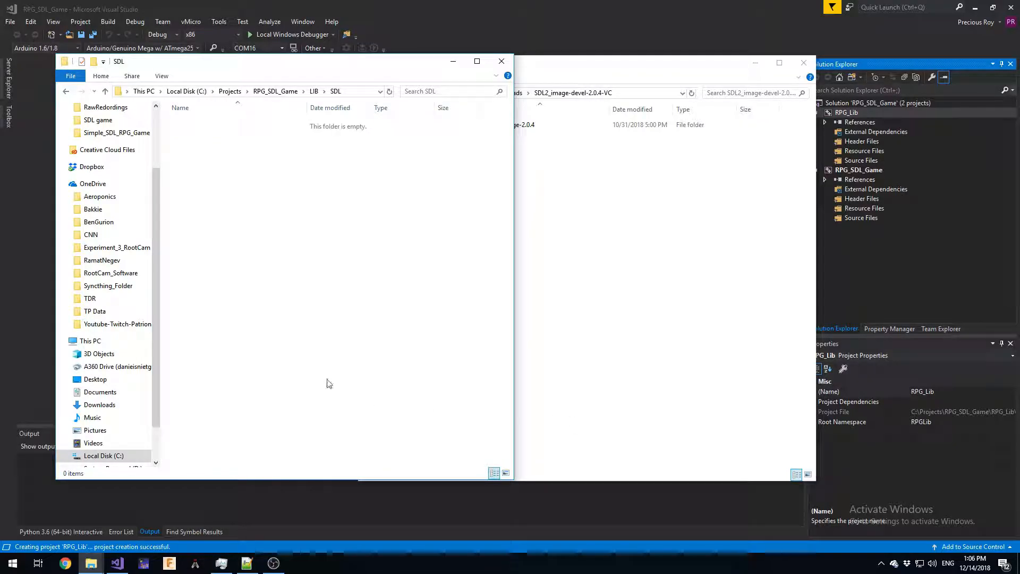
# Step: Create SDL and SDL_Image subfolders inside LIB\SDL, then select the extracted SDL2_image-2.0.4 folder
pyautogui.rightClick(329, 384)
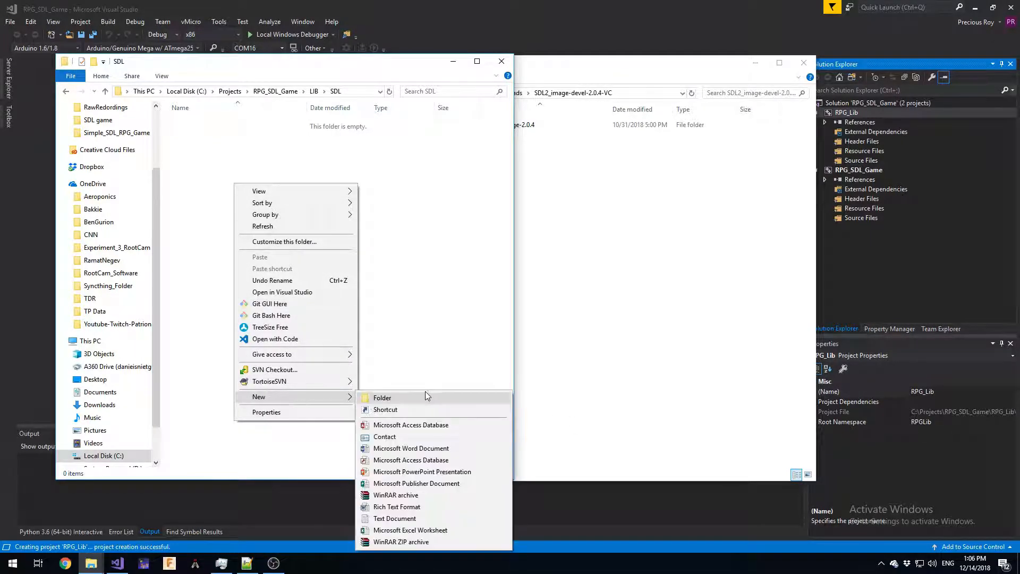
pyautogui.click(382, 398)
pyautogui.write('SDL')
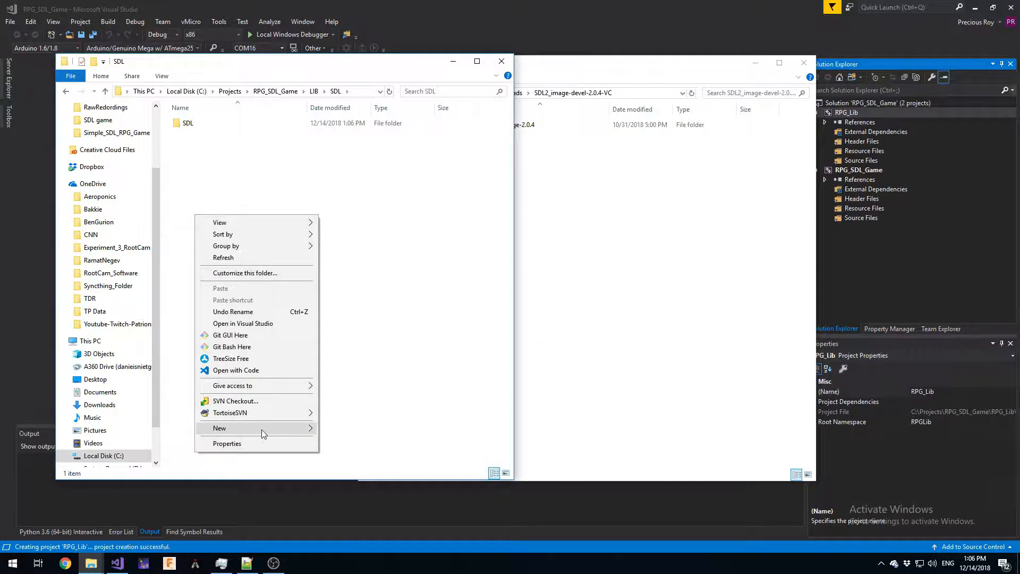
pyautogui.click(219, 429)
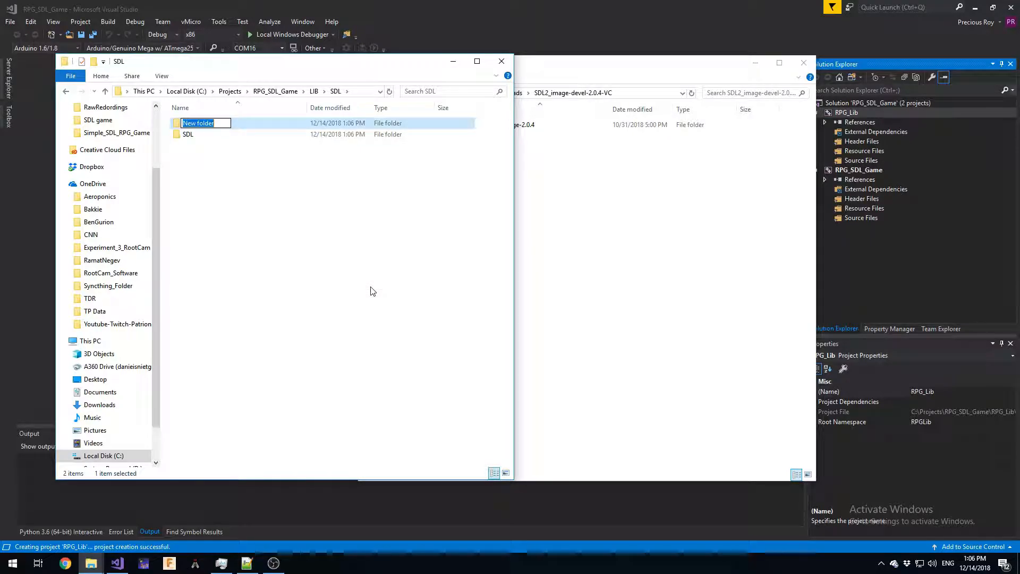
pyautogui.write('SDL_Image')
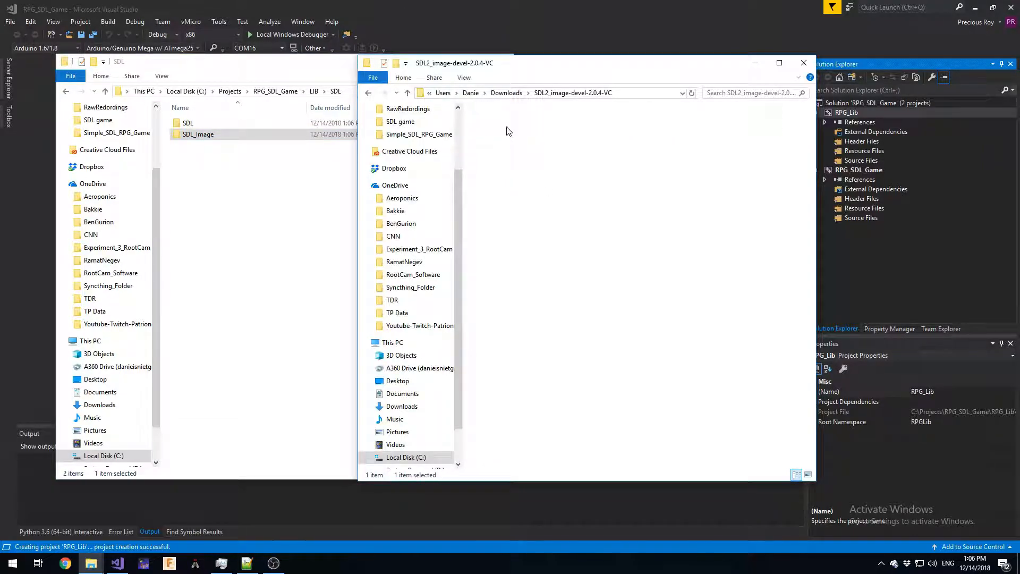
pyautogui.click(509, 125)
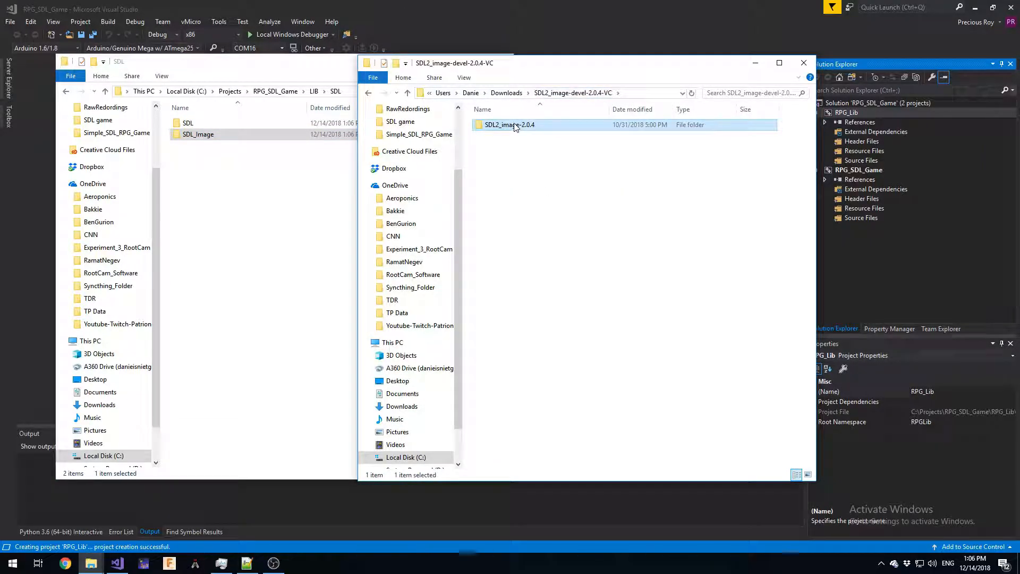
# Step: Browse the project's LIB\SDL folder in File Explorer to locate SDL2-2.0.9 beside Downloads
pyautogui.doubleClick(197, 133)
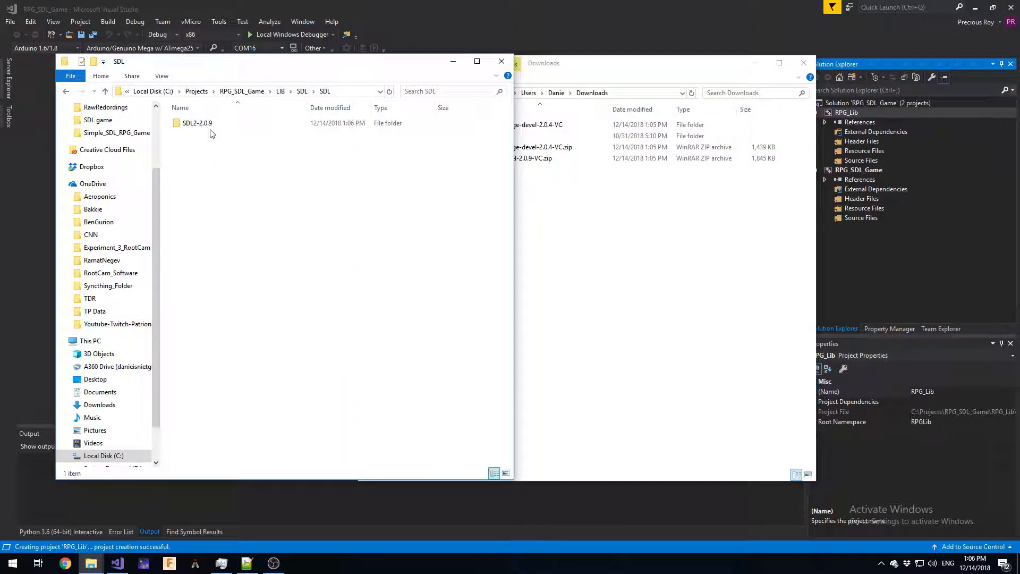
pyautogui.click(196, 123)
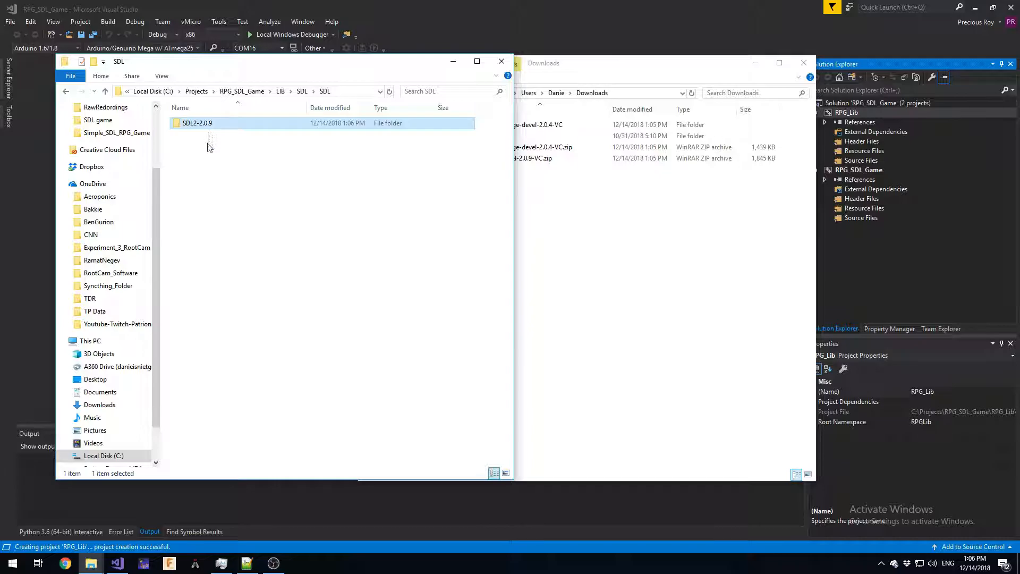
pyautogui.click(223, 192)
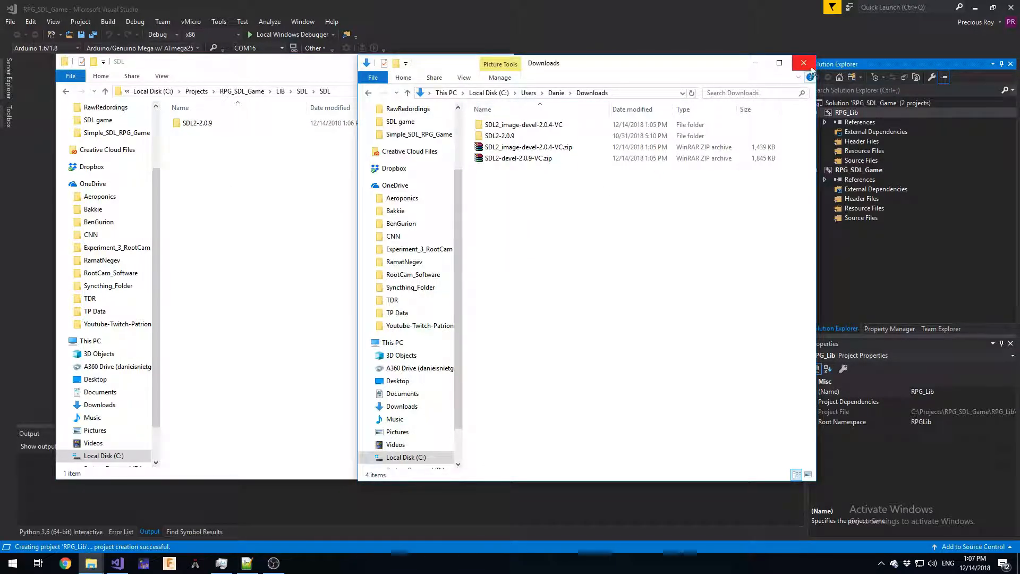
pyautogui.moveTo(803, 63)
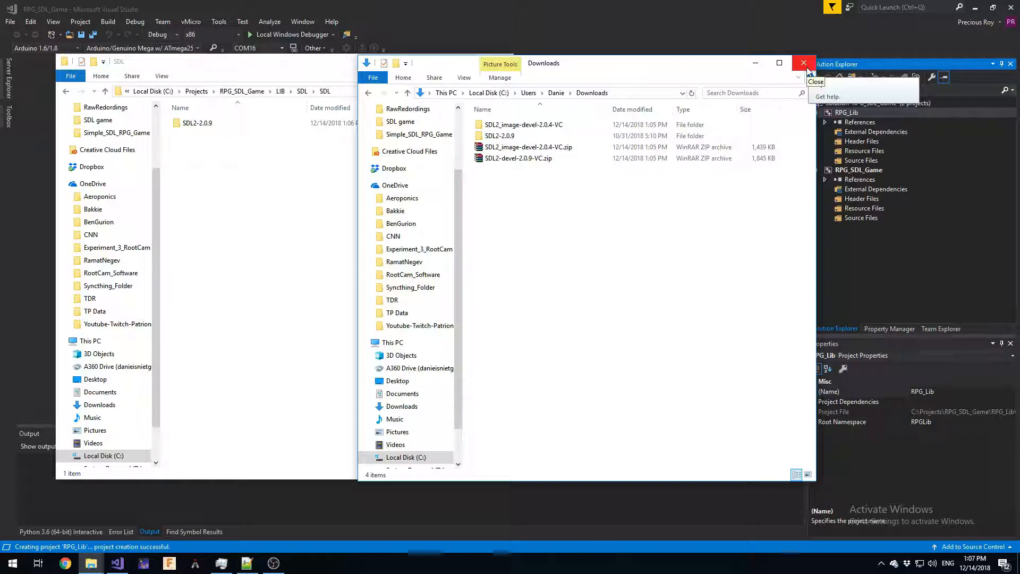
pyautogui.moveTo(756, 62)
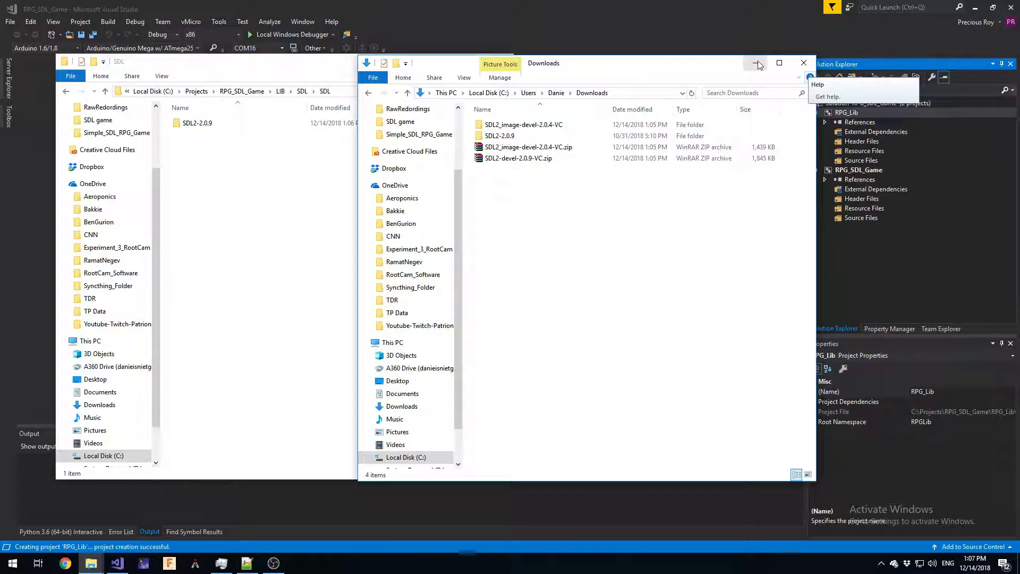
# Step: Minimize the Explorer windows and show the Property Manager via View > Other Windows
pyautogui.click(803, 63)
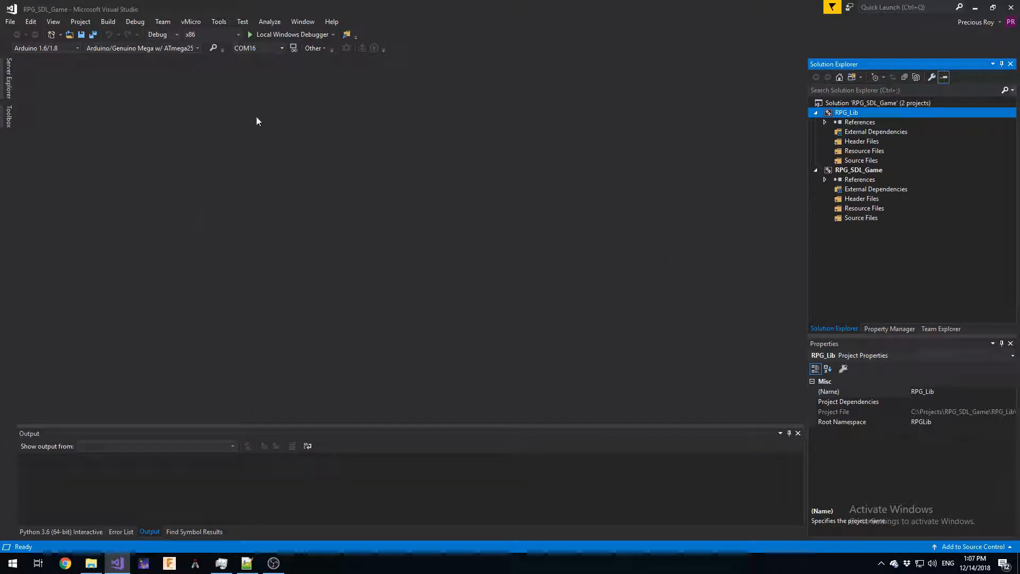
pyautogui.moveTo(247, 154)
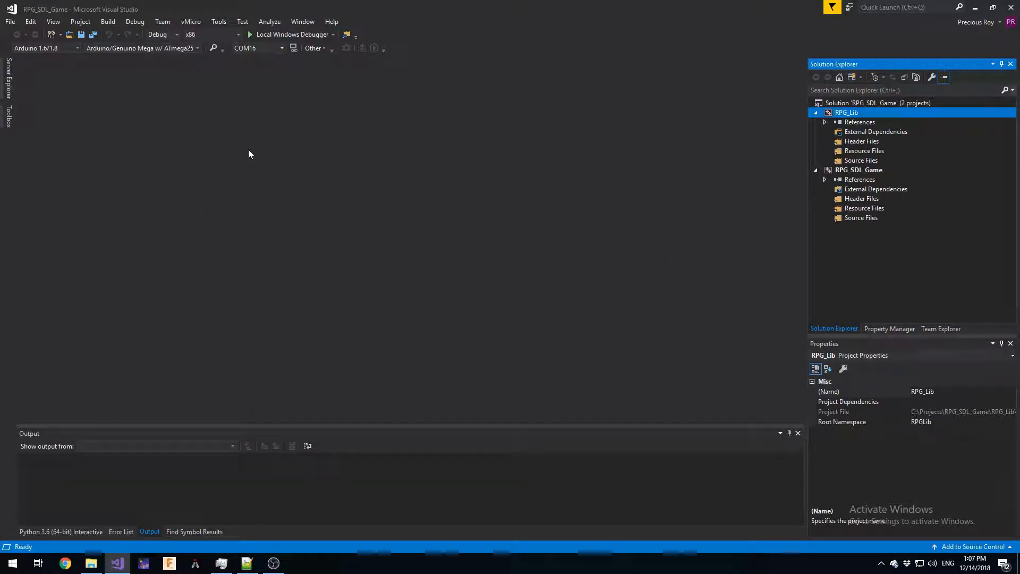
pyautogui.click(888, 329)
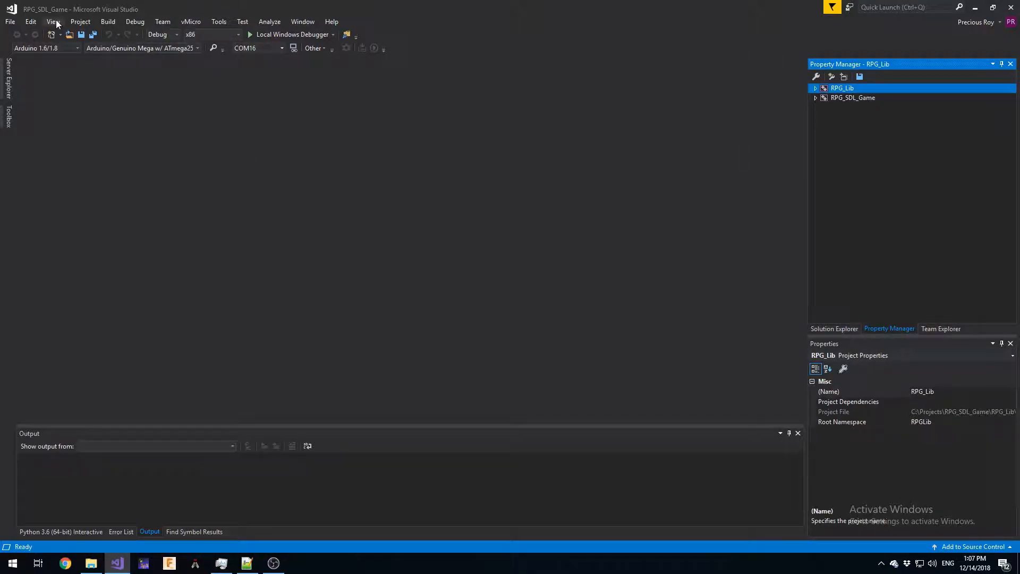
pyautogui.click(54, 21)
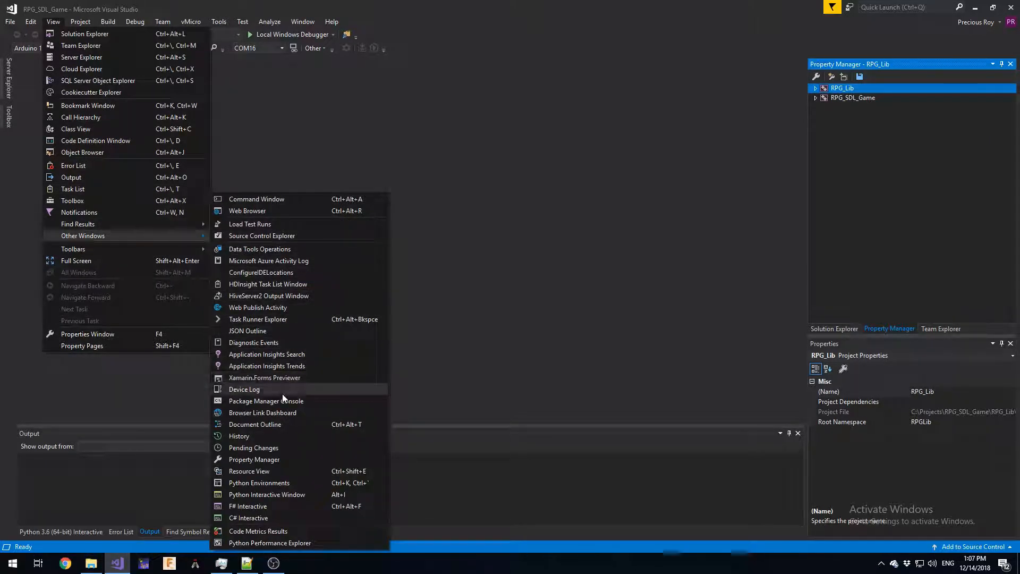
pyautogui.moveTo(276, 459)
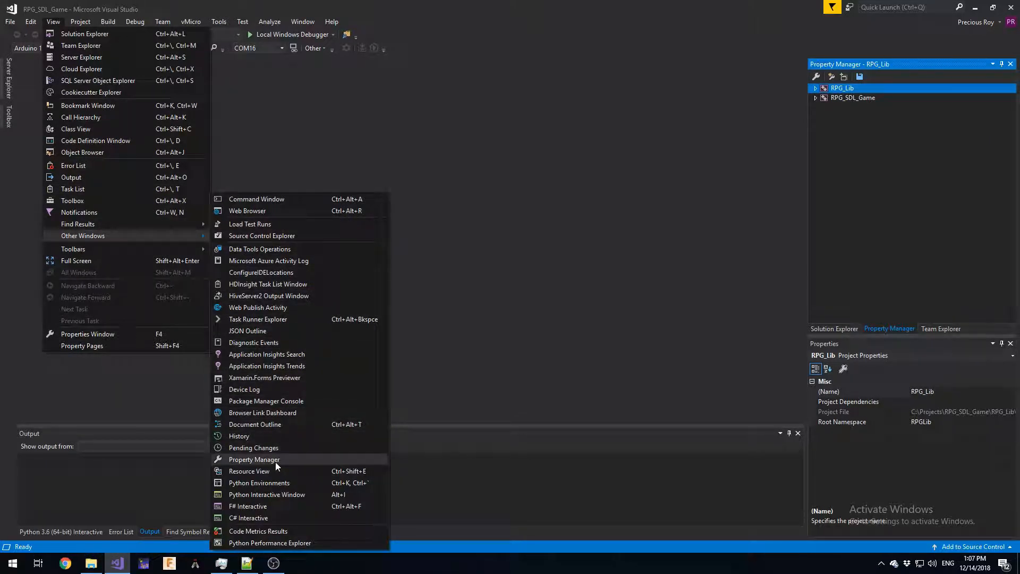
pyautogui.click(254, 459)
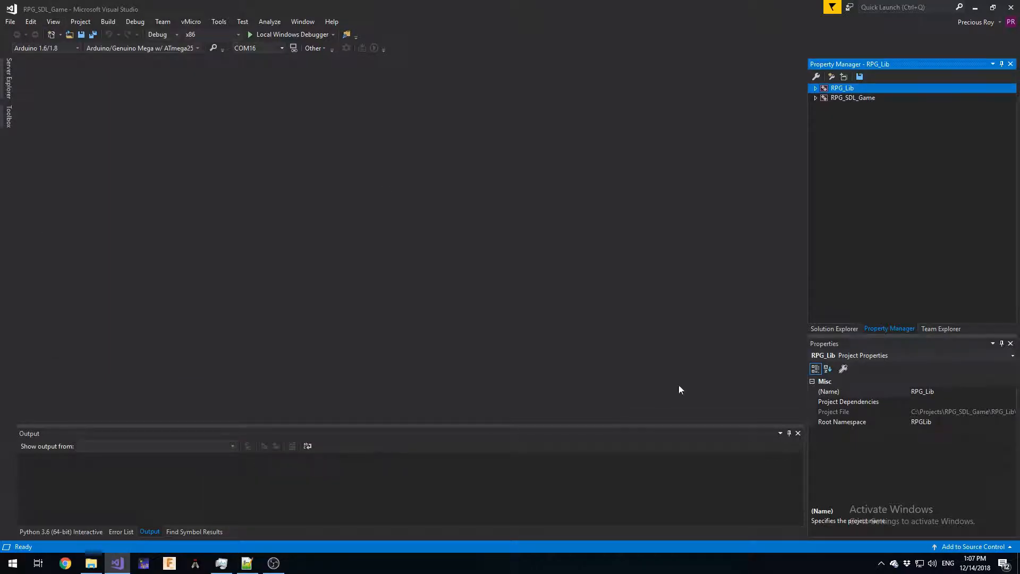
# Step: Expand RPG_Lib and RPG_SDL_Game to show their Debug | Win32 configurations
pyautogui.click(815, 89)
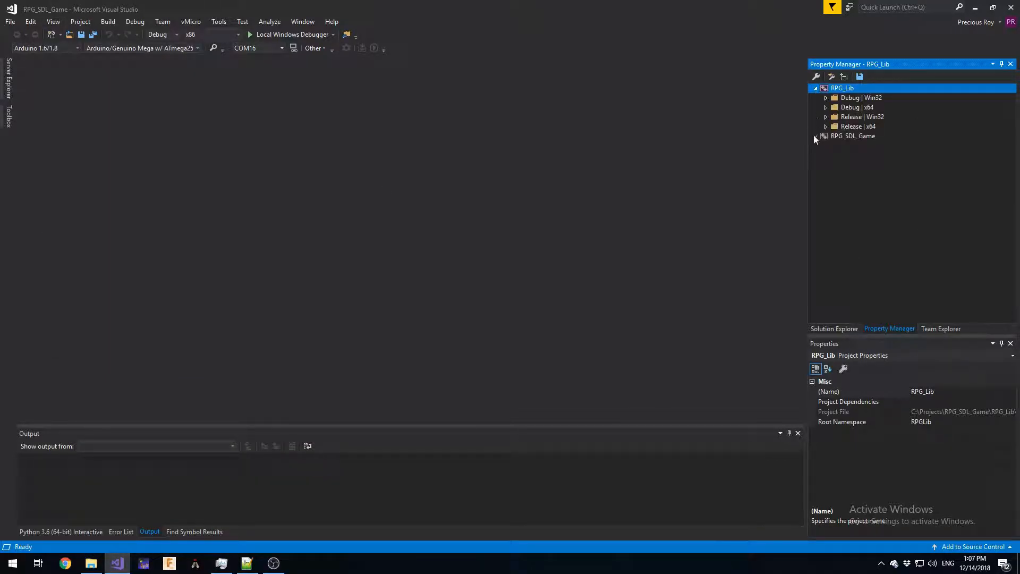
pyautogui.click(815, 135)
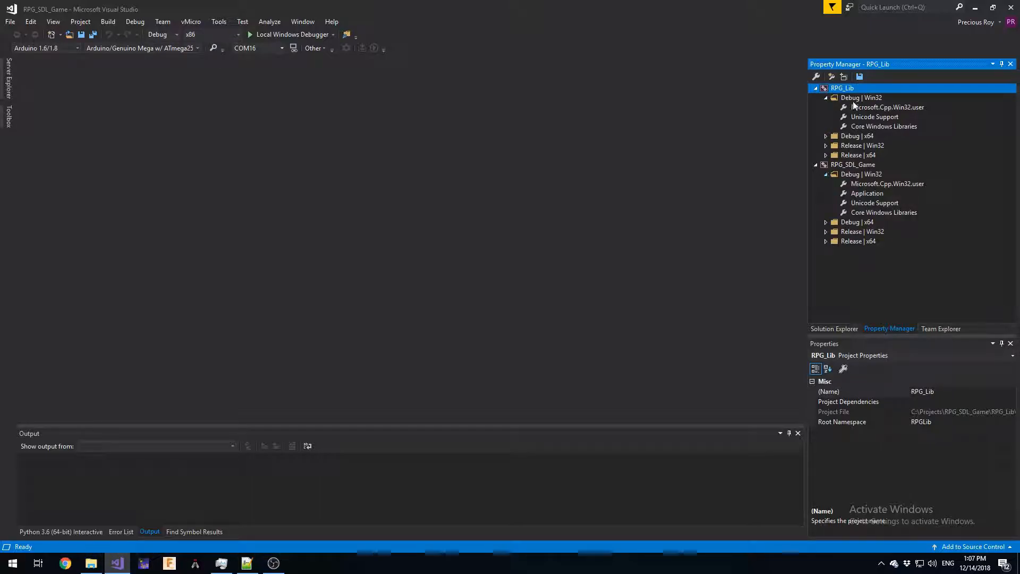
# Step: Start a new property sheet for RPG_Lib Debug | Win32 named SDL_Debug_x86
pyautogui.rightClick(862, 97)
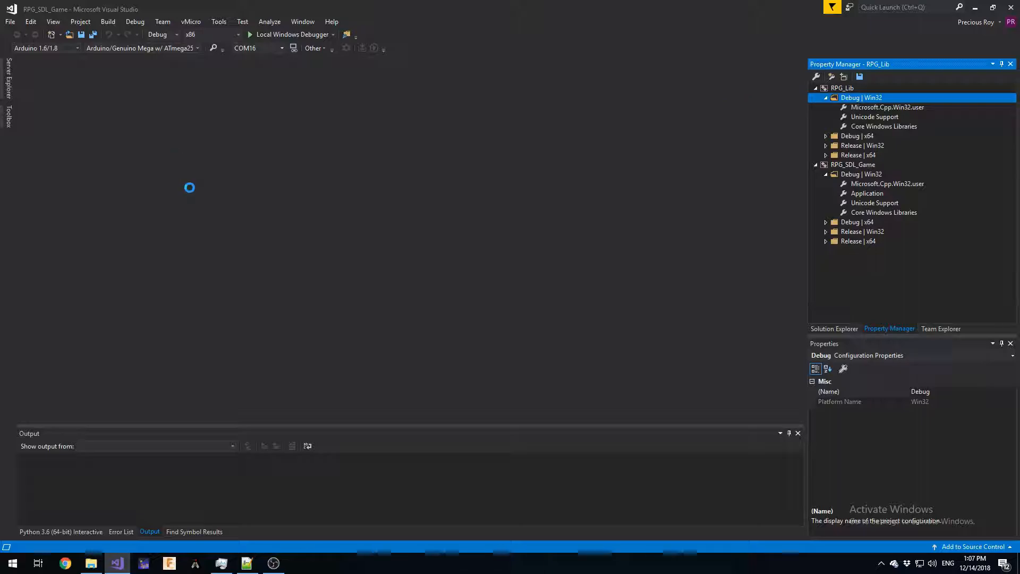
pyautogui.click(859, 77)
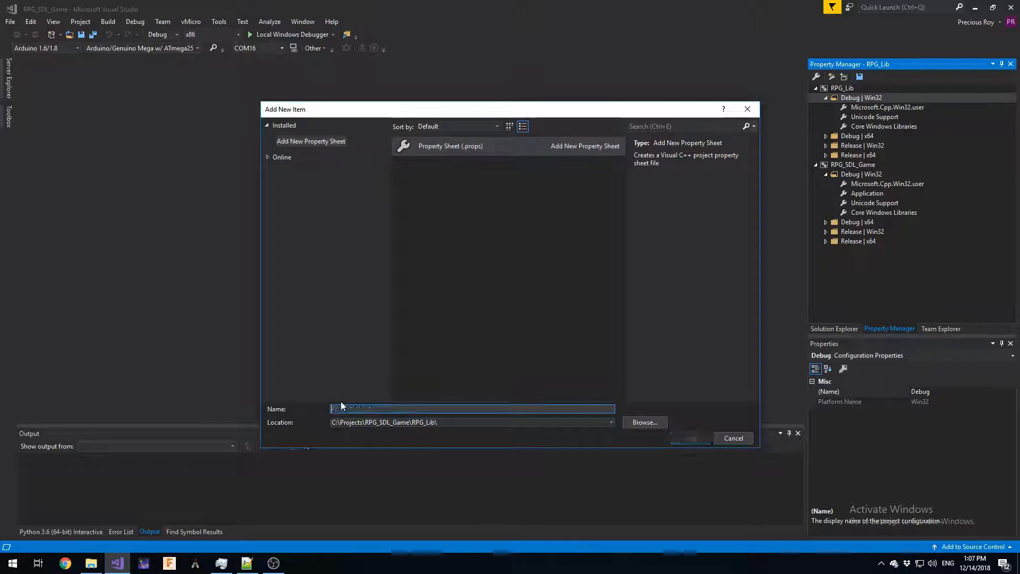
pyautogui.write('SDL_Debug')
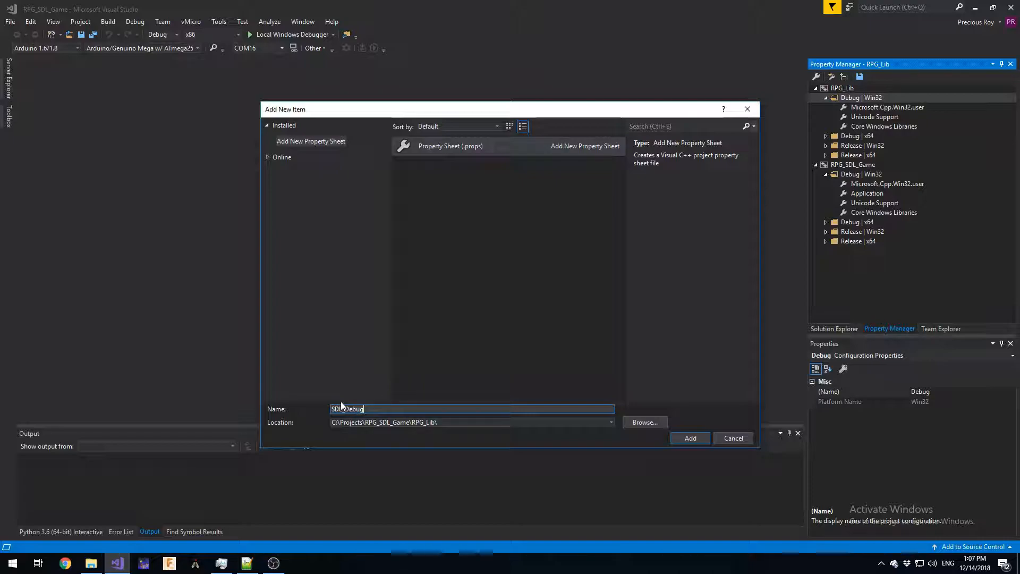
pyautogui.write('_')
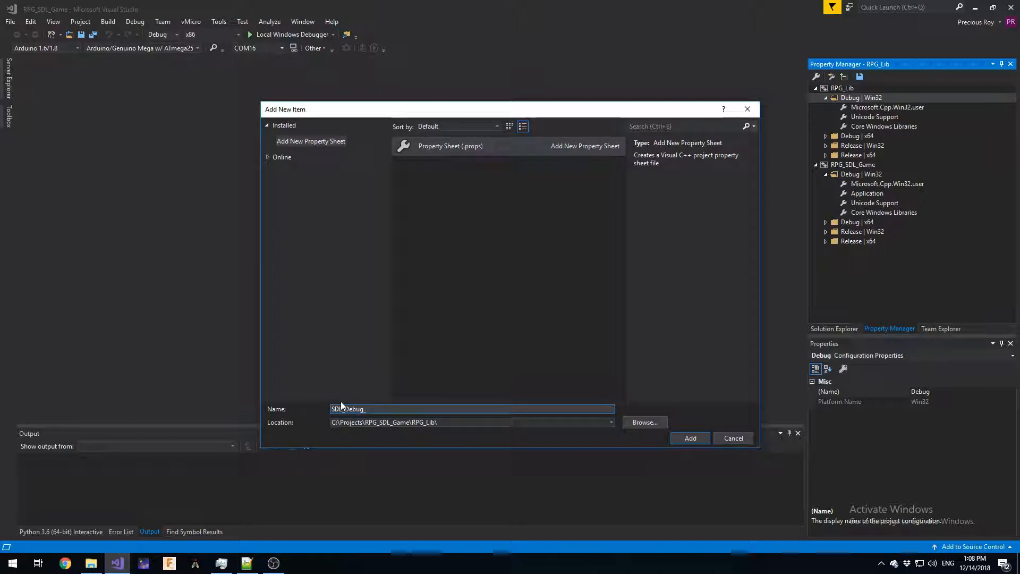
pyautogui.write('_x32')
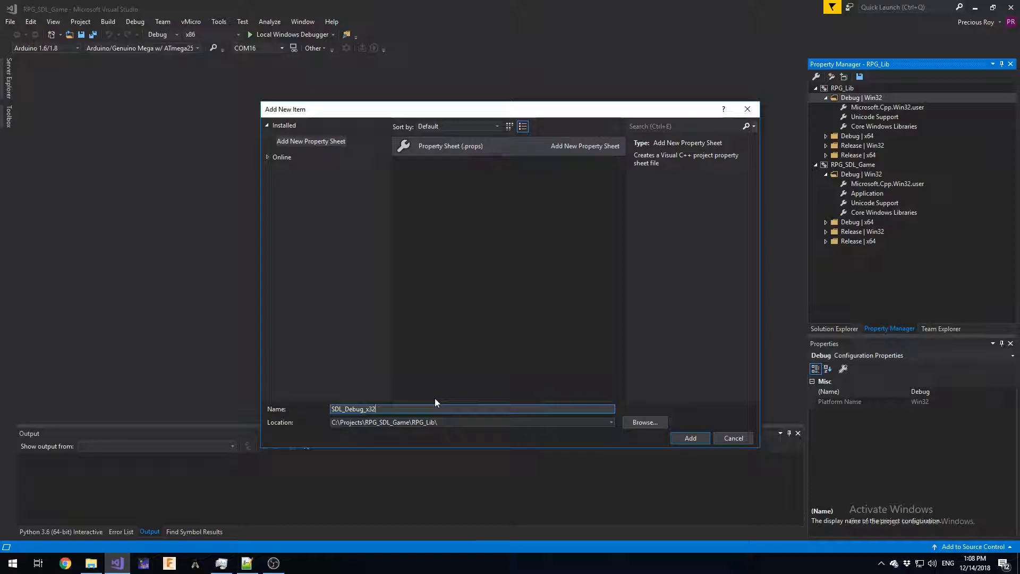
pyautogui.press('BackSpace')
pyautogui.write('86')
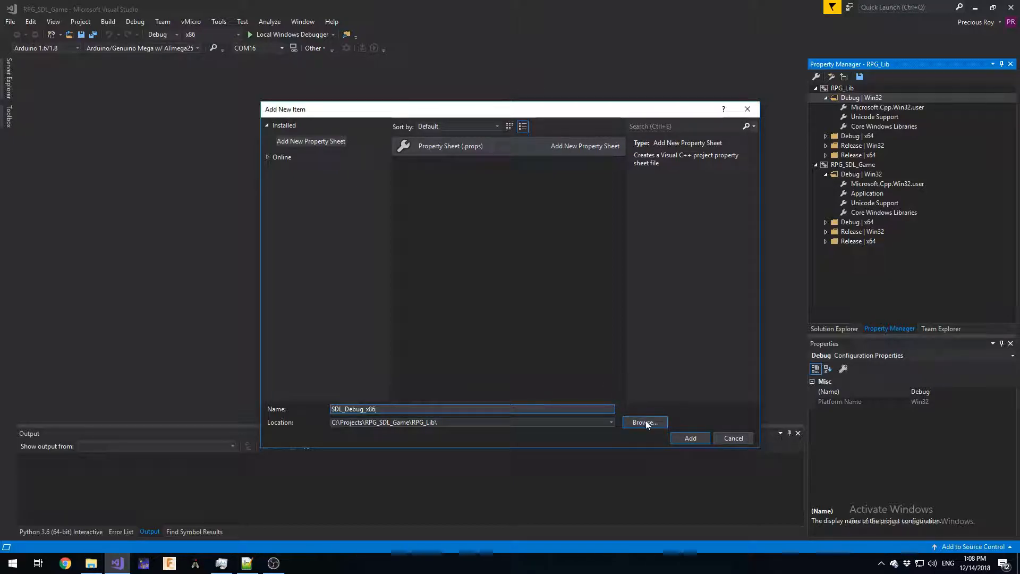
# Step: Save the SDL_Debug_x86 sheet in the project's LIB\SDL folder and add it
pyautogui.click(644, 421)
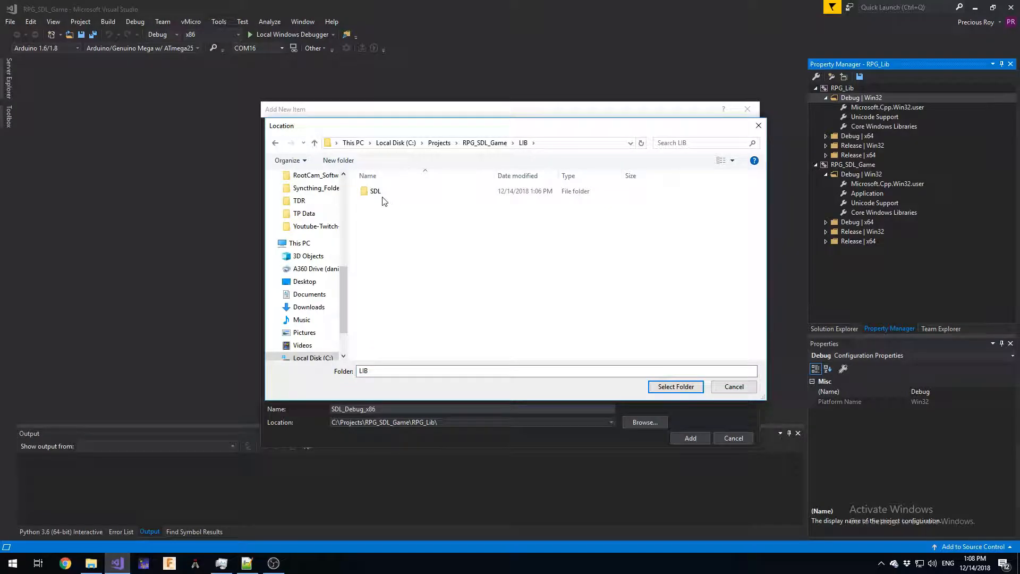
pyautogui.doubleClick(375, 190)
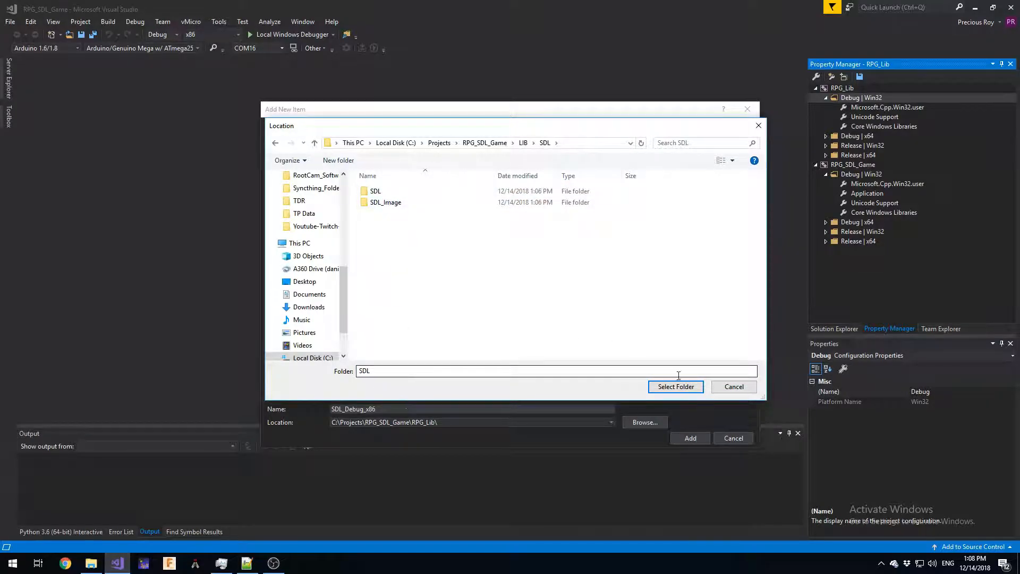
pyautogui.click(676, 387)
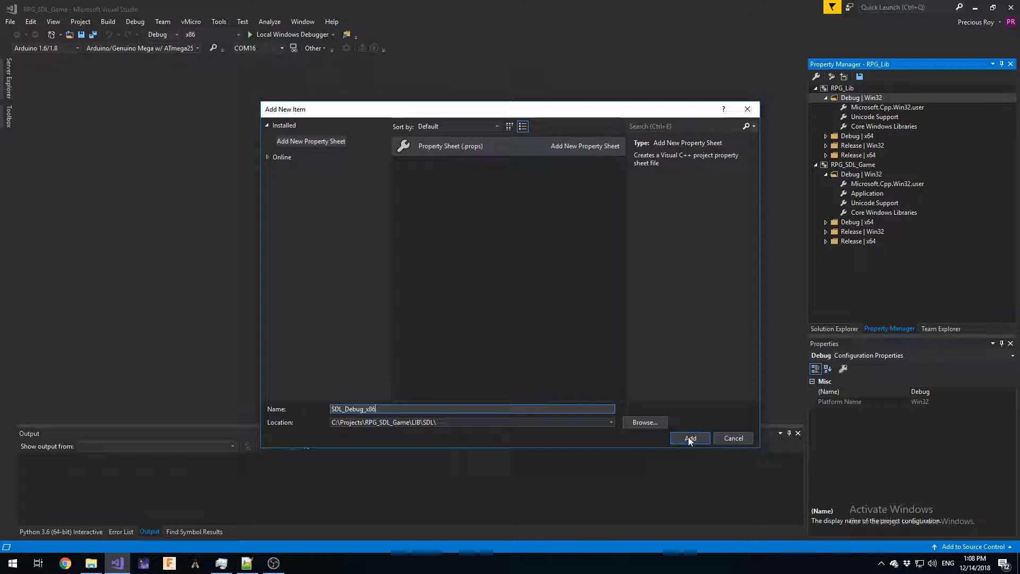
pyautogui.click(689, 438)
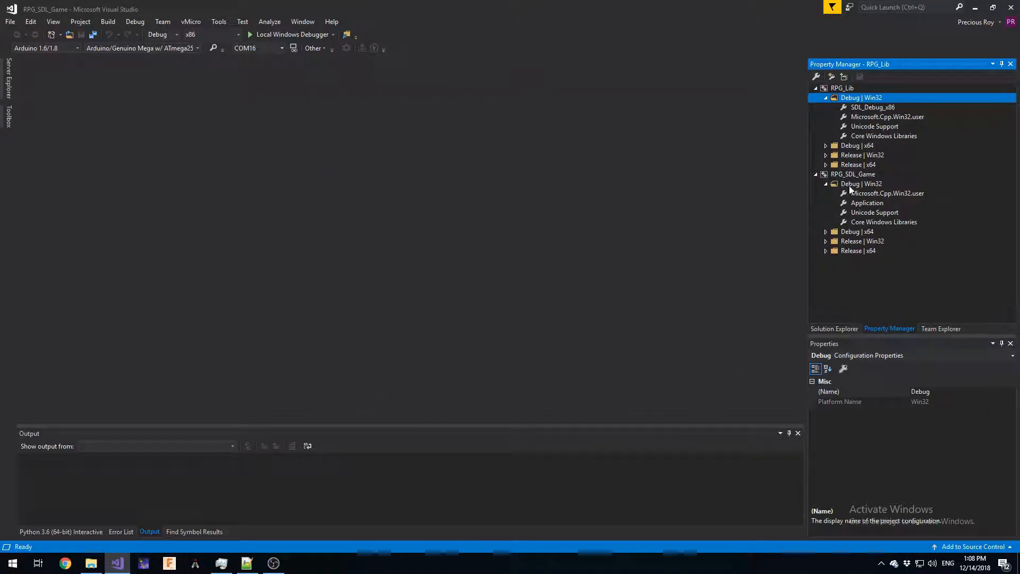
# Step: Add the existing SDL_Debug_x86.props sheet to RPG_SDL_Game's Debug | Win32 configuration
pyautogui.rightClick(862, 184)
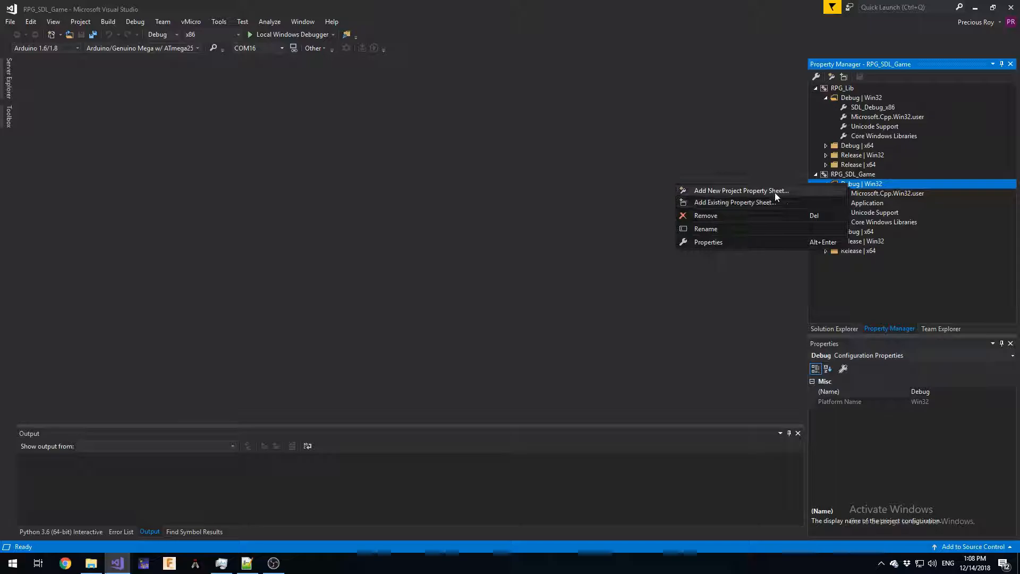
pyautogui.click(735, 202)
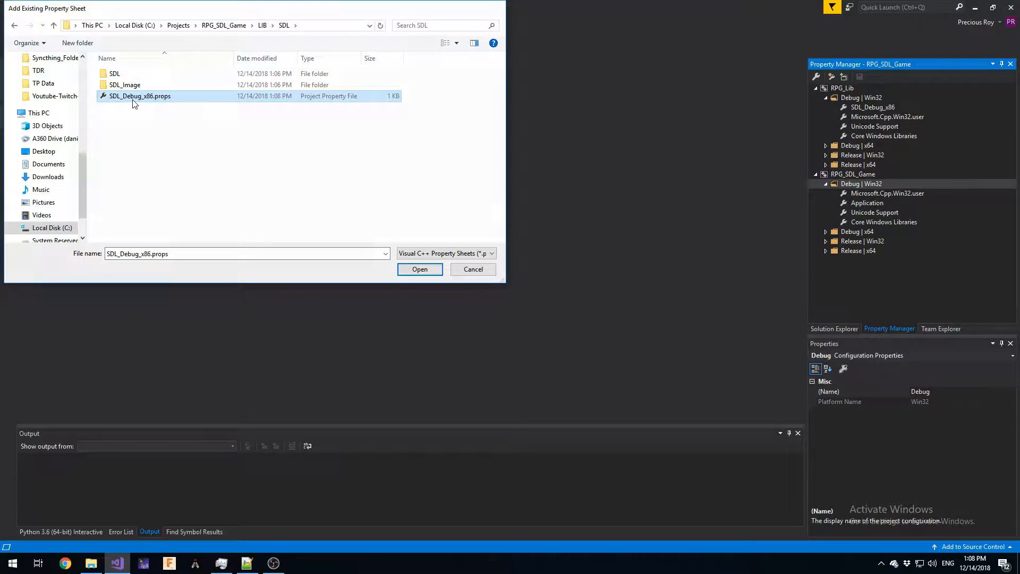
pyautogui.click(420, 268)
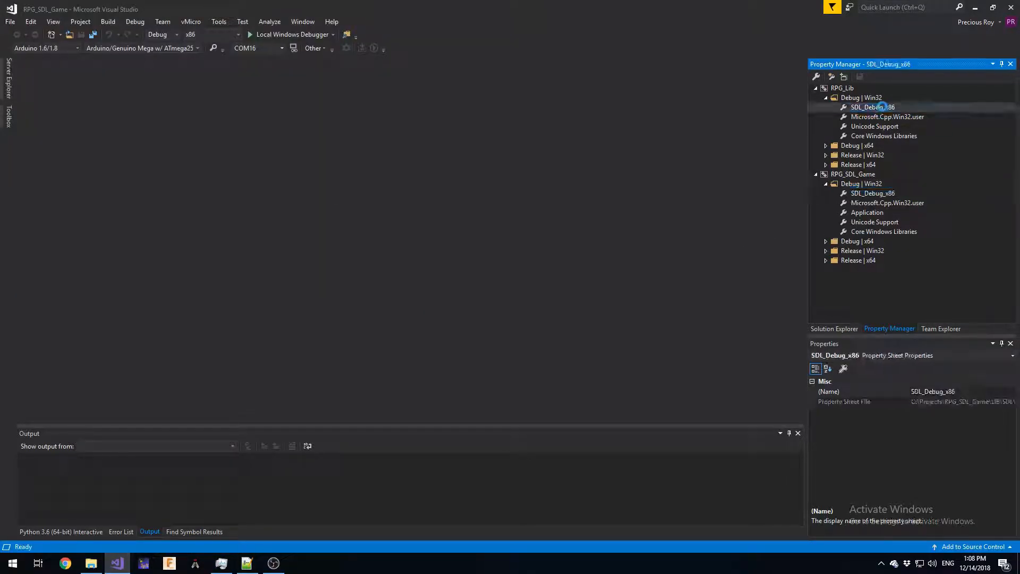
# Step: Edit the Include Directories setting of SDL_Debug_x86 under VC++ Directories
pyautogui.doubleClick(874, 106)
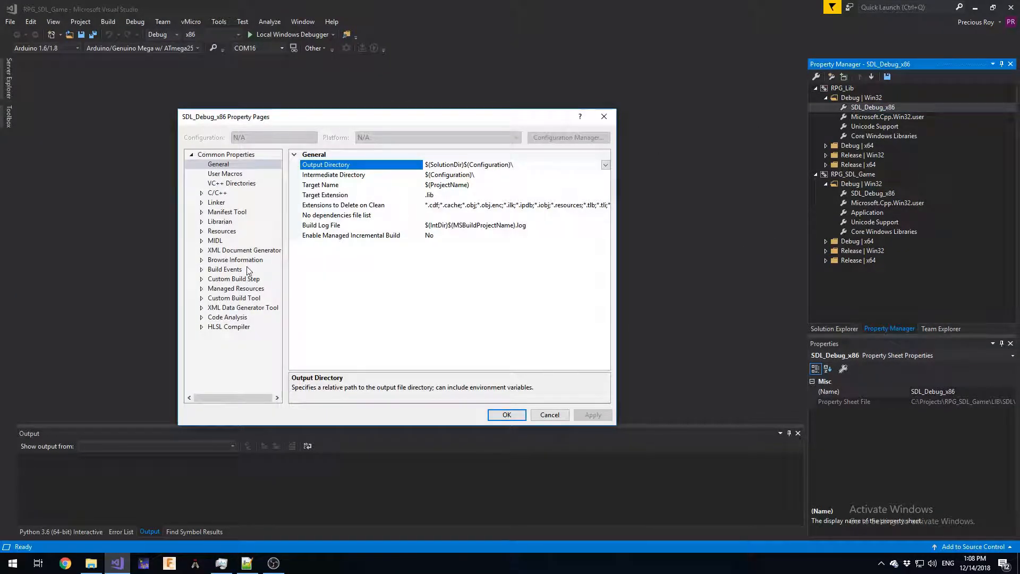
pyautogui.click(232, 182)
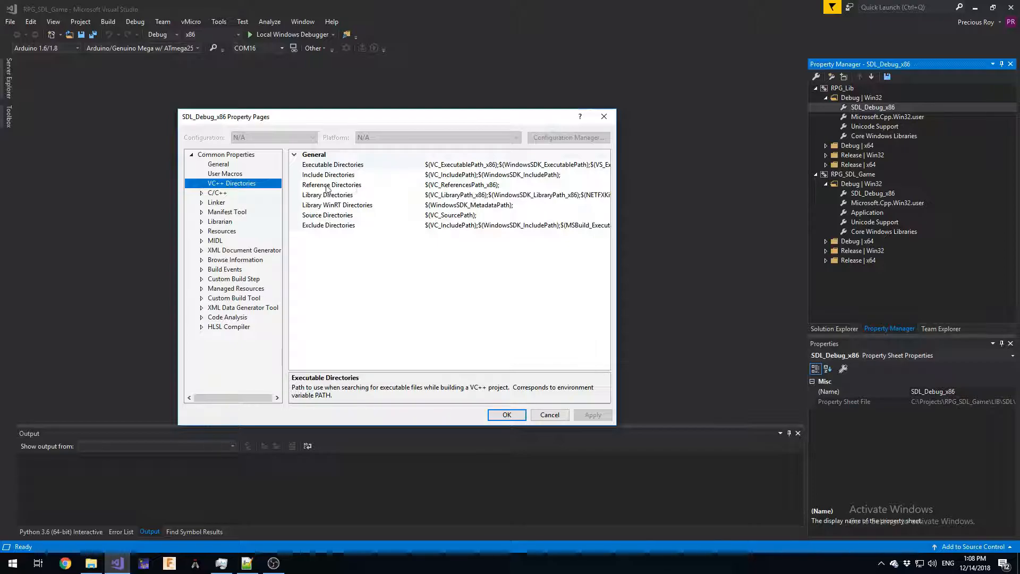
pyautogui.click(329, 174)
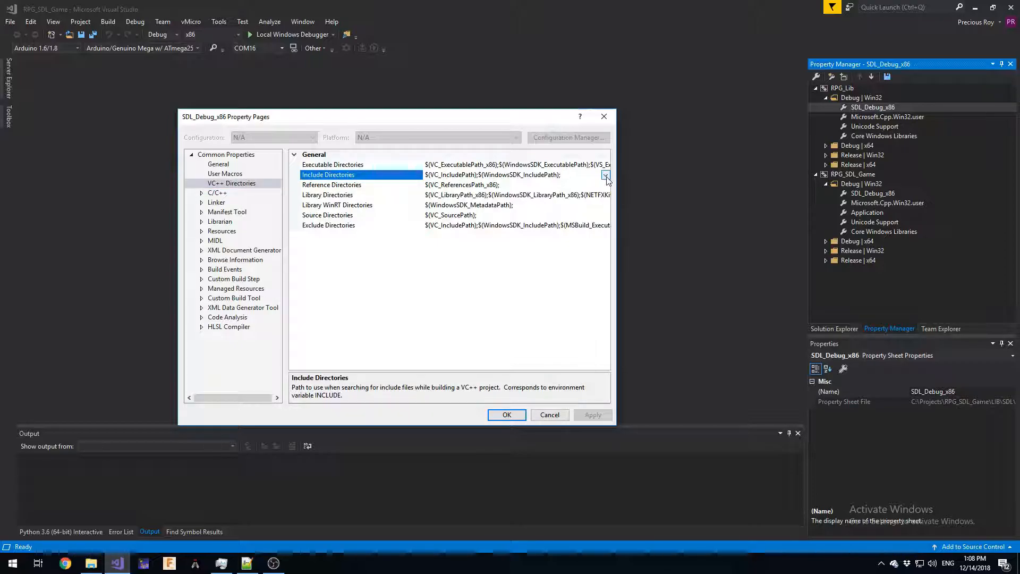
pyautogui.click(605, 174)
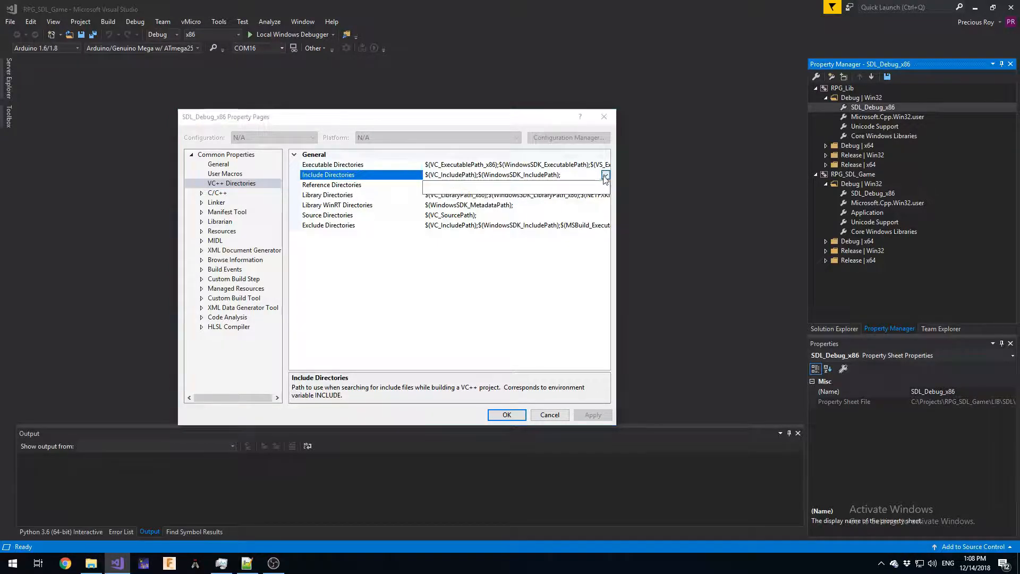
pyautogui.click(605, 174)
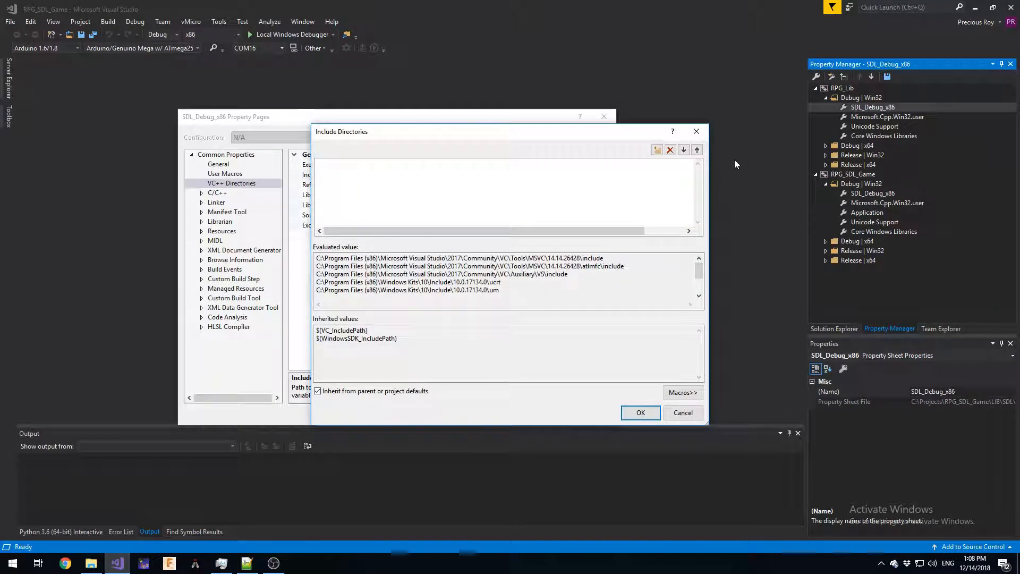
# Step: Add LIB\SDL\SDL\SDL2-2.0.9\include as an include directory
pyautogui.click(657, 150)
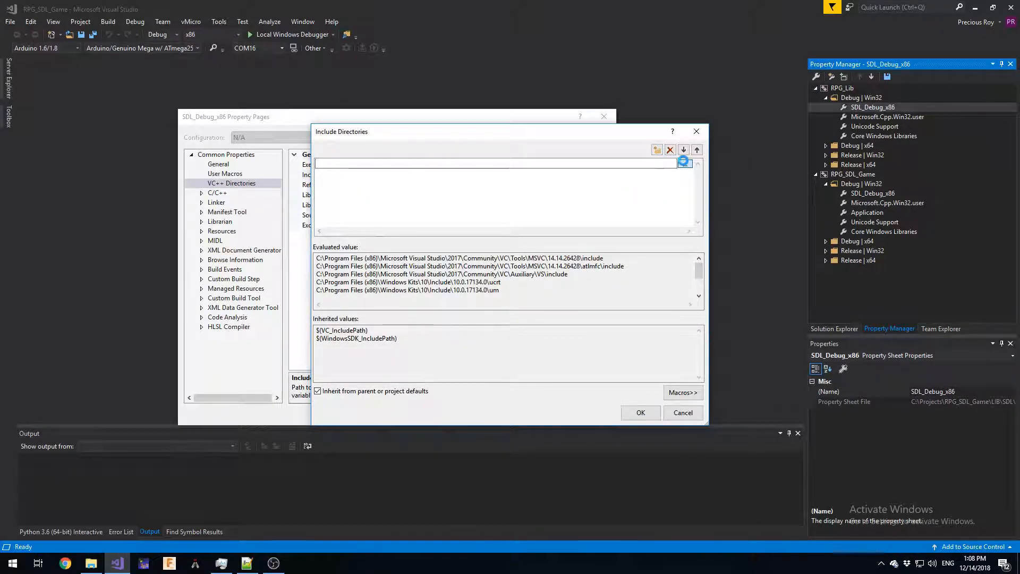
pyautogui.click(657, 150)
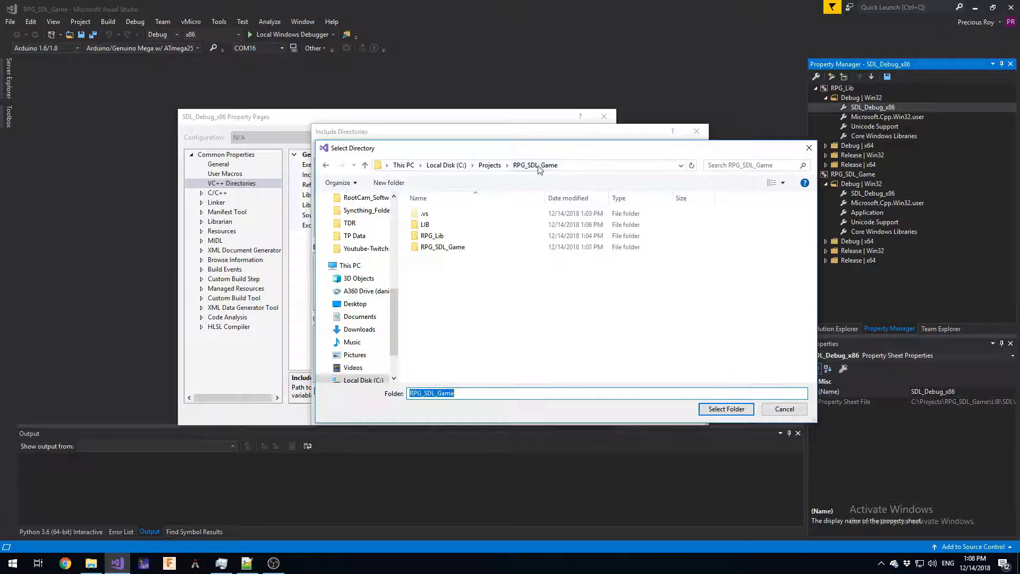
pyautogui.doubleClick(425, 224)
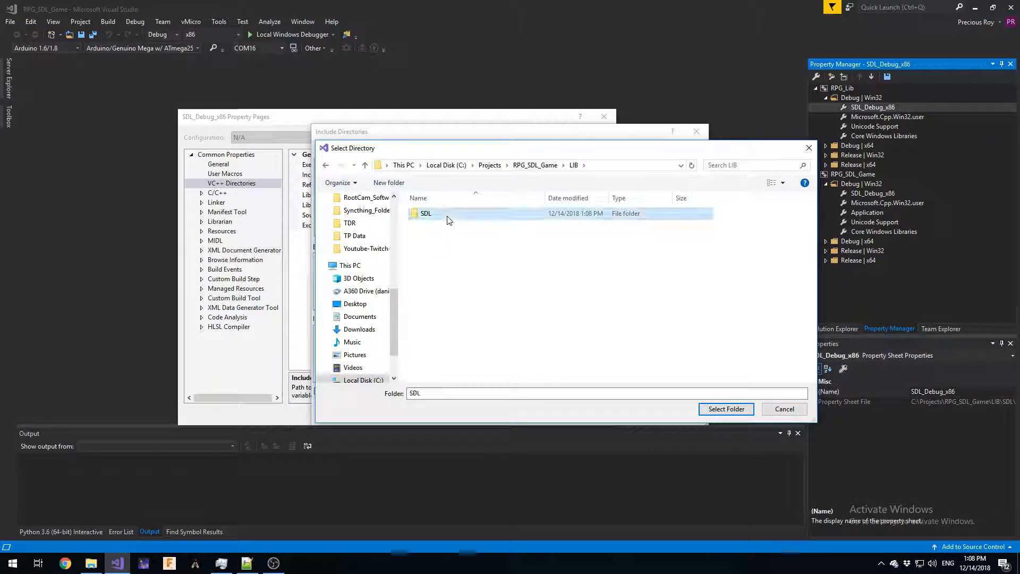
pyautogui.doubleClick(425, 214)
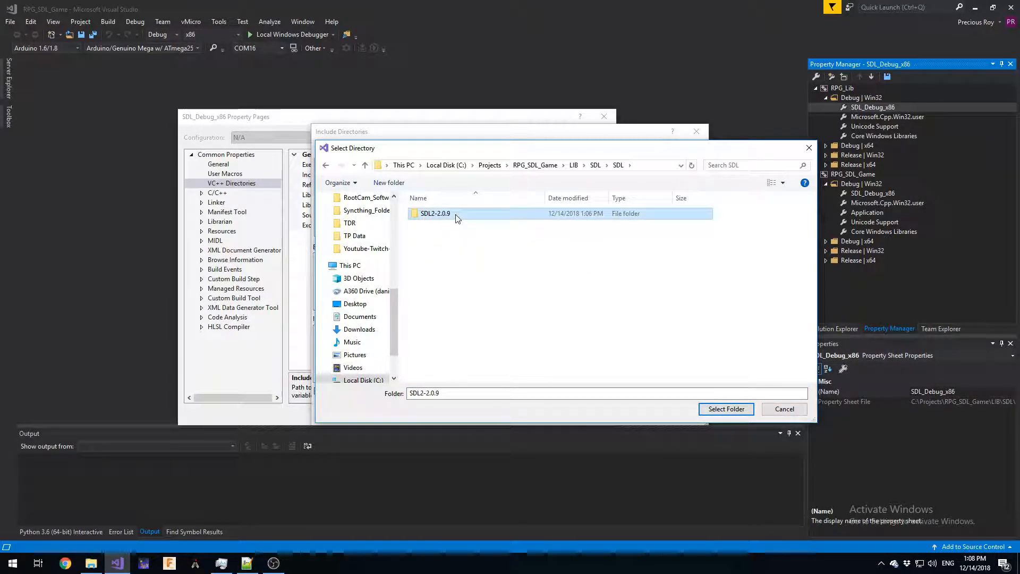
pyautogui.doubleClick(434, 213)
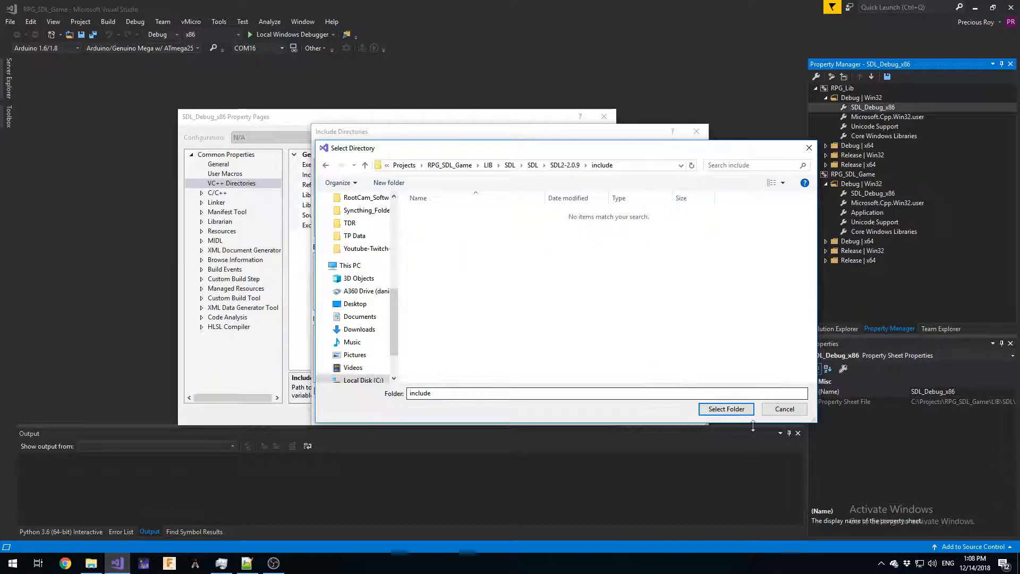
pyautogui.click(726, 408)
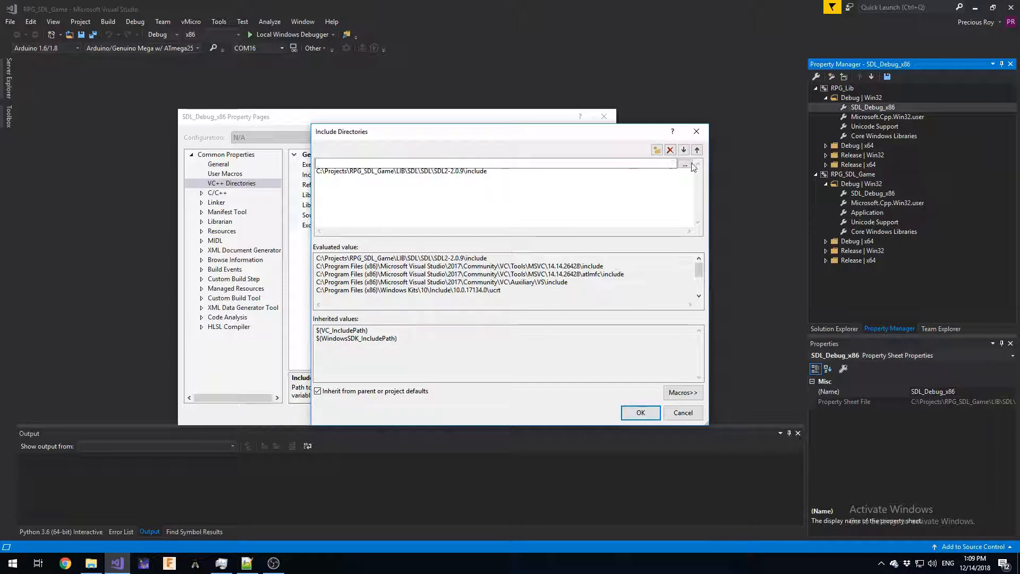
# Step: Add the SDL2_image-2.0.4 include folder as a second include directory
pyautogui.click(683, 164)
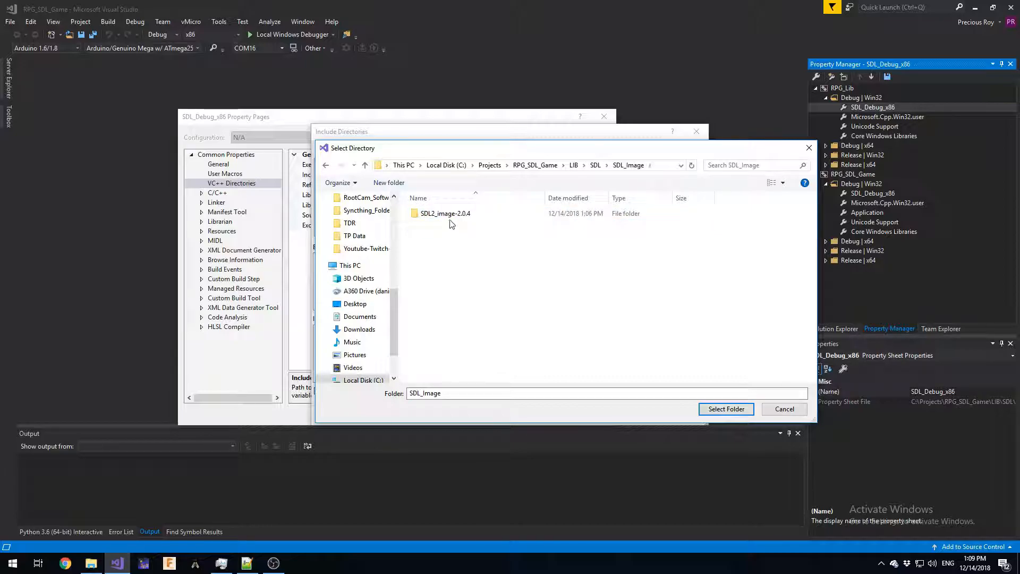
pyautogui.doubleClick(444, 213)
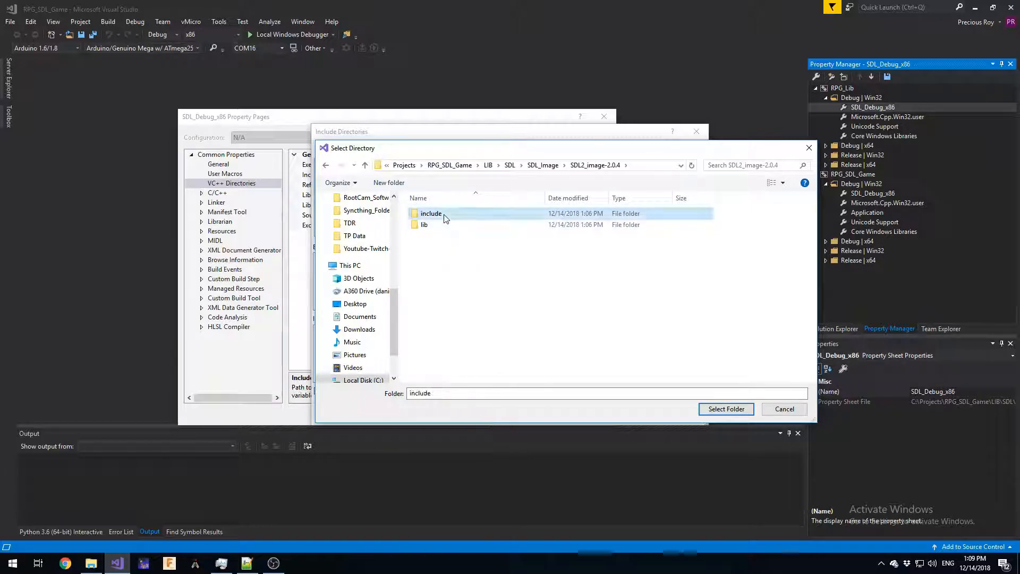
pyautogui.click(726, 408)
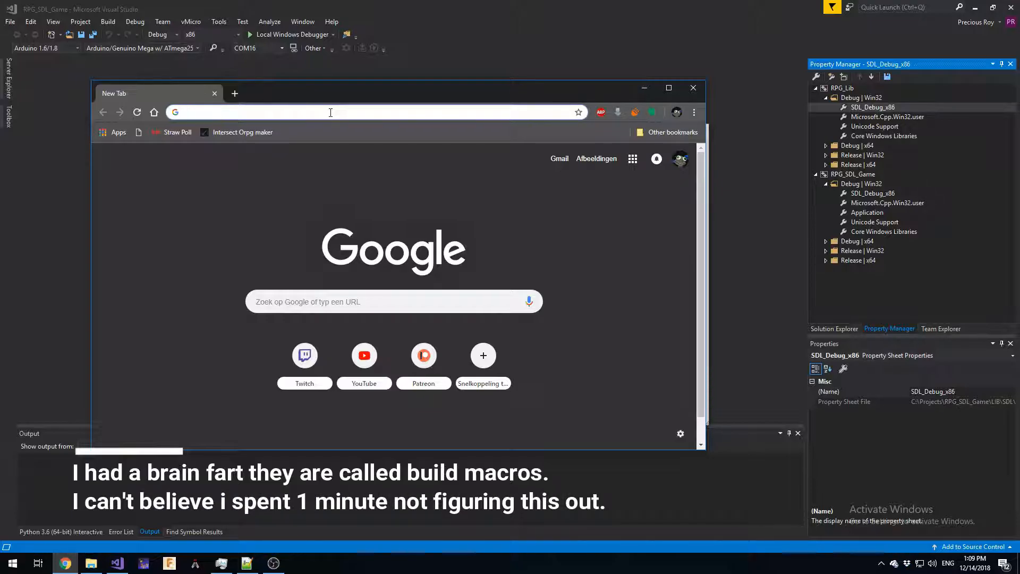
# Step: Search Google for 'visual studio $(solutiondir)' and scroll through the results
pyautogui.click(329, 112)
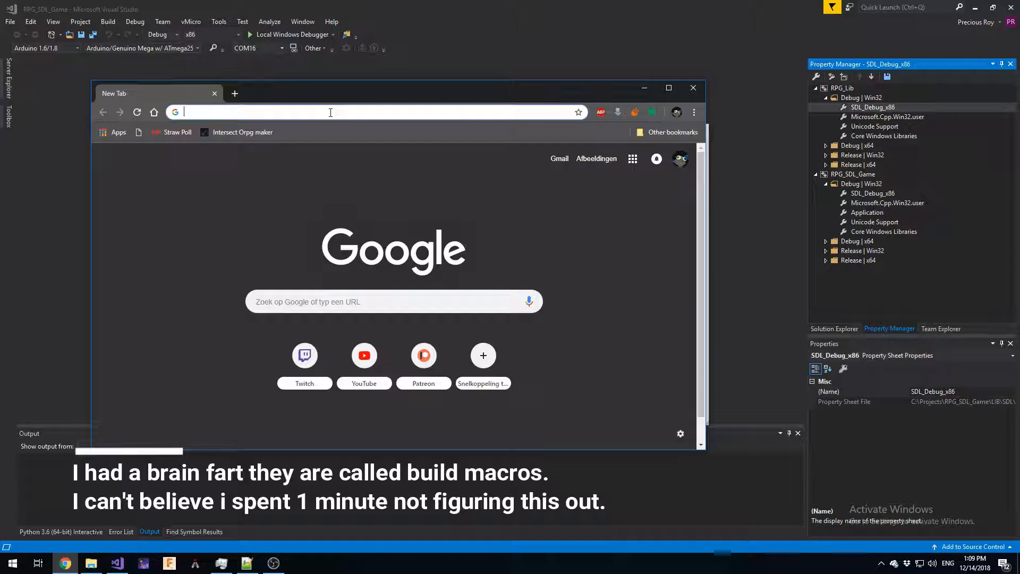
pyautogui.write('solutiondir vs')
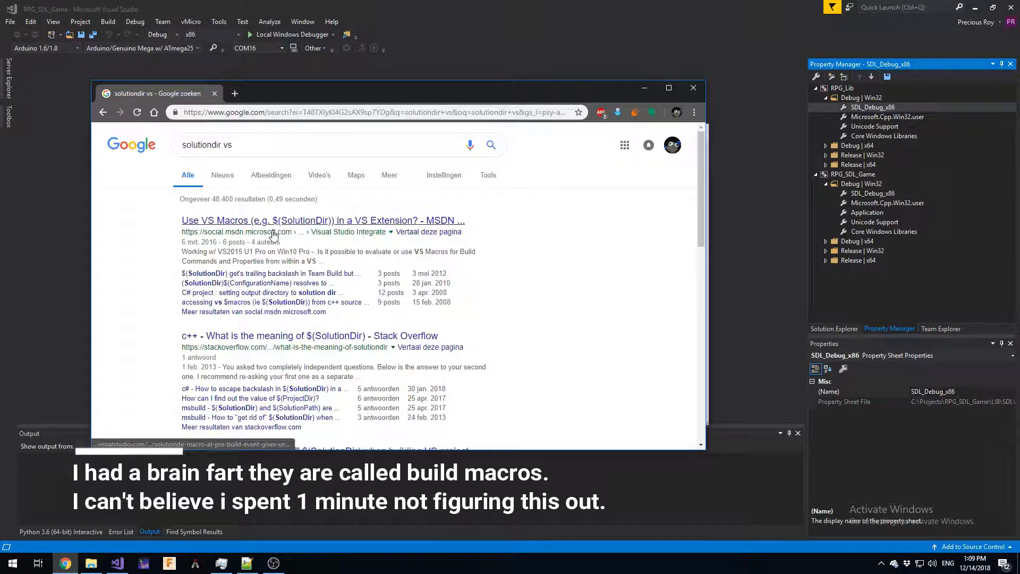
pyautogui.click(221, 144)
pyautogui.write('visual studio ')
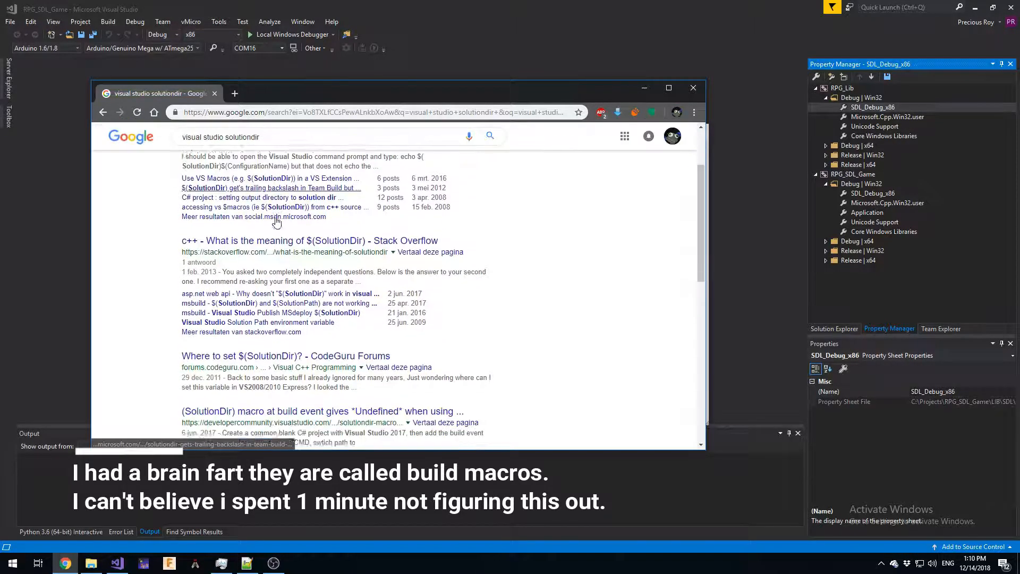
pyautogui.scroll(-3)
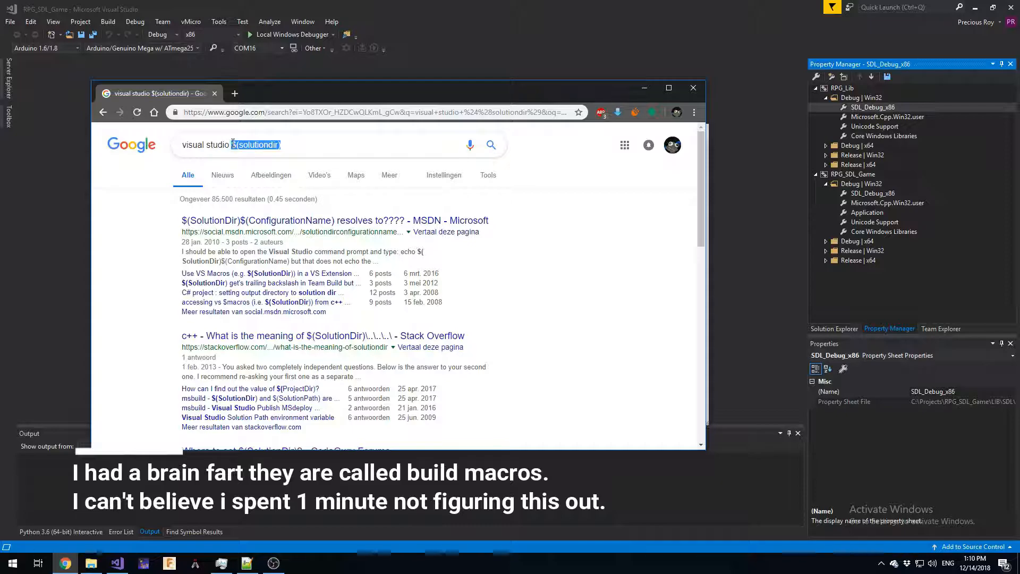
pyautogui.scroll(-3)
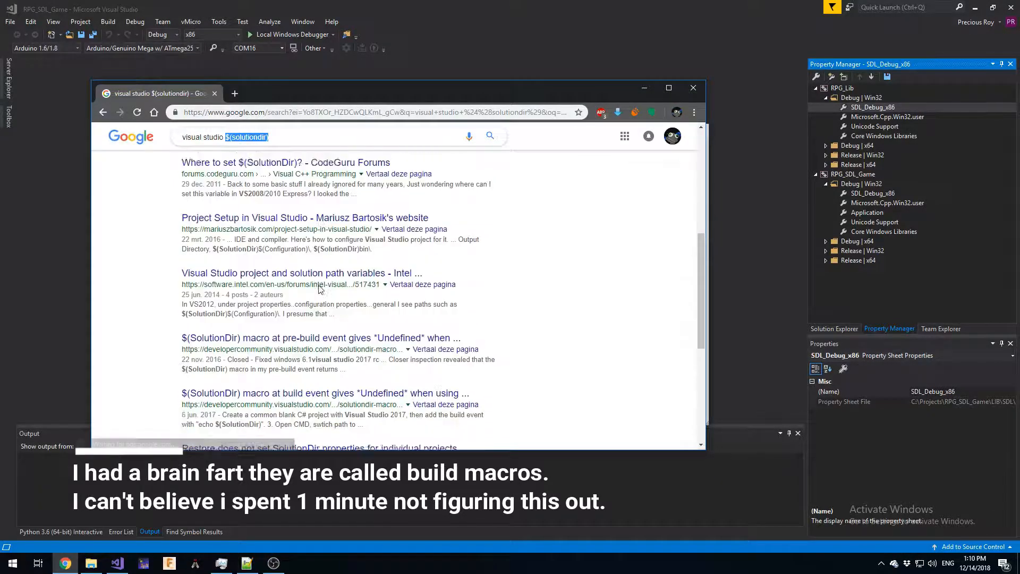
pyautogui.scroll(-3)
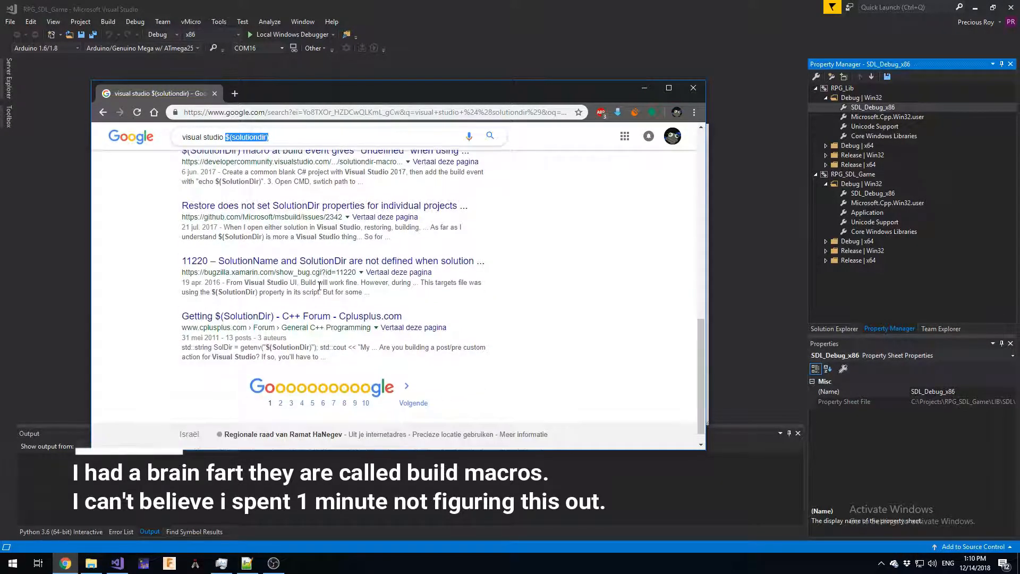
pyautogui.scroll(-3)
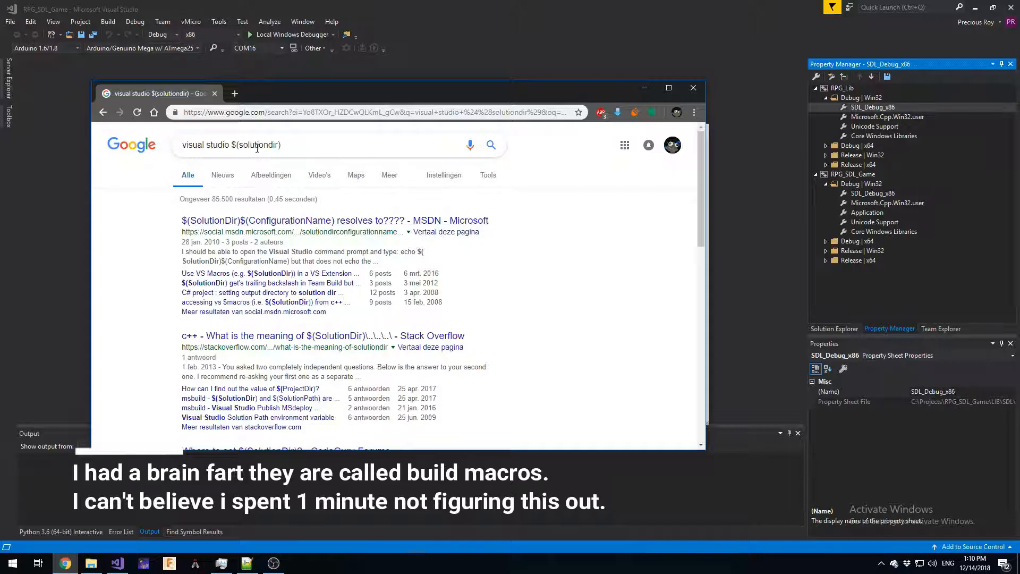
pyautogui.doubleClick(255, 145)
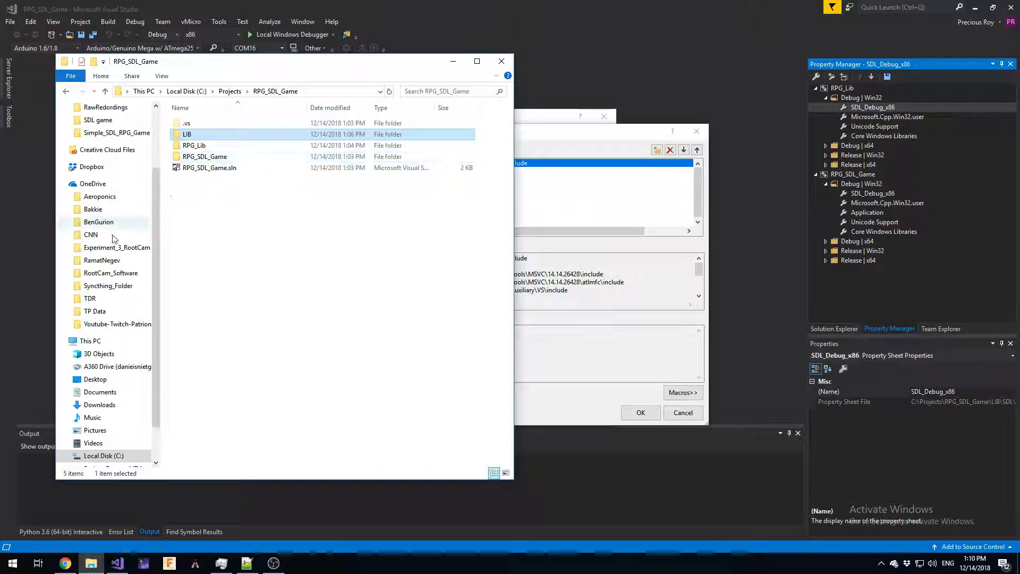
pyautogui.doubleClick(205, 157)
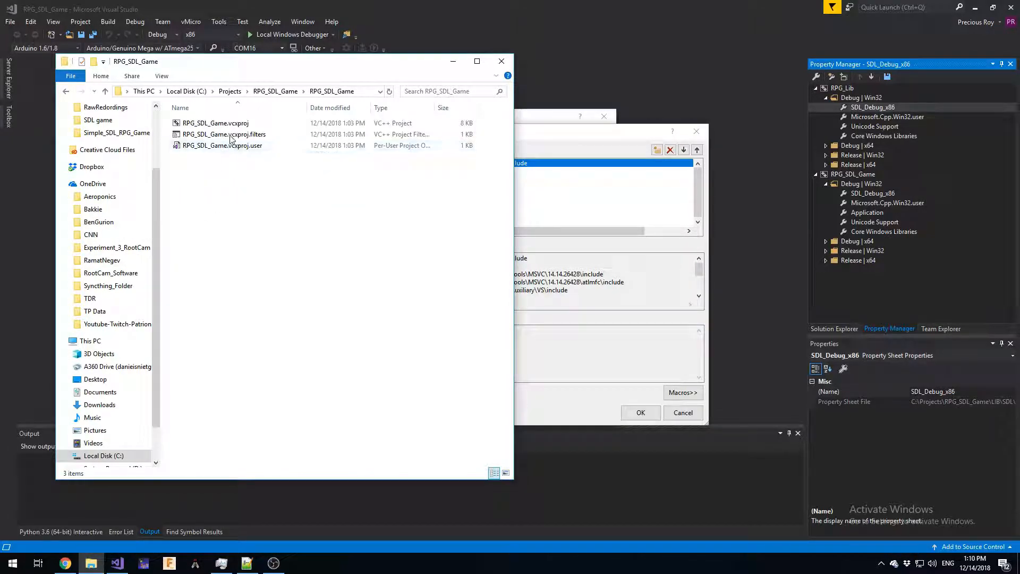
pyautogui.click(222, 146)
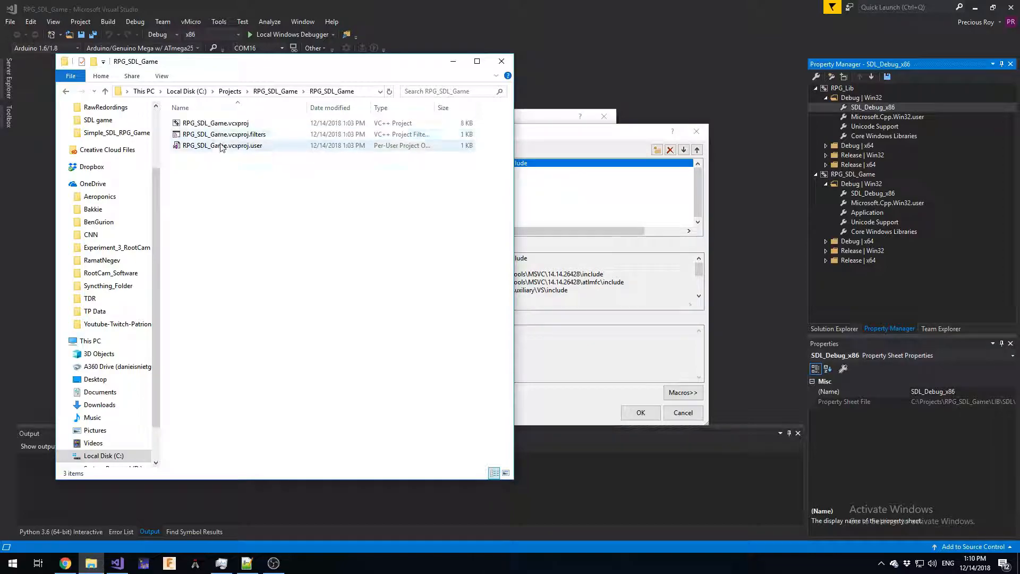
pyautogui.click(80, 92)
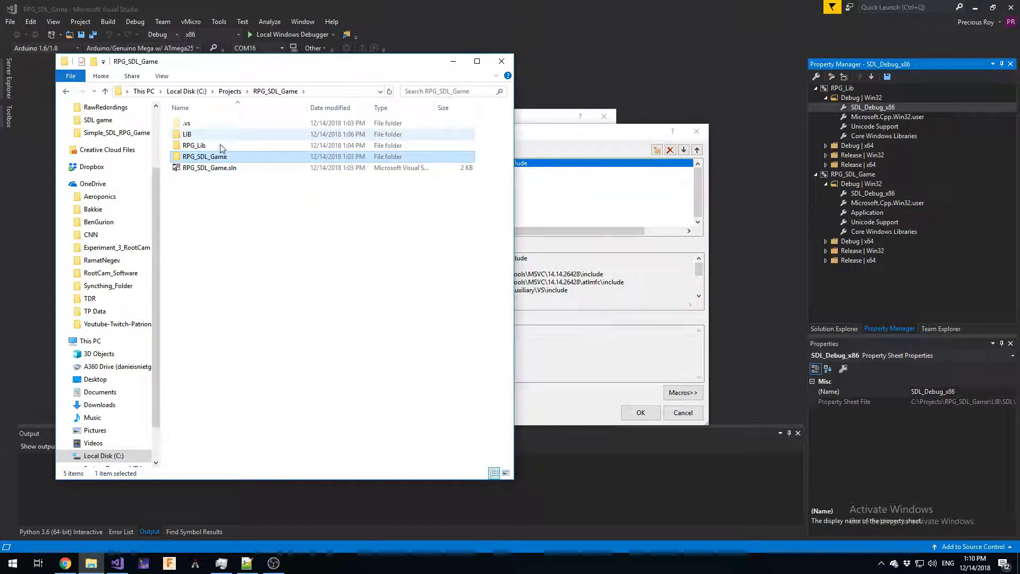
pyautogui.doubleClick(193, 134)
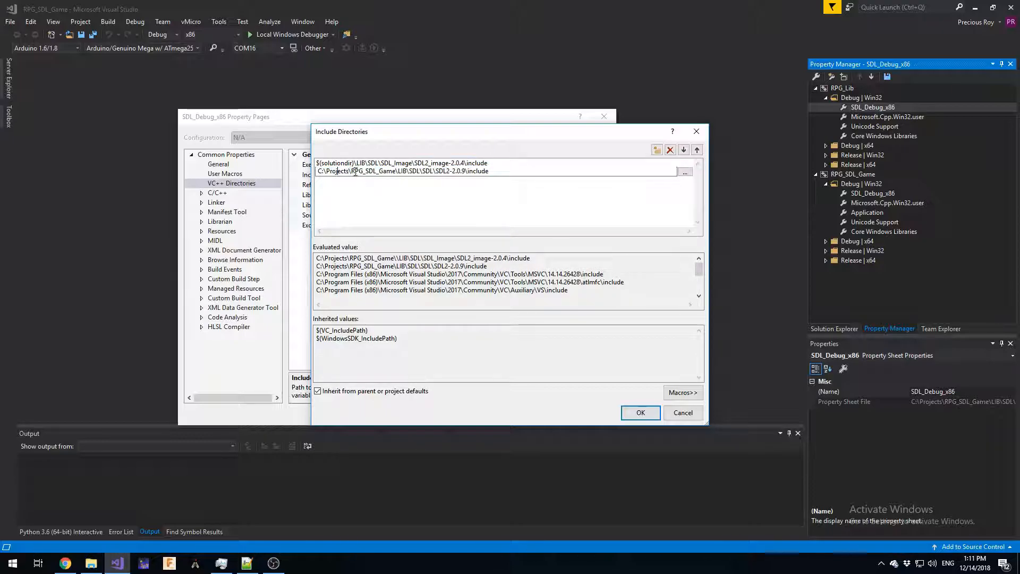
# Step: Make the SDL2 include path $(solutiondir)-relative and confirm the property pages
pyautogui.doubleClick(357, 170)
pyautogui.write('$(solutiondir)')
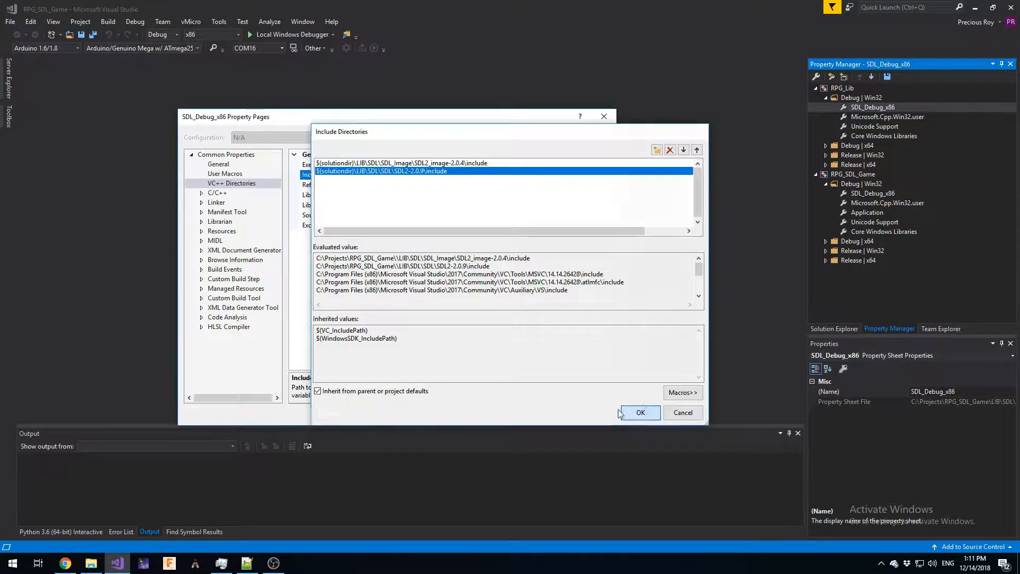
pyautogui.click(640, 412)
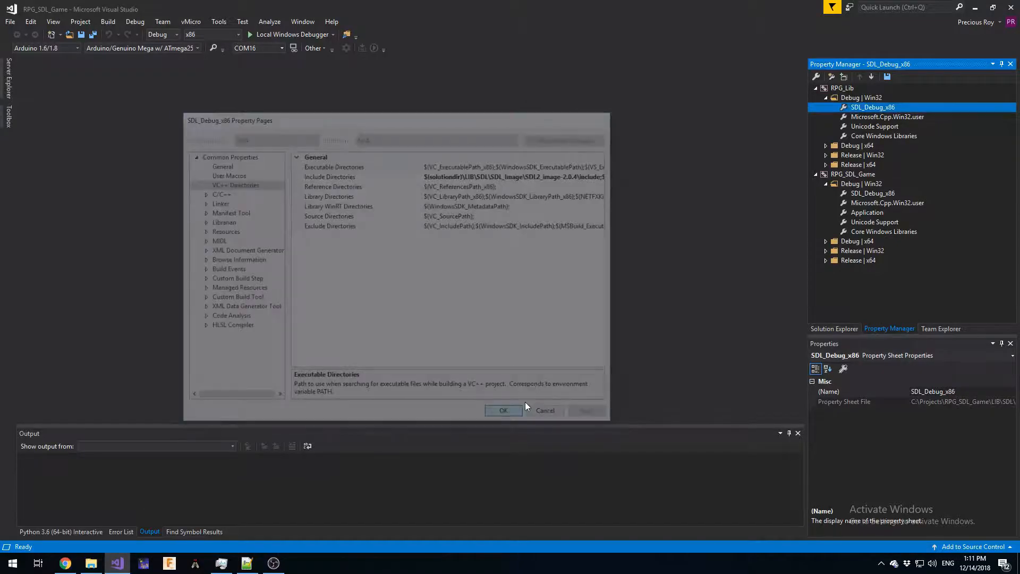
pyautogui.click(503, 410)
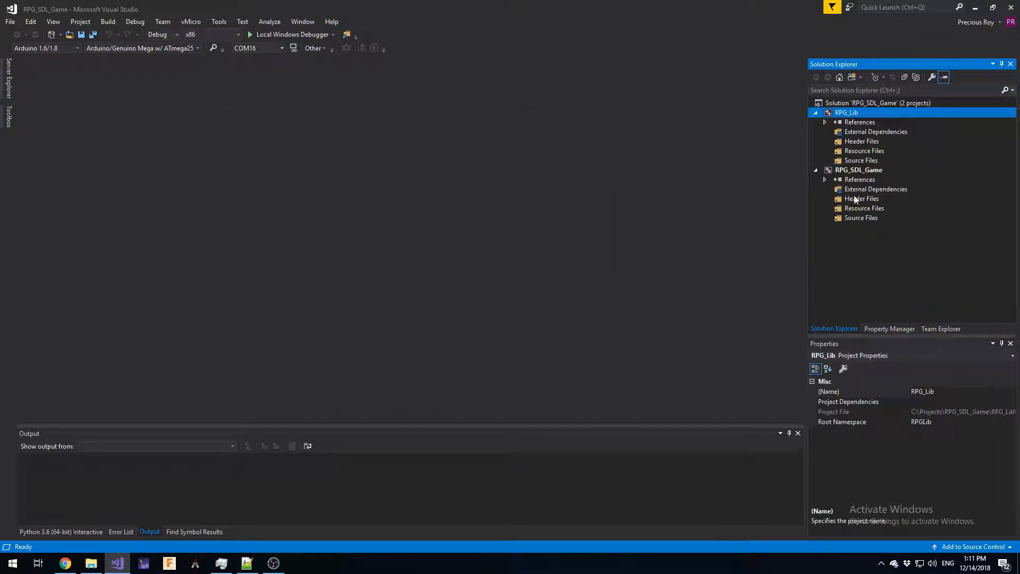
# Step: Add a new C++ source file named Main.cpp to the RPG_SDL_Game project
pyautogui.rightClick(857, 170)
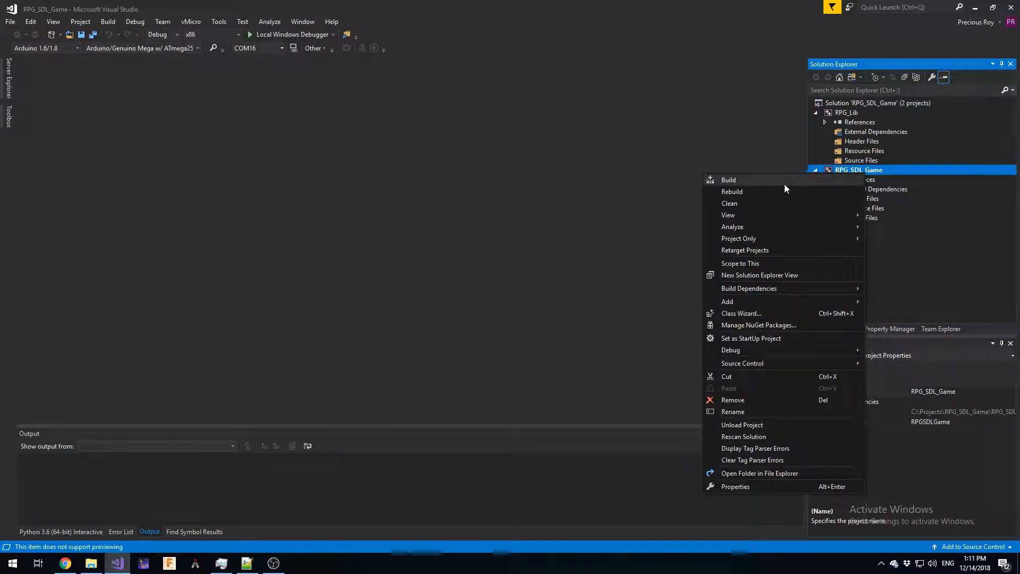
pyautogui.moveTo(727, 301)
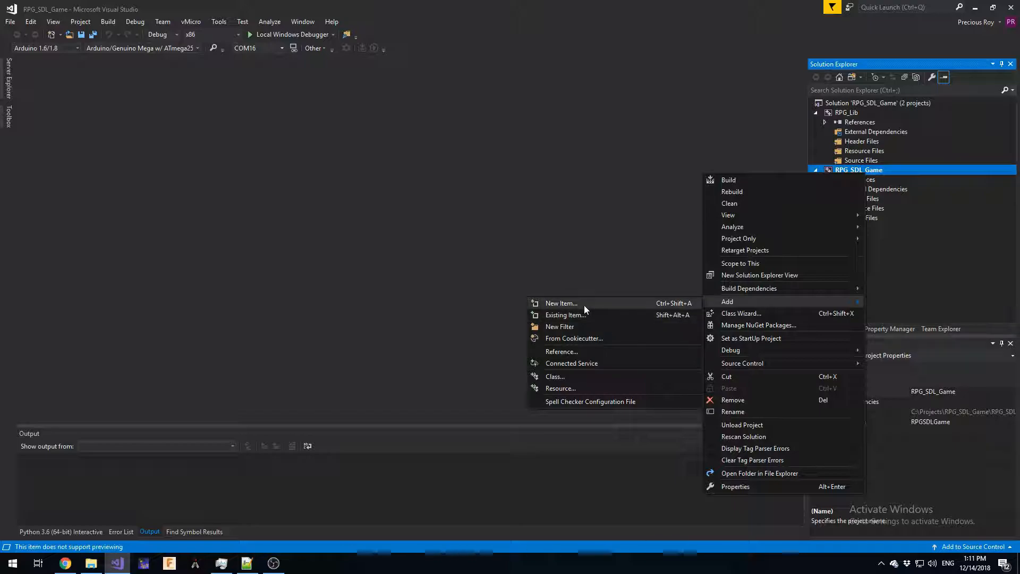
pyautogui.click(560, 303)
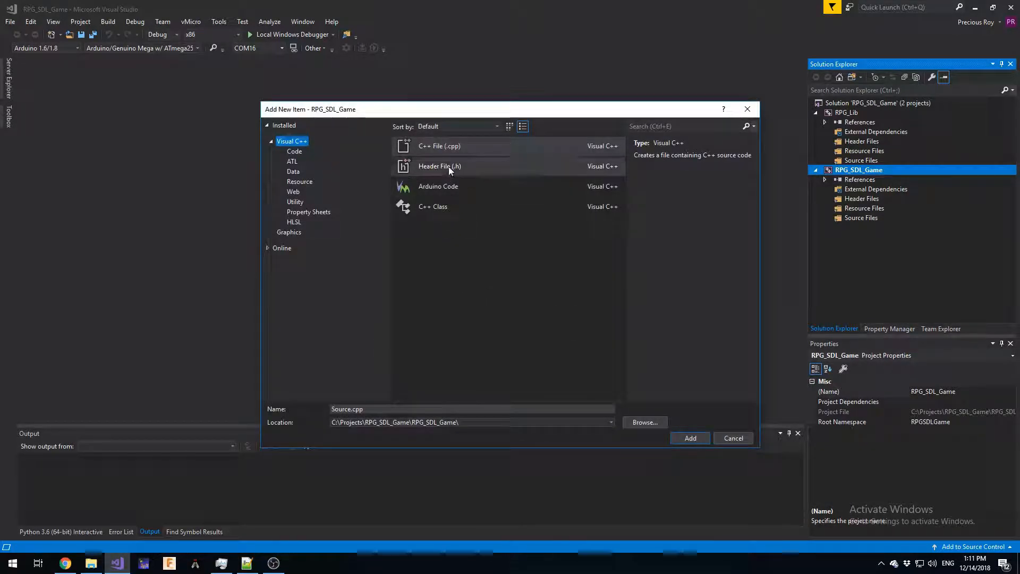
pyautogui.click(439, 145)
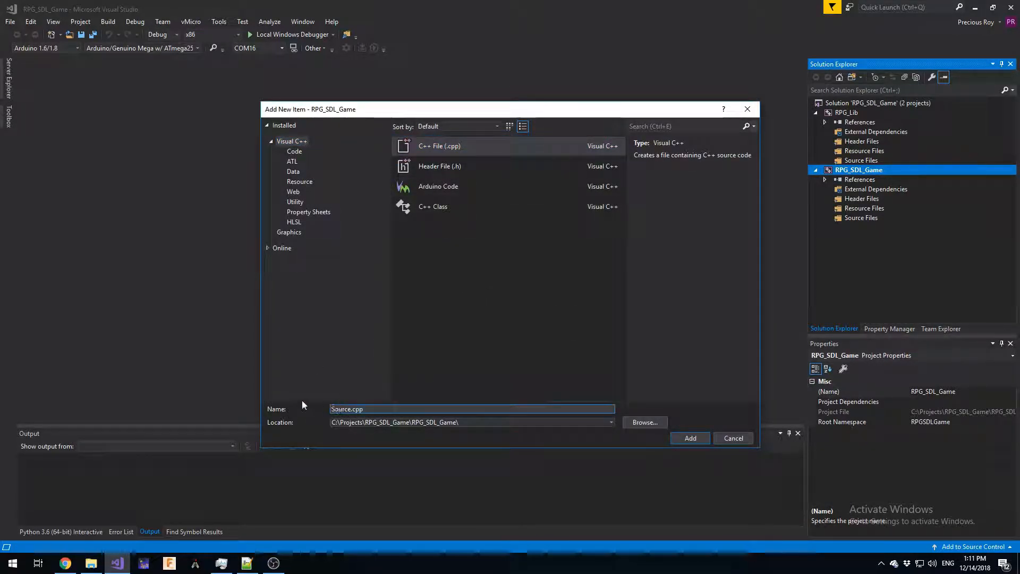
pyautogui.write('Main')
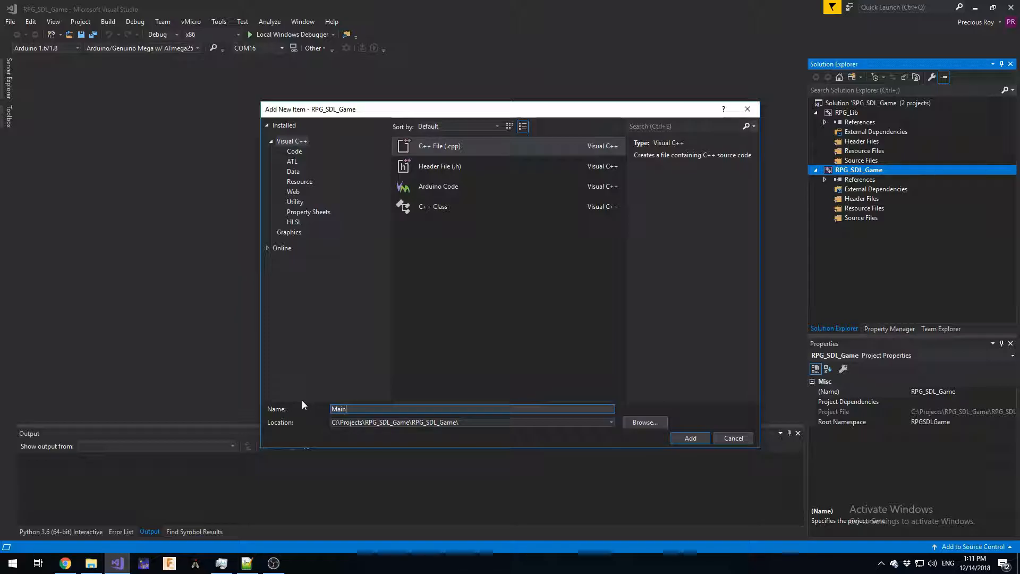
pyautogui.click(690, 438)
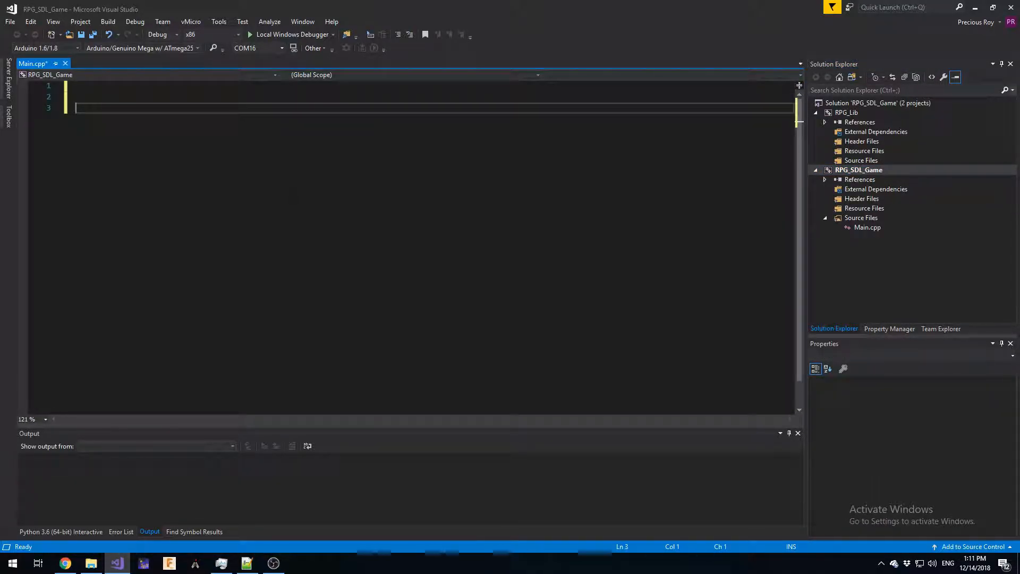
# Step: Write an empty int main() with an #include for SDL.h above it in Main.cpp
pyautogui.write('int main(')
pyautogui.write('{')
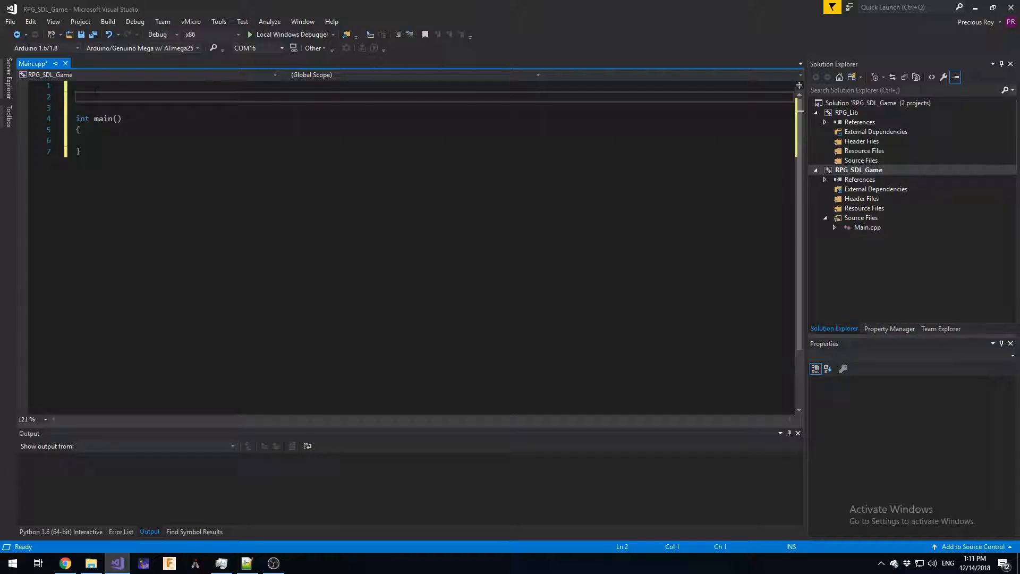
pyautogui.write('#')
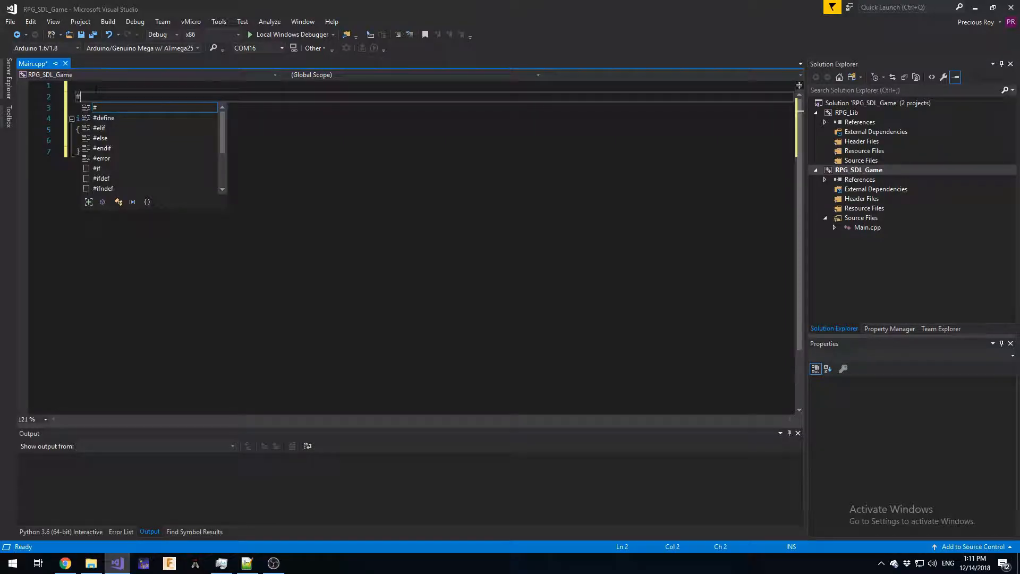
pyautogui.write('incl')
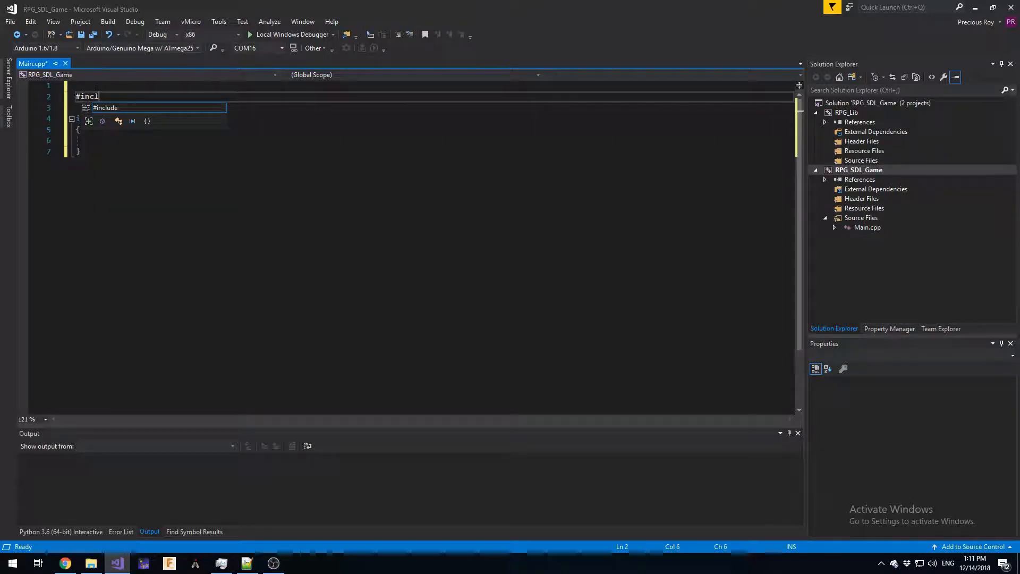
pyautogui.write('ude "')
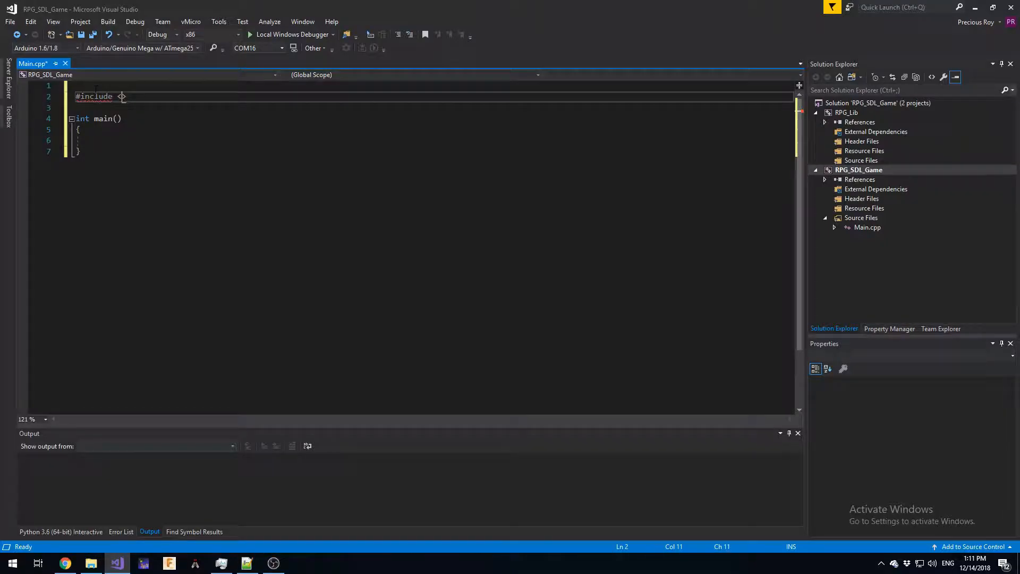
pyautogui.write('sdl')
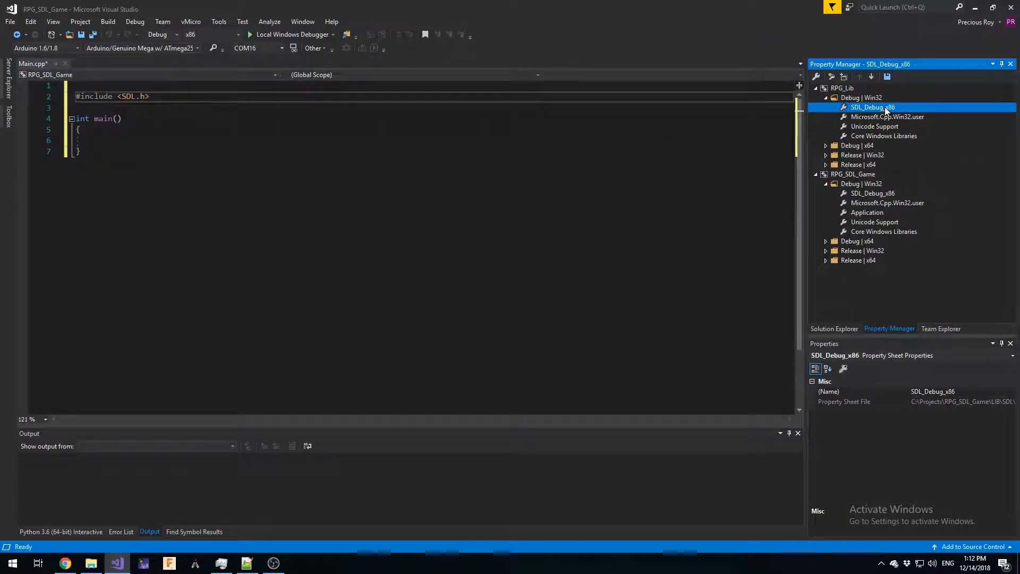
# Step: Edit the Library Directories setting of the SDL_Debug_x86 sheet
pyautogui.doubleClick(873, 107)
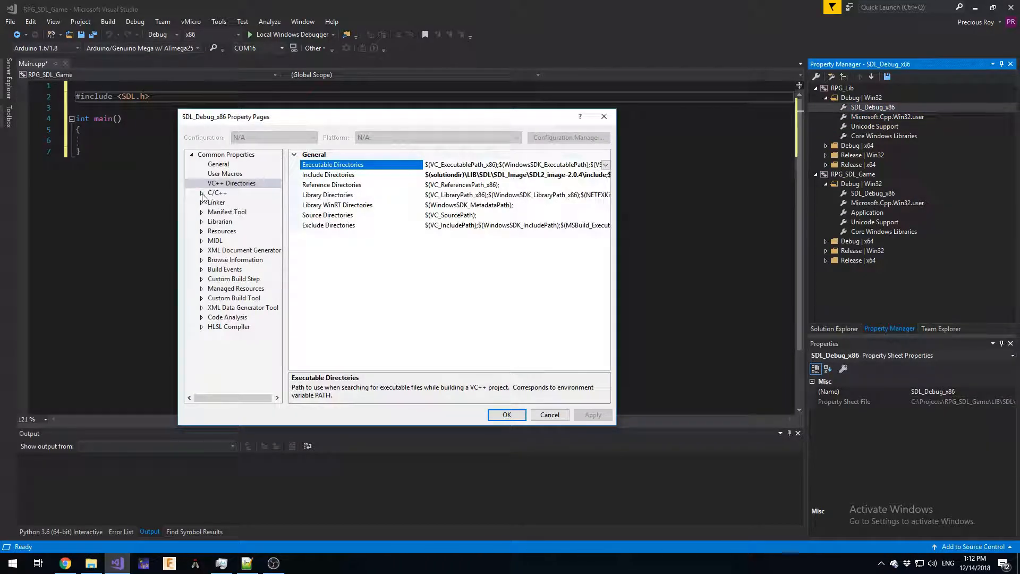
pyautogui.click(202, 192)
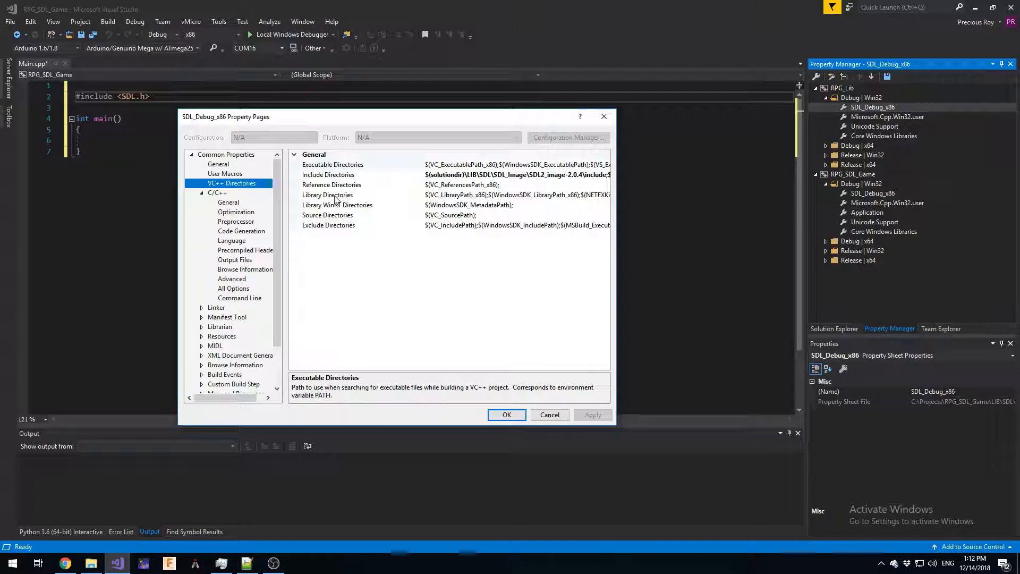
pyautogui.click(327, 195)
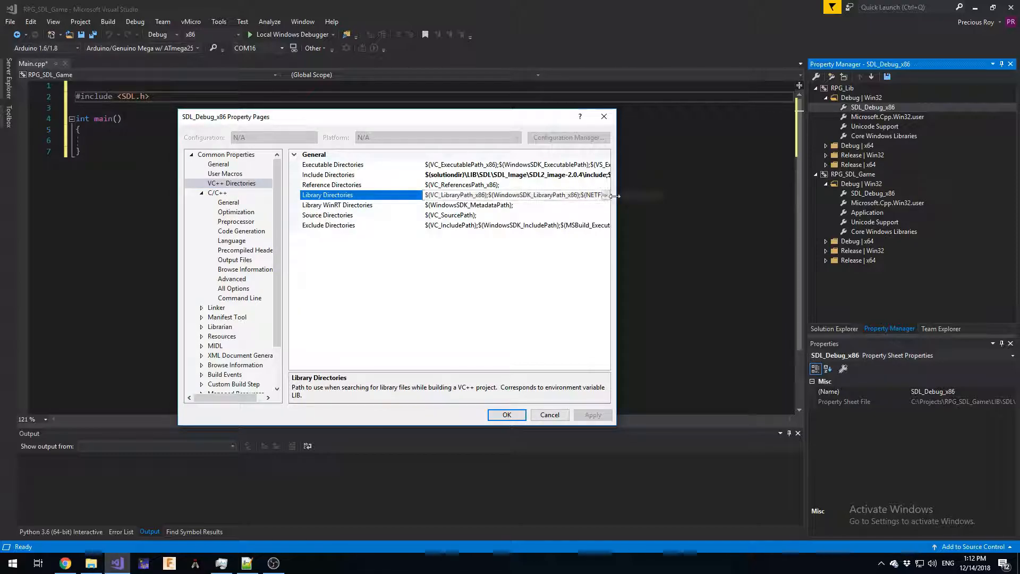
pyautogui.click(605, 195)
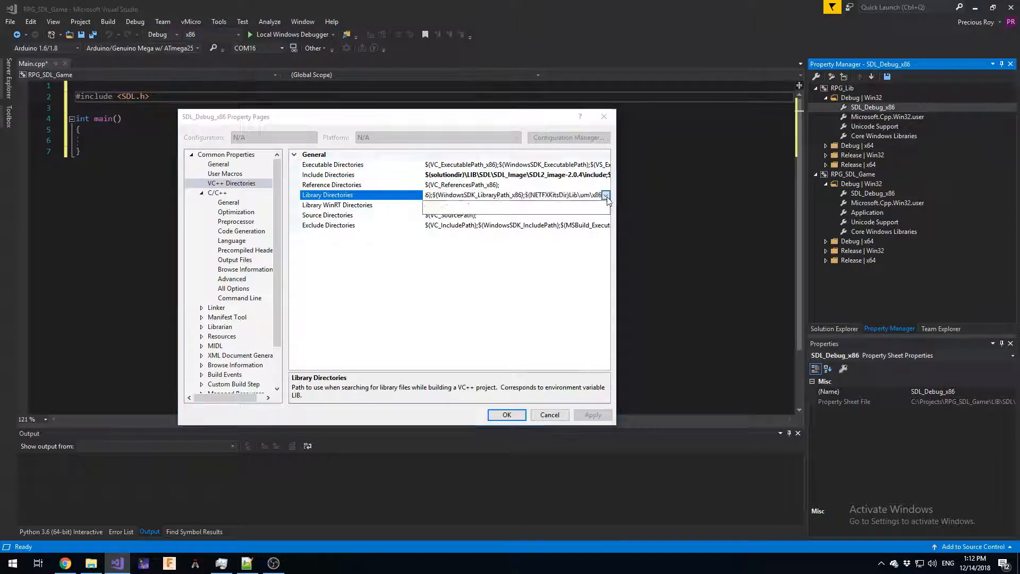
pyautogui.click(605, 194)
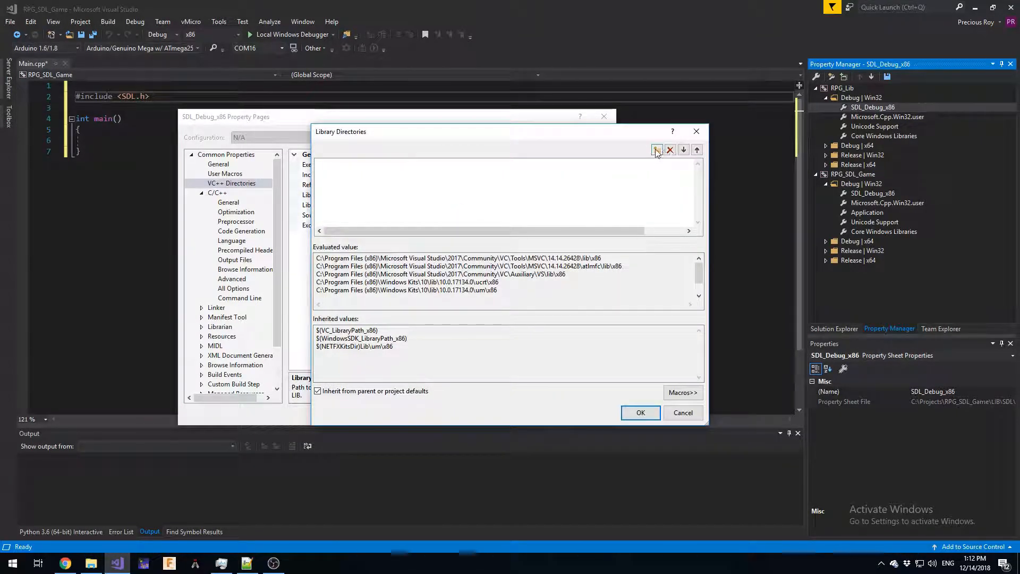
# Step: Add the SDL2-2.0.9 lib\x86 folder as a library directory
pyautogui.click(656, 149)
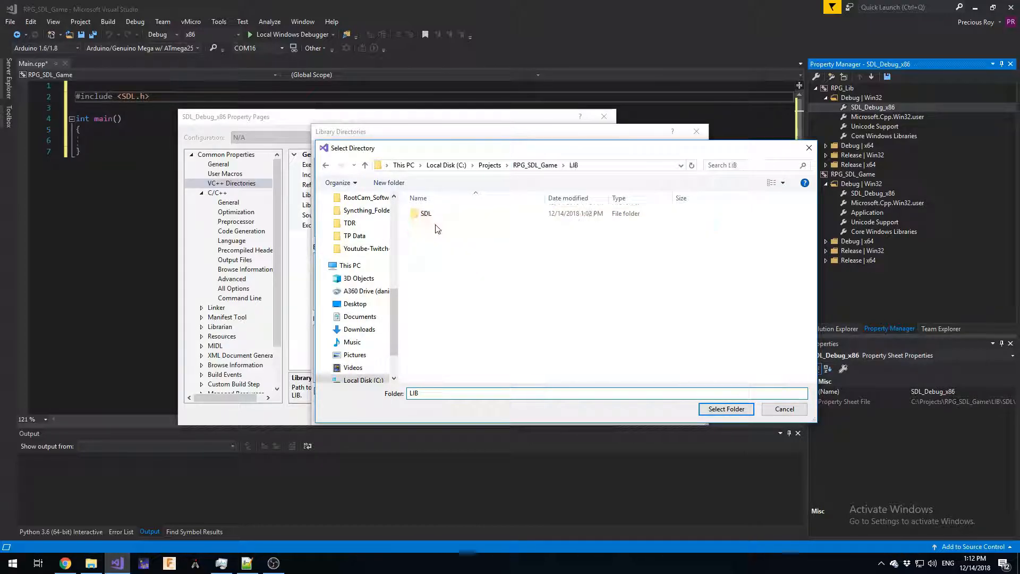
pyautogui.doubleClick(425, 213)
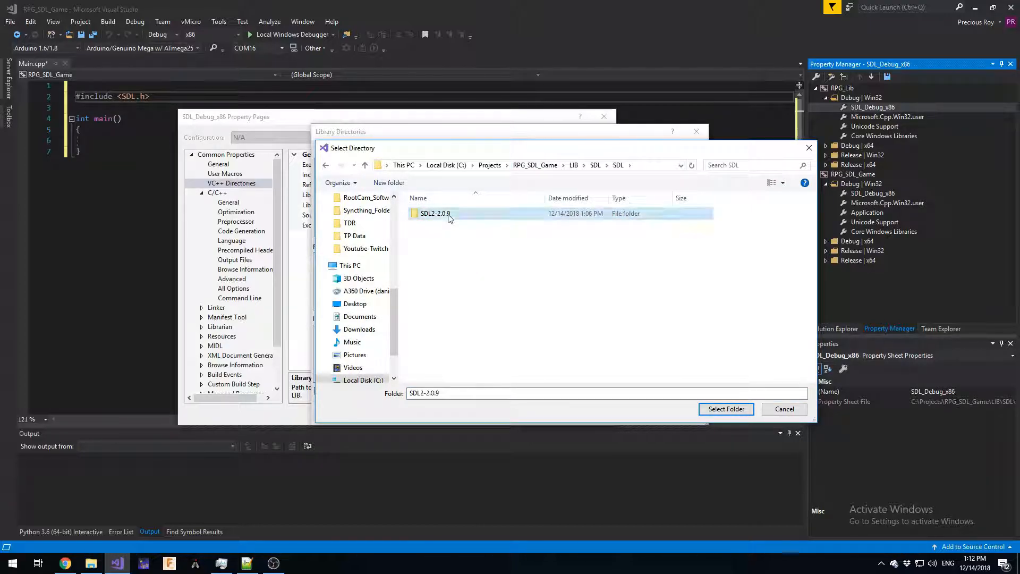
pyautogui.doubleClick(433, 213)
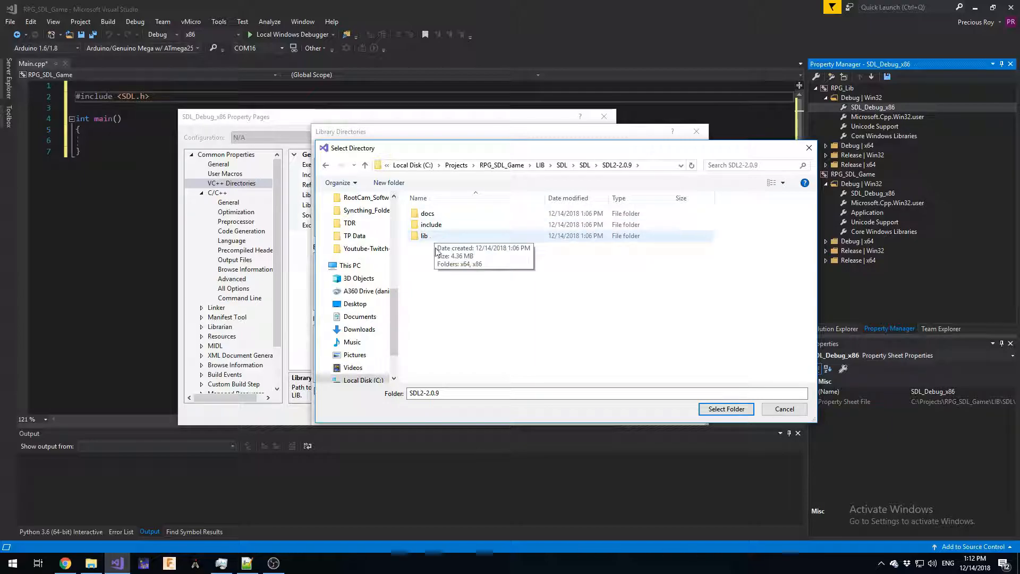
pyautogui.doubleClick(424, 236)
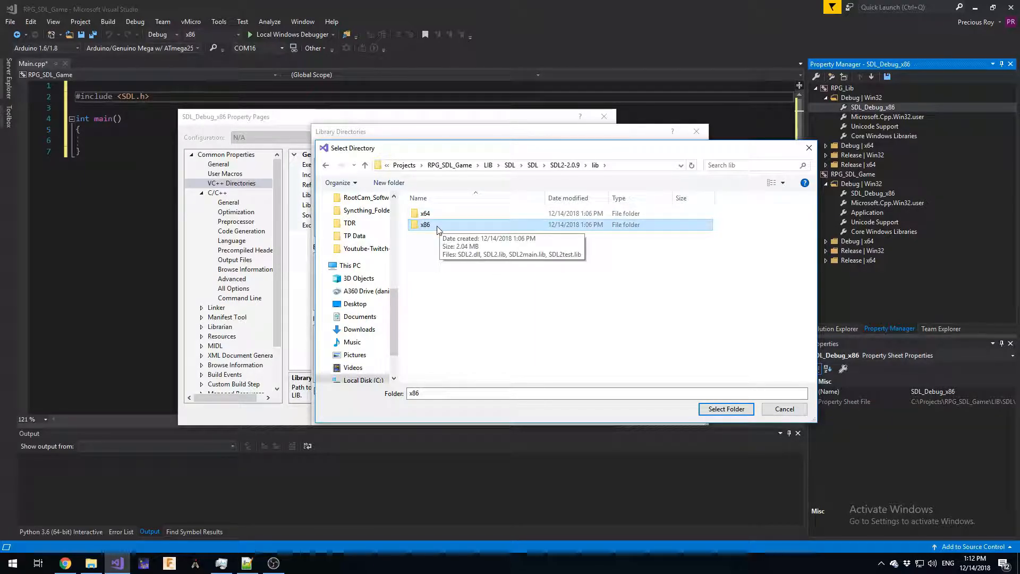
pyautogui.doubleClick(425, 224)
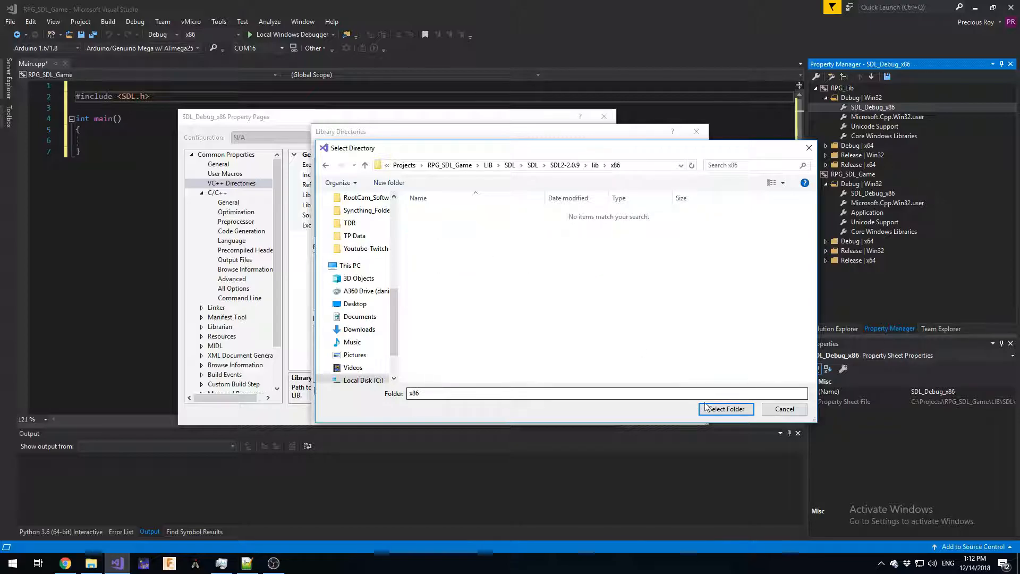
pyautogui.click(726, 408)
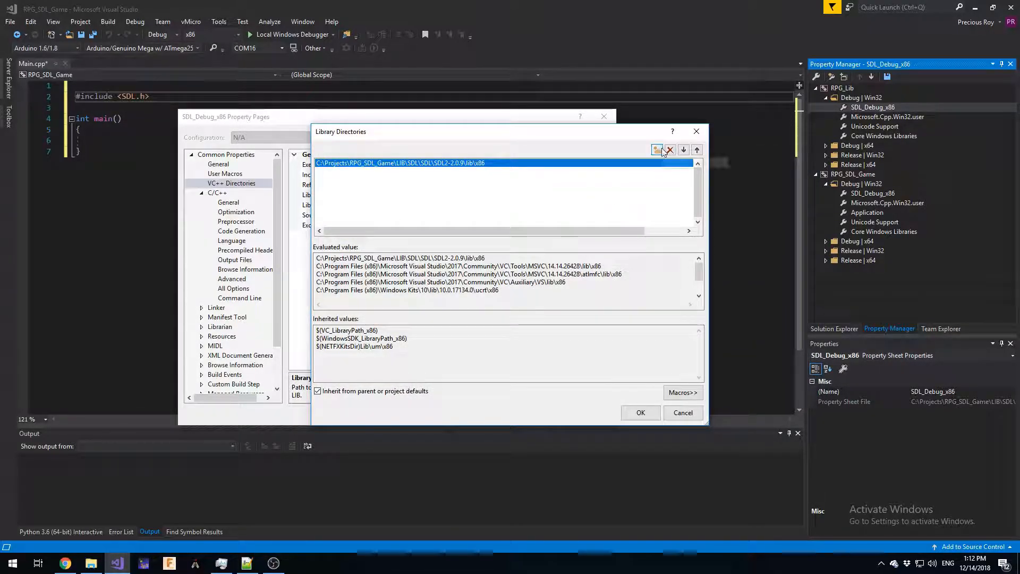
# Step: Add the SDL2_image-2.0.4 lib\x86 folder and confirm the two library directories
pyautogui.click(671, 150)
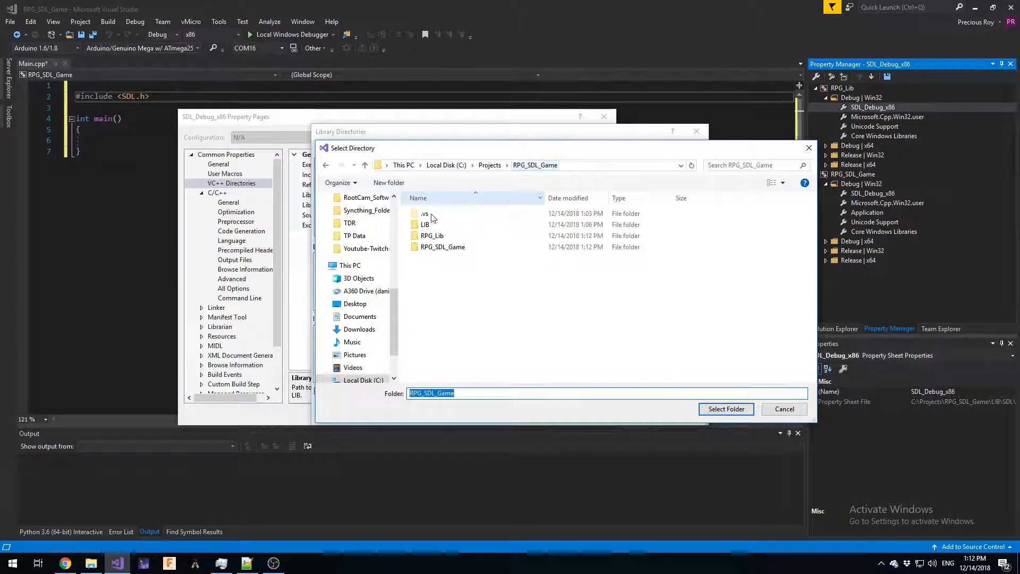
pyautogui.doubleClick(425, 212)
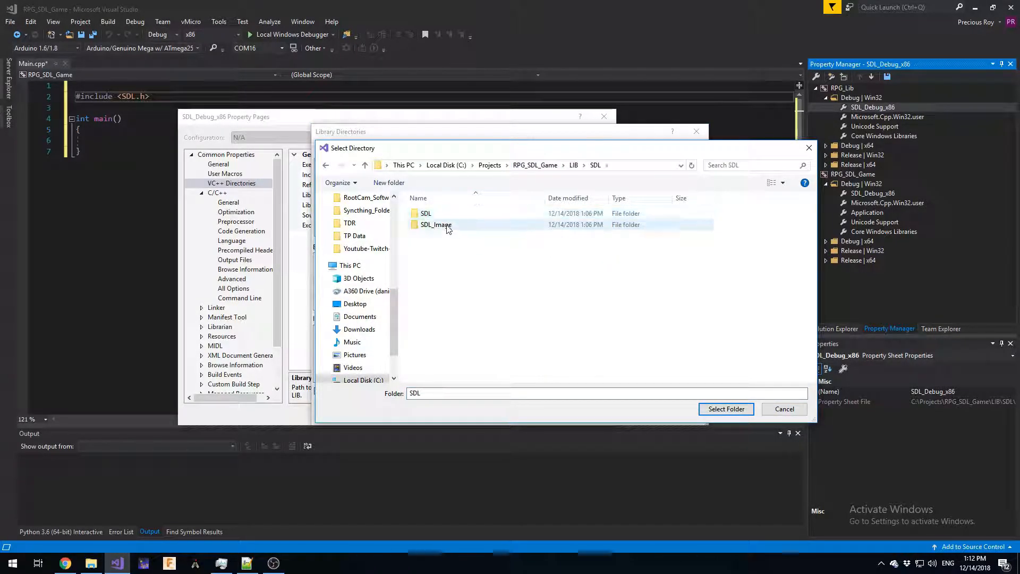
pyautogui.doubleClick(436, 224)
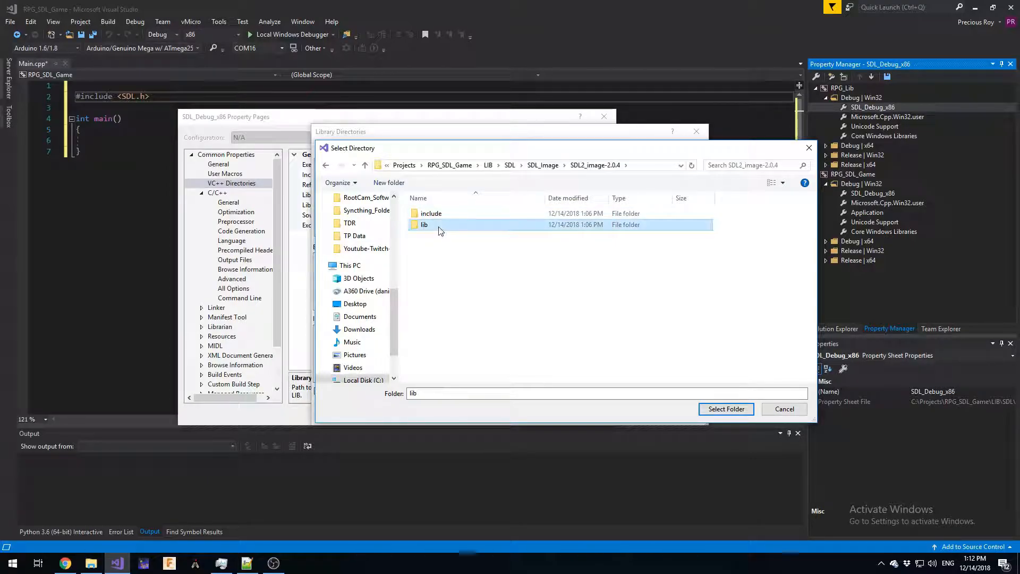
pyautogui.doubleClick(424, 224)
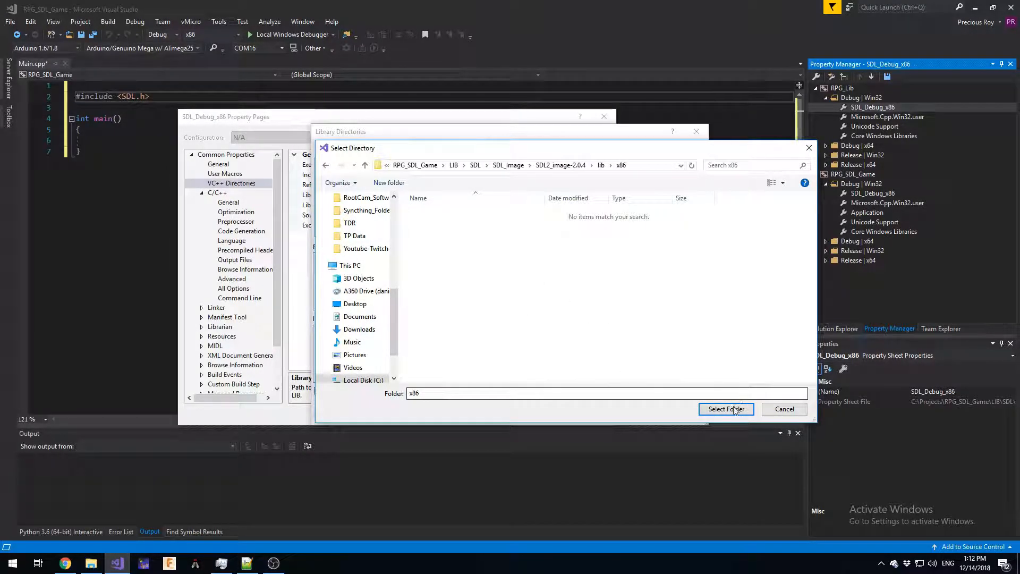
pyautogui.click(726, 408)
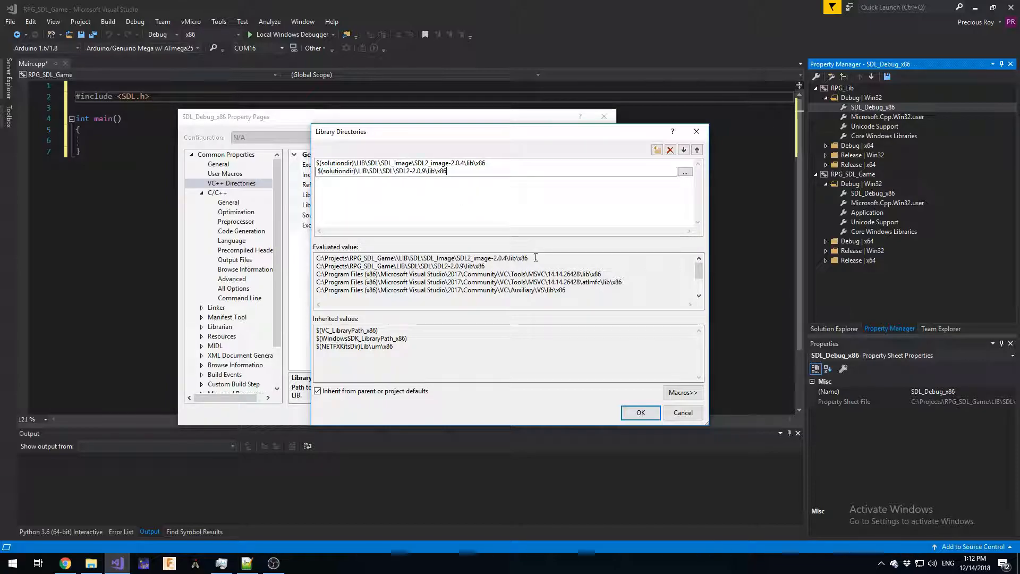
pyautogui.click(640, 412)
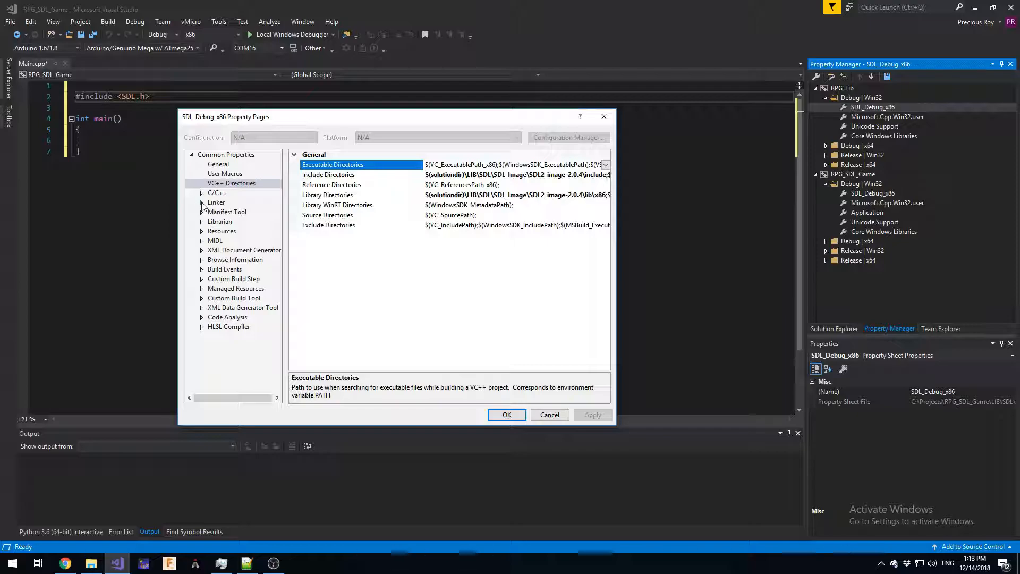
# Step: Under Linker > Input, bring up the Additional Dependencies editor for the SDL_Debug_x86 sheet
pyautogui.click(202, 202)
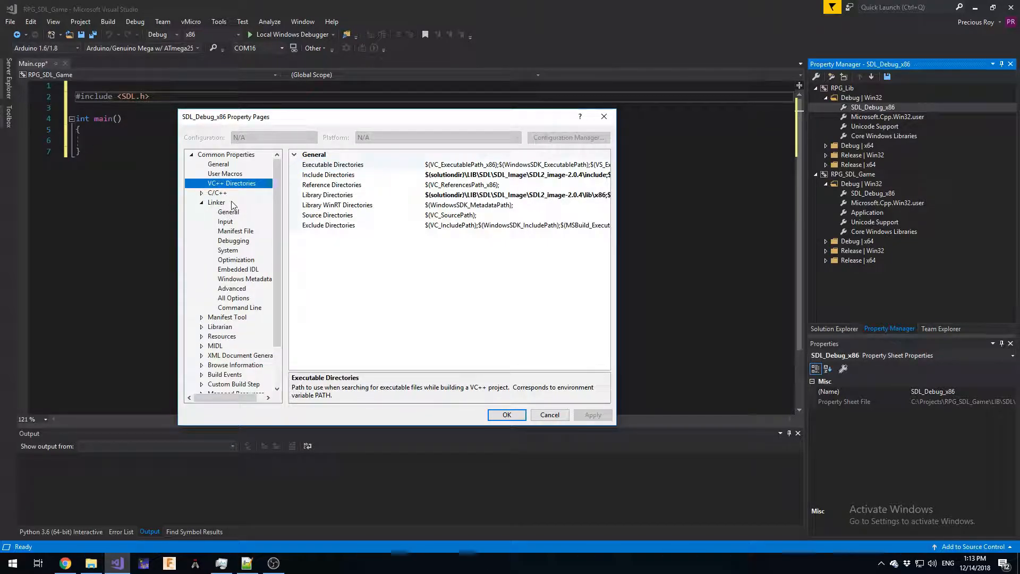
pyautogui.click(229, 211)
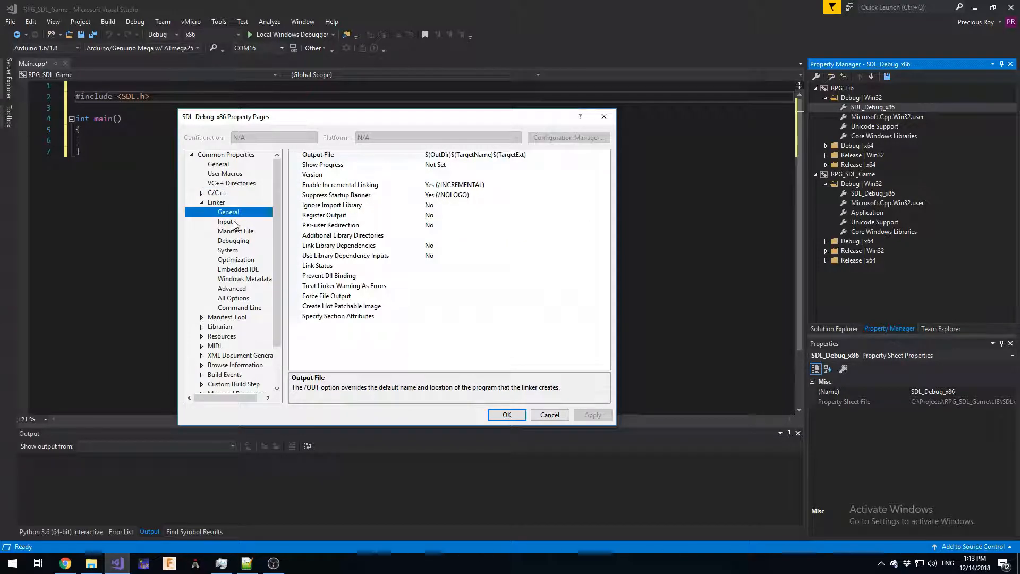
pyautogui.click(226, 221)
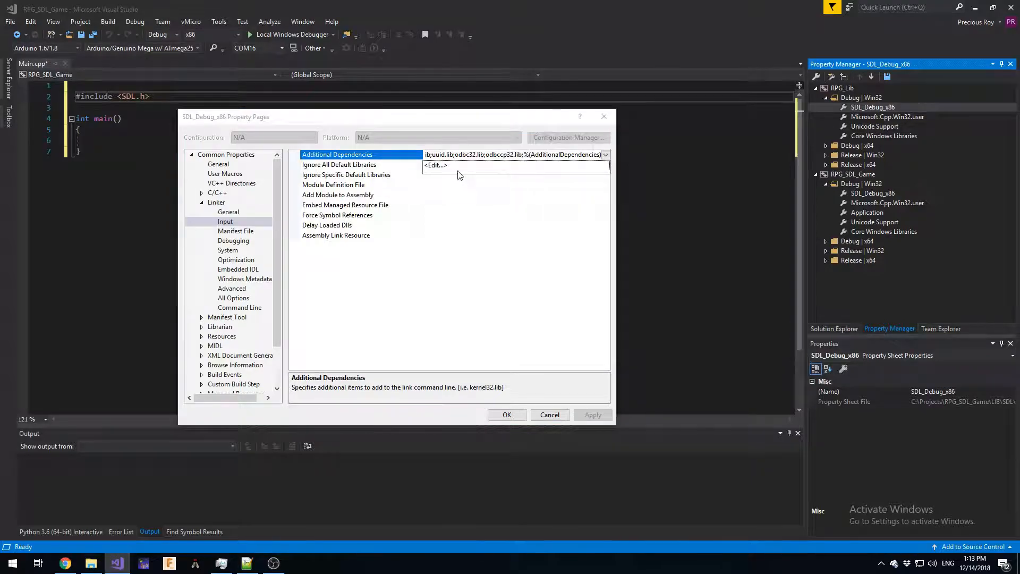
pyautogui.click(436, 165)
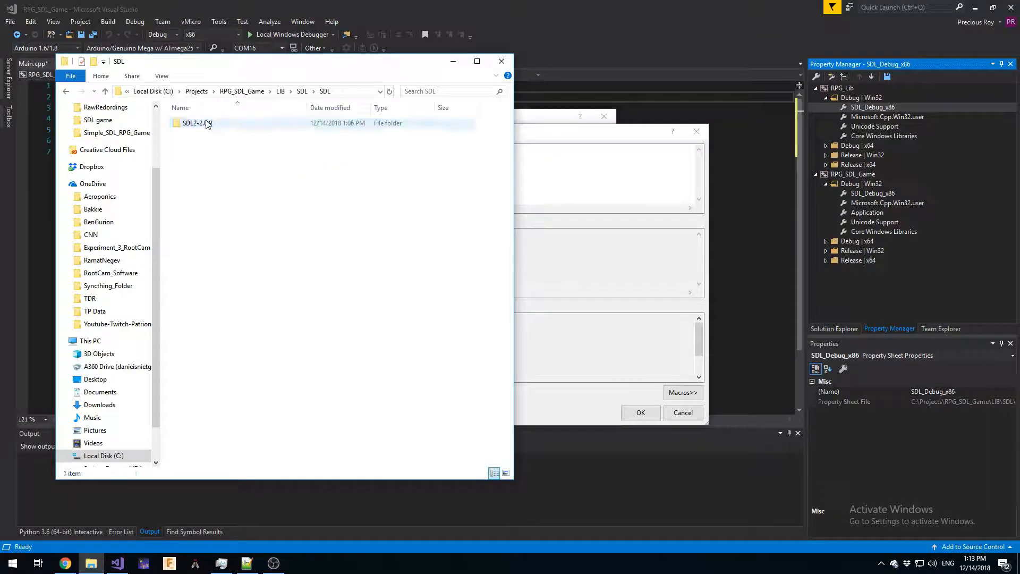
# Step: Browse into SDL2-2.0.9\lib and enter SDL2.lib as an additional dependency
pyautogui.doubleClick(198, 124)
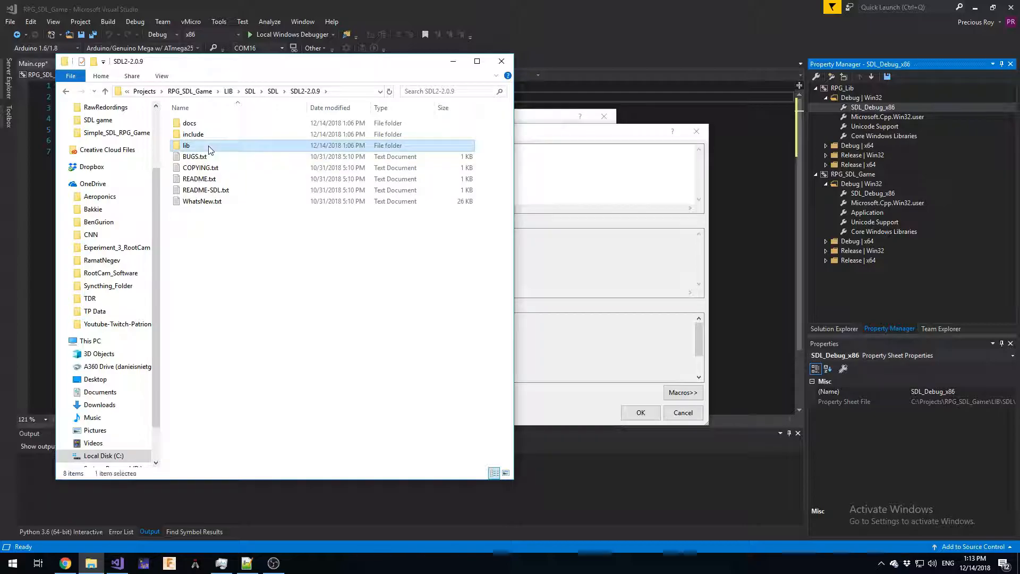
pyautogui.doubleClick(186, 146)
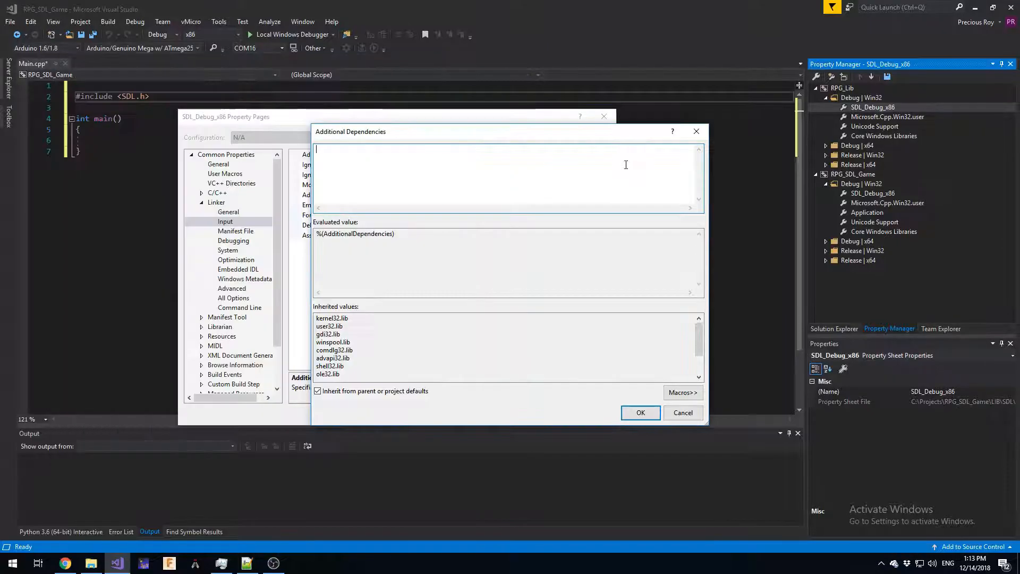
pyautogui.write('SDL2.lib')
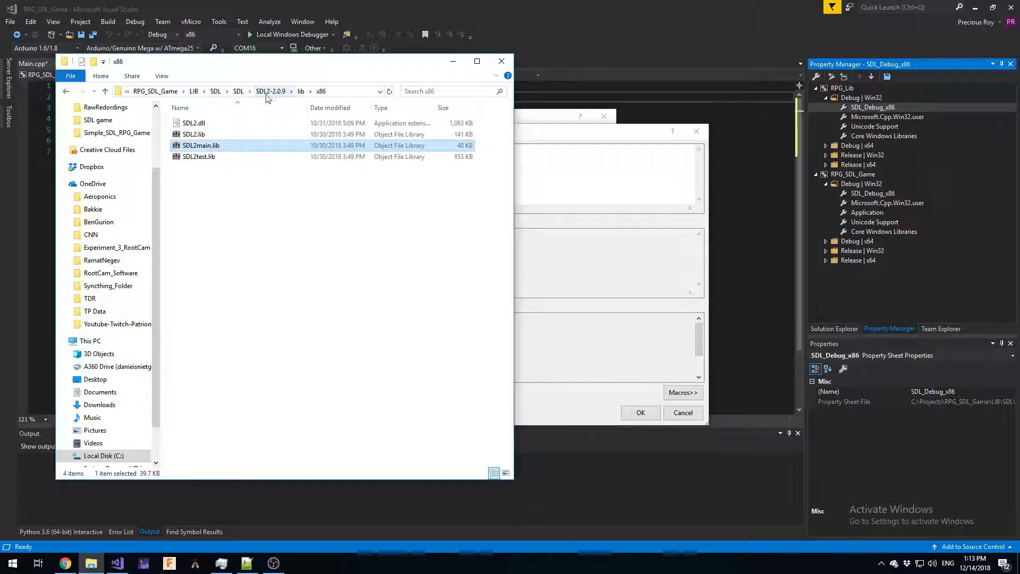
# Step: Go back and browse into SDL2_image-2.0.4's lib folder showing x64 and x86
pyautogui.click(325, 92)
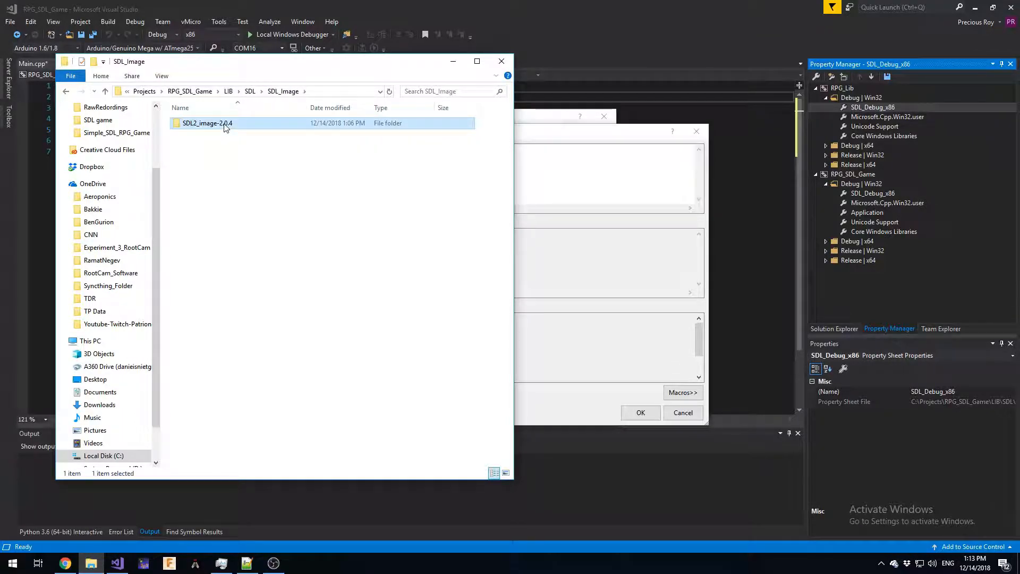
pyautogui.doubleClick(207, 123)
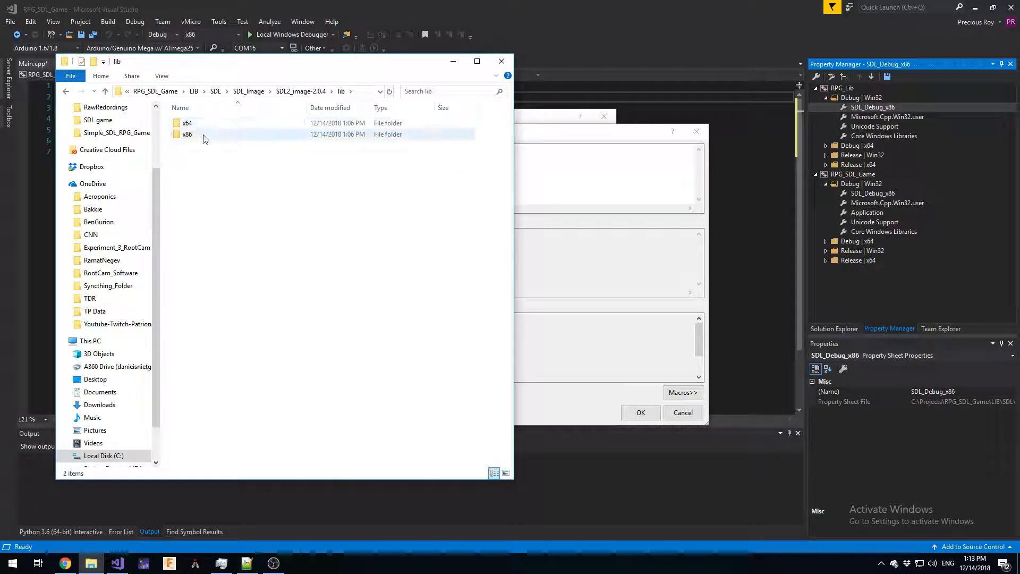
pyautogui.doubleClick(187, 134)
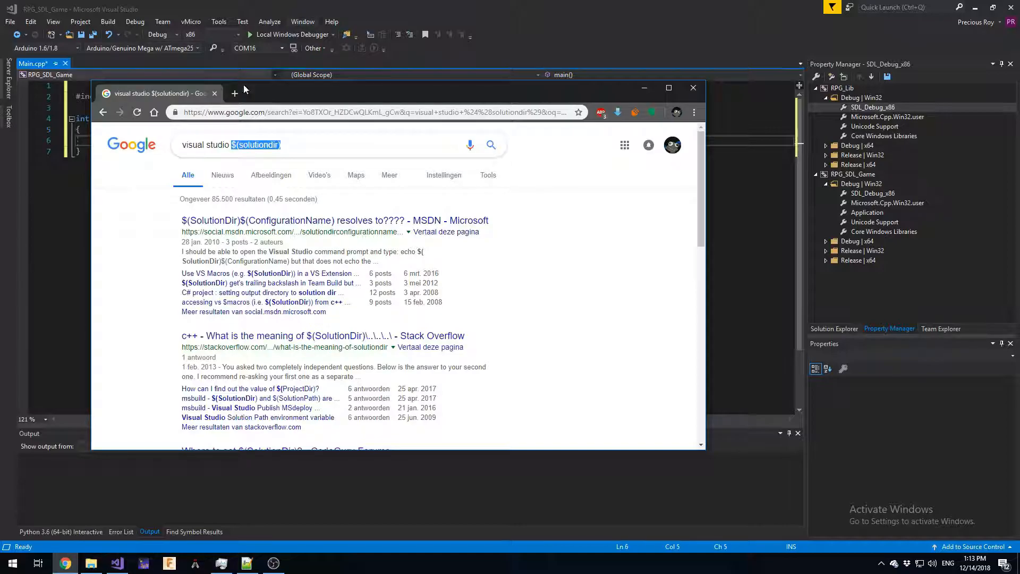
# Step: Search Google for SDL example code and scroll the SDL_CreateWindow wiki page to its code example
pyautogui.click(234, 93)
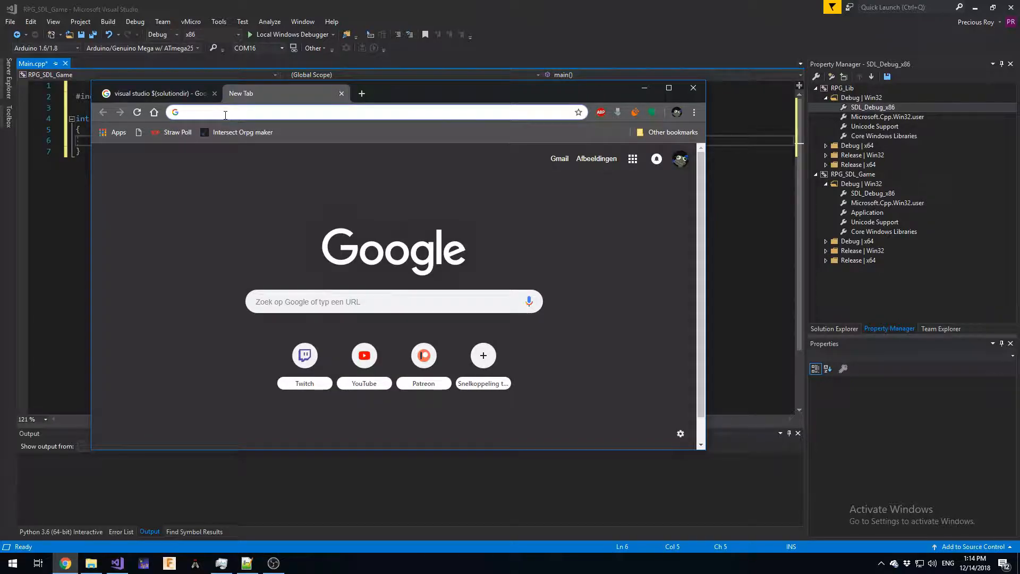
pyautogui.write('sdl image')
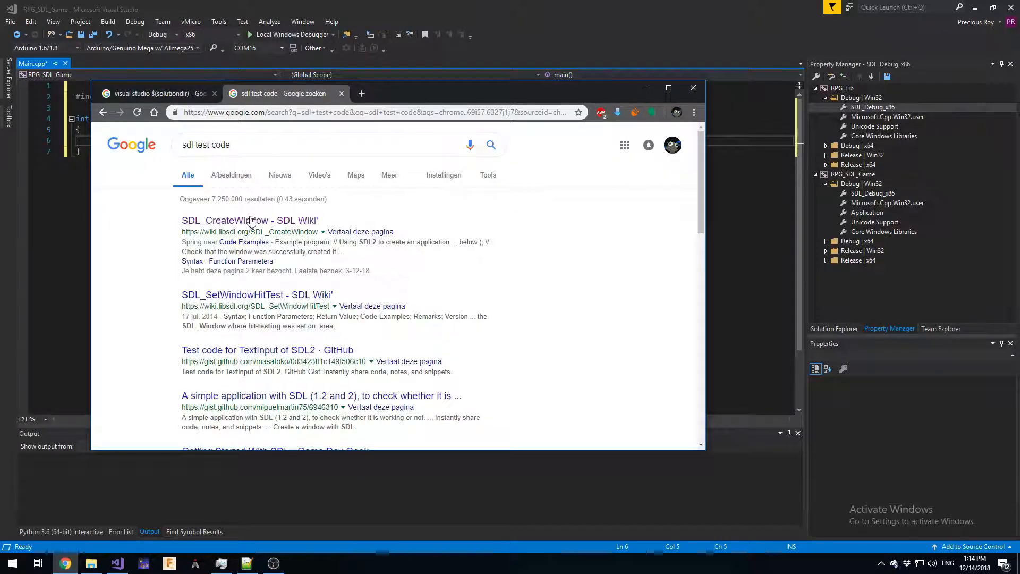
pyautogui.click(249, 220)
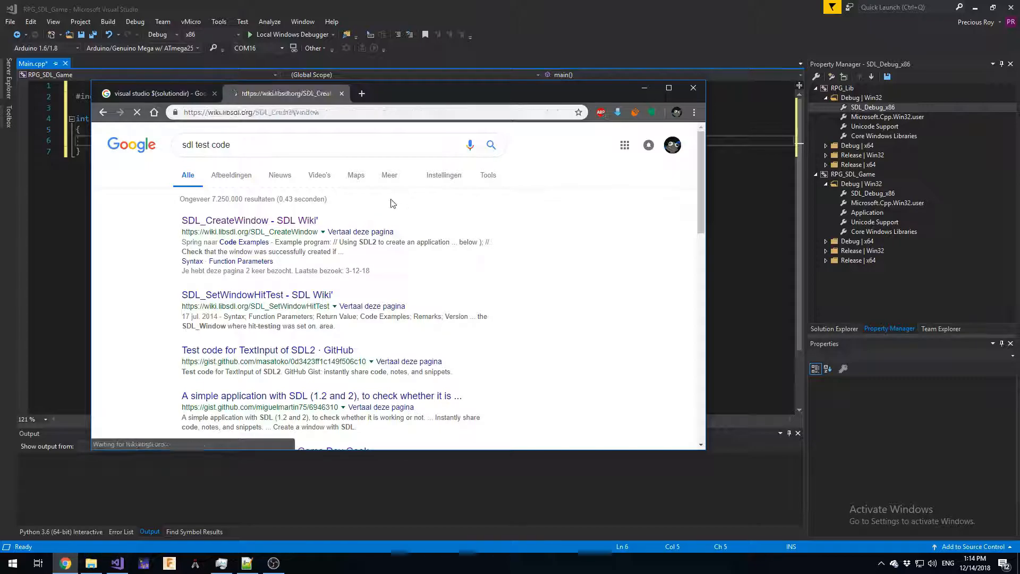
pyautogui.click(248, 220)
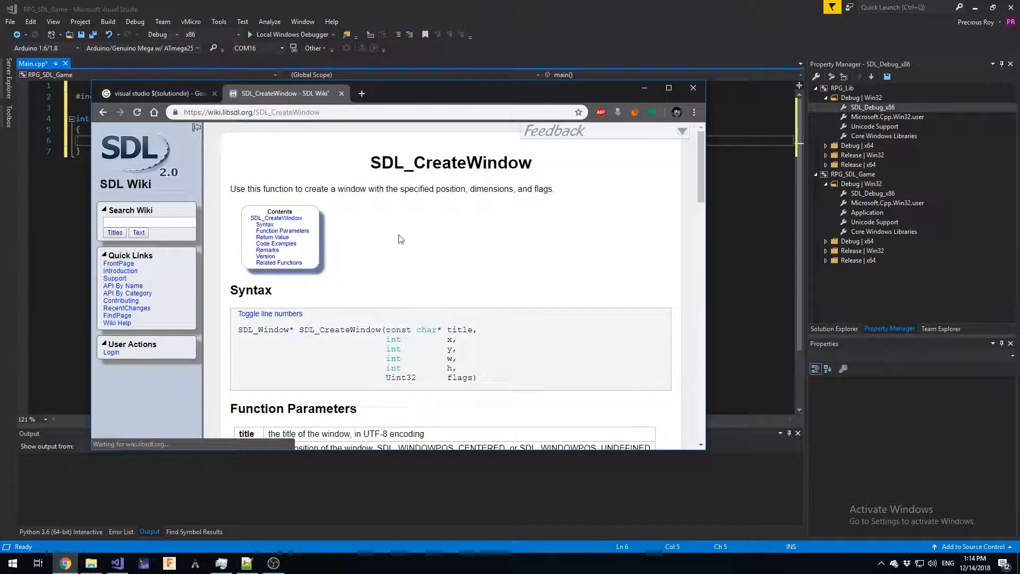
pyautogui.scroll(-3)
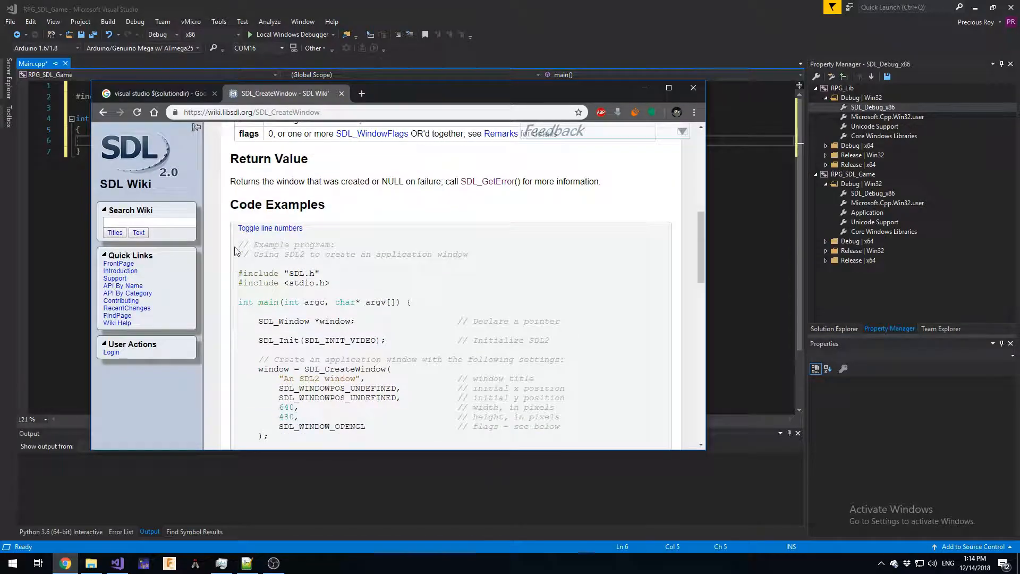
pyautogui.scroll(-3)
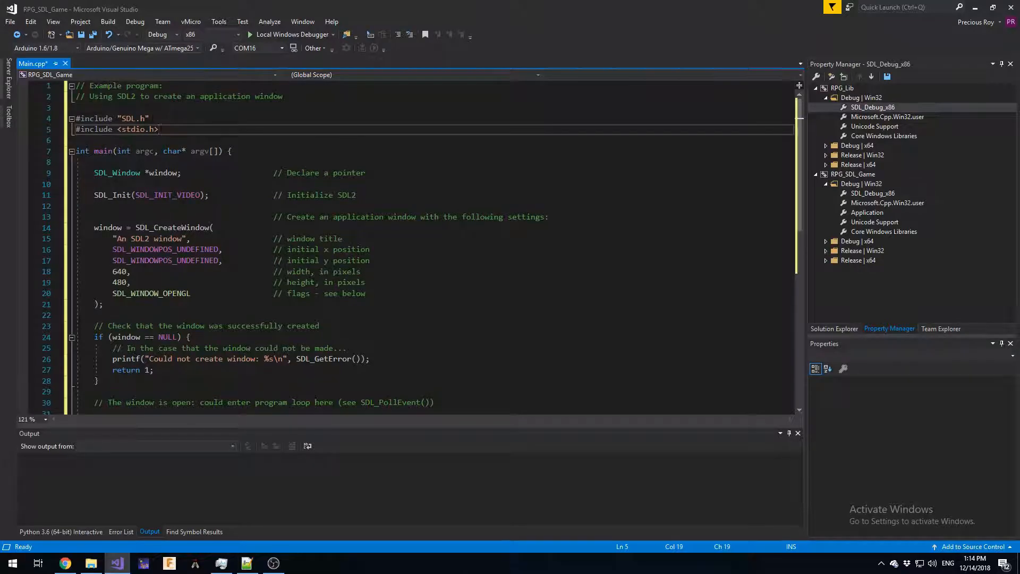
# Step: Change Main.cpp's include to #include <SDL.h> and return to the RPG_SDL_Game project
pyautogui.write('<')
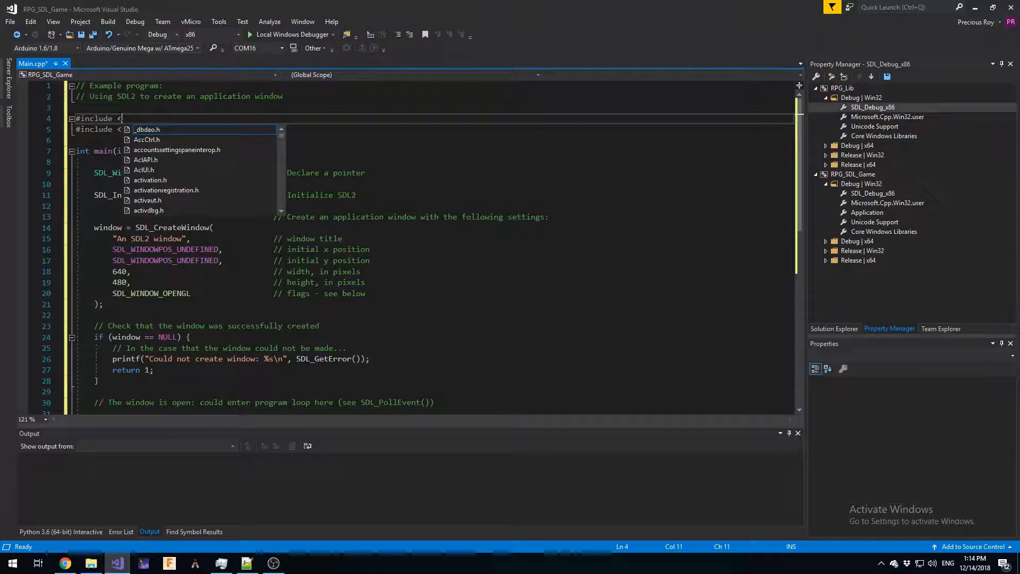
pyautogui.write('sd')
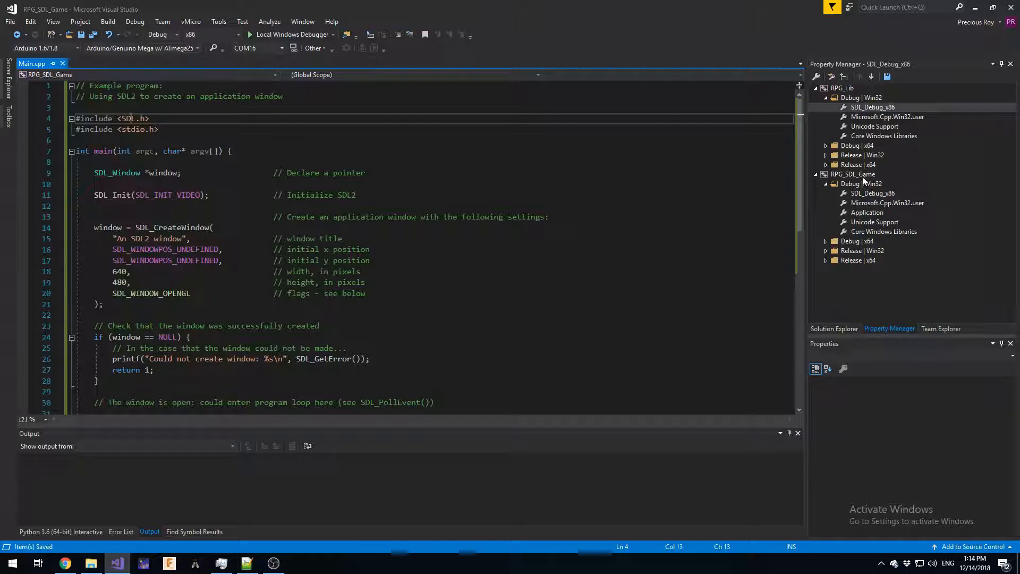
pyautogui.click(158, 129)
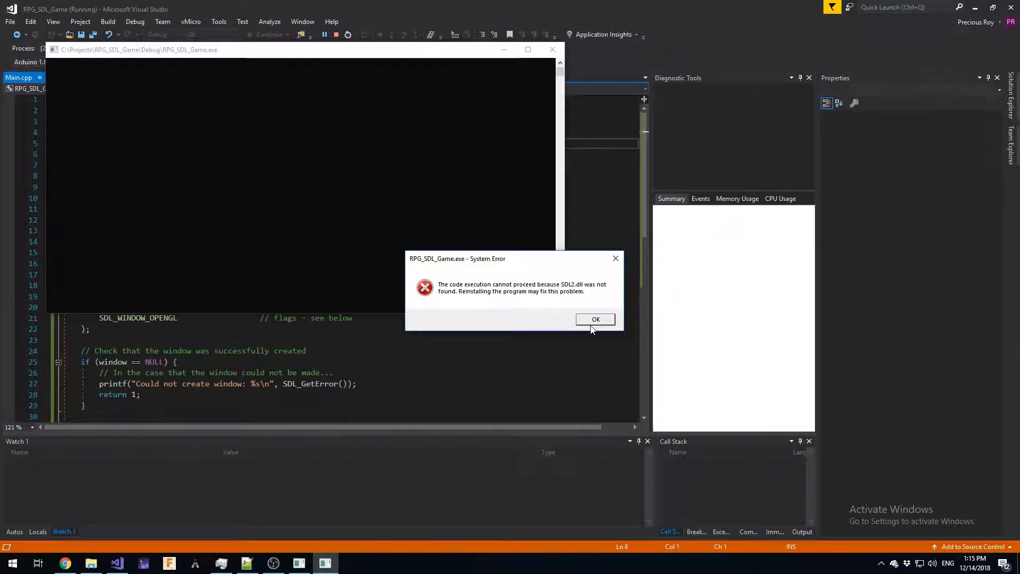
# Step: Dismiss the missing SDL2.dll error and check the x86 DLL folder in Explorer
pyautogui.click(595, 319)
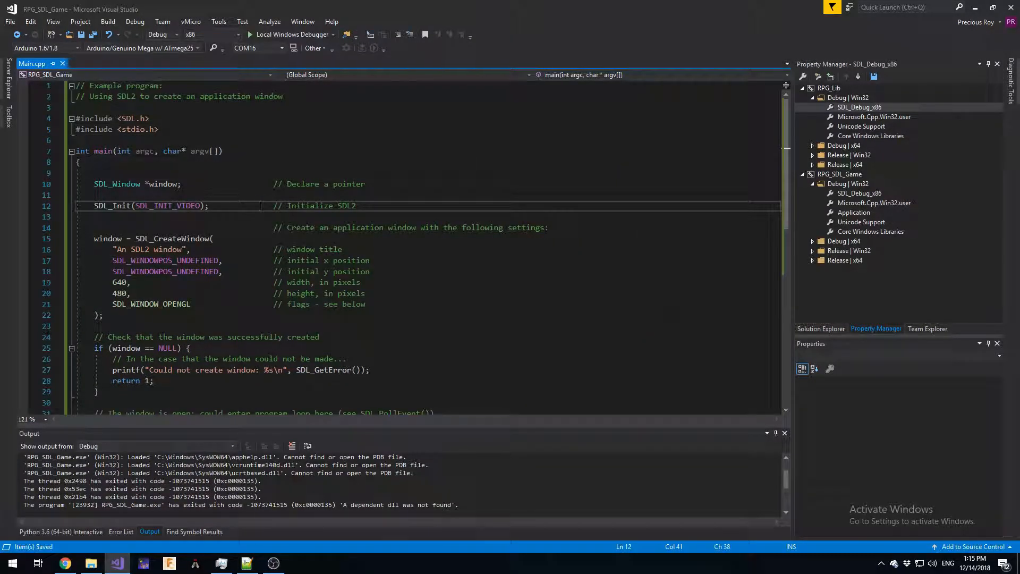
pyautogui.doubleClick(351, 294)
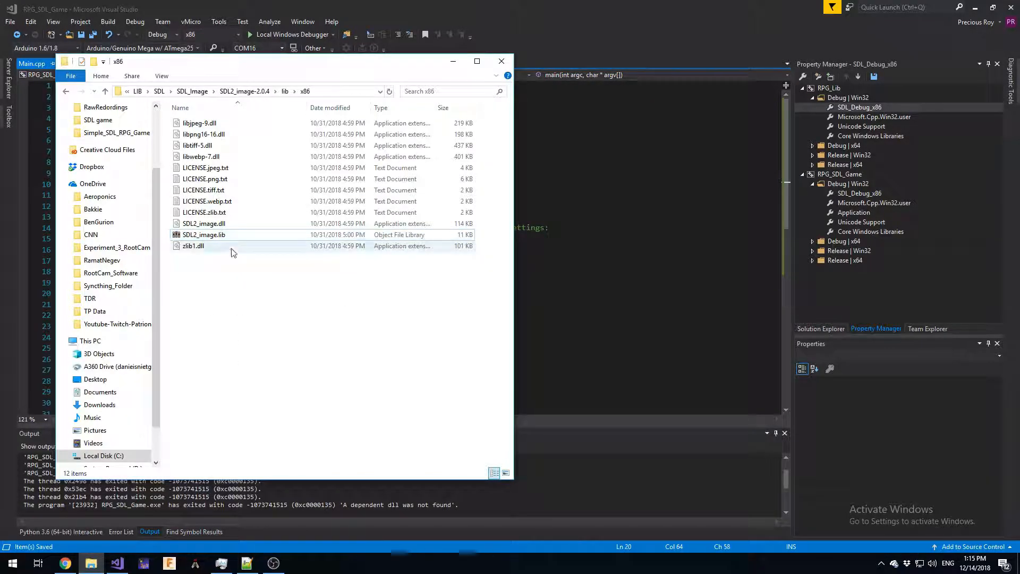
pyautogui.click(194, 245)
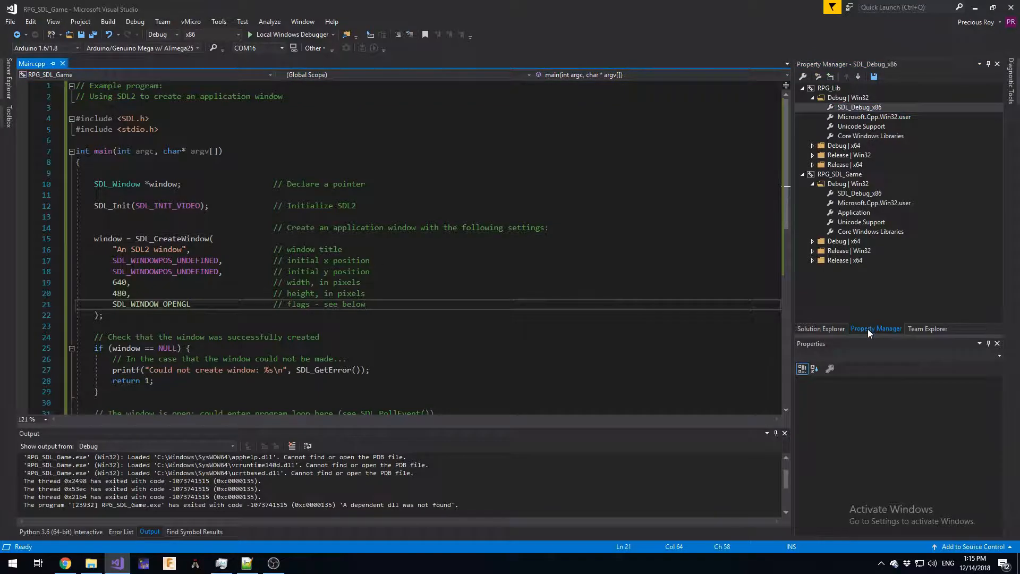
# Step: In SDL_Debug_x86's Post-Build Event command line, start an xcopy /y command
pyautogui.doubleClick(859, 106)
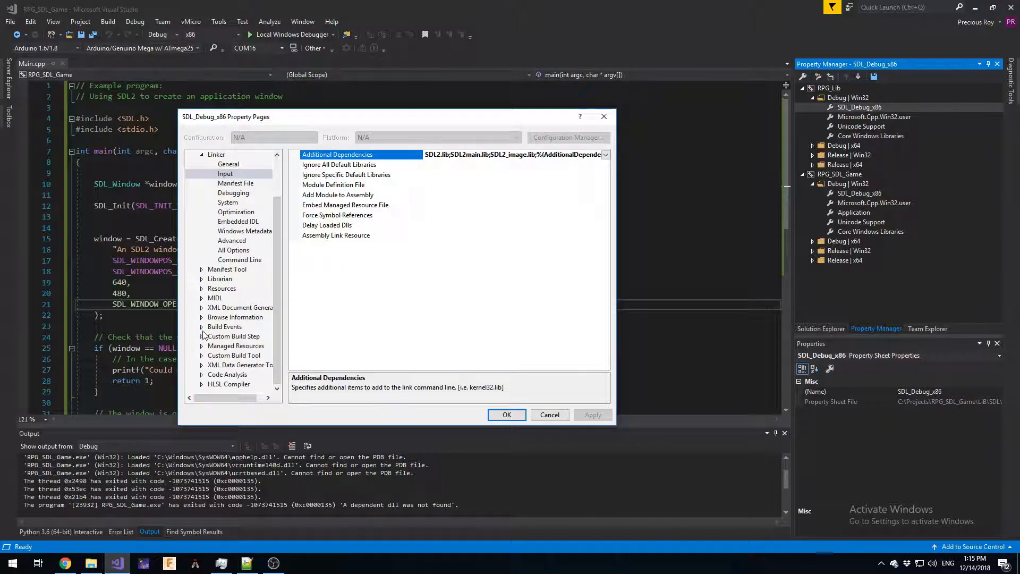
pyautogui.click(202, 326)
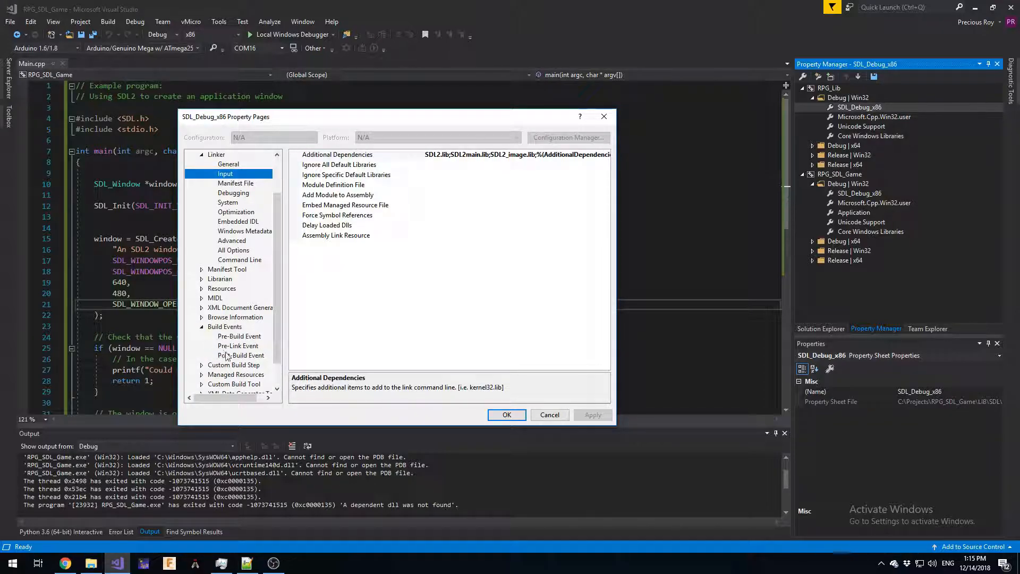
pyautogui.click(240, 355)
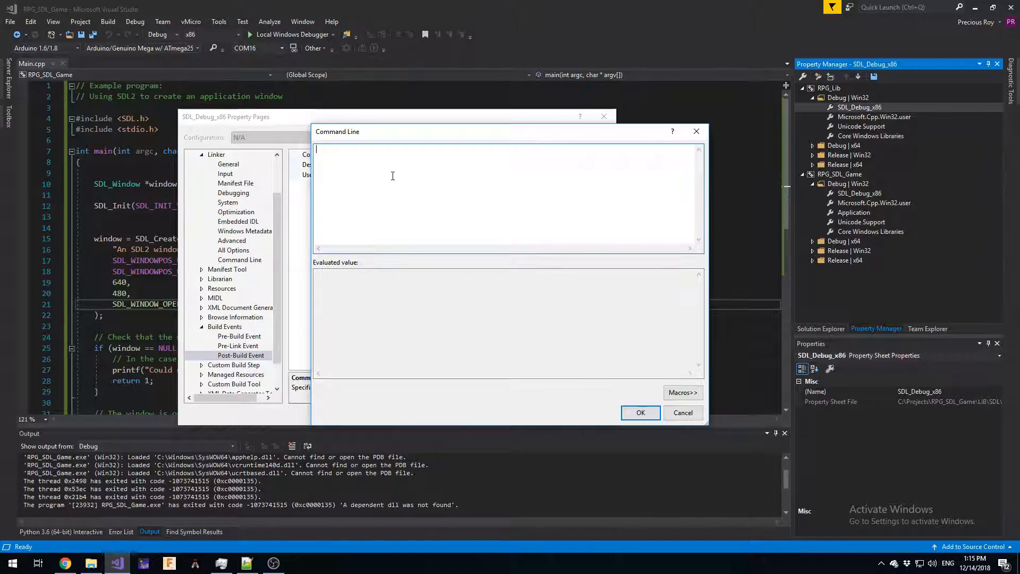
pyautogui.write('xcopy')
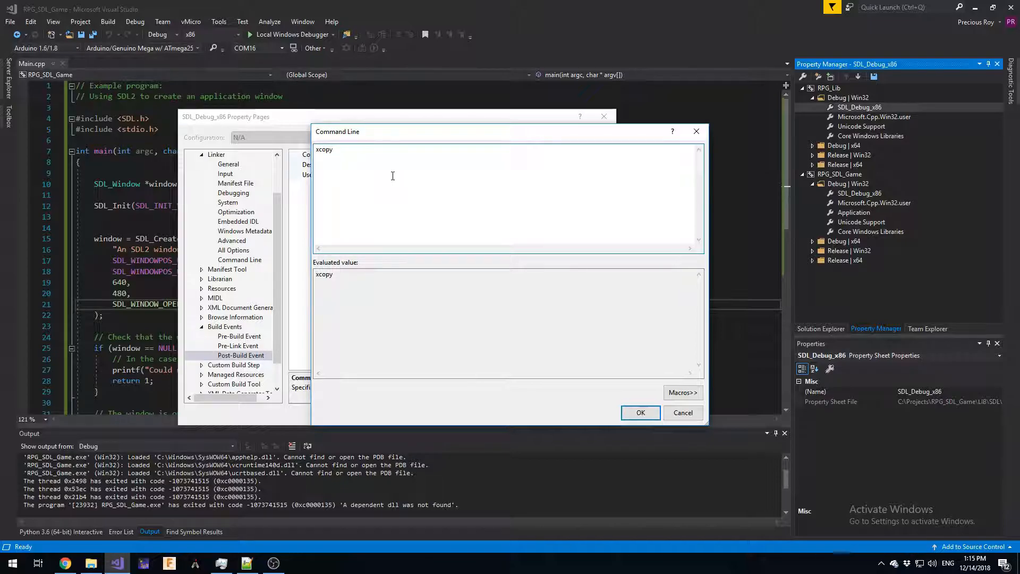
pyautogui.write('/y')
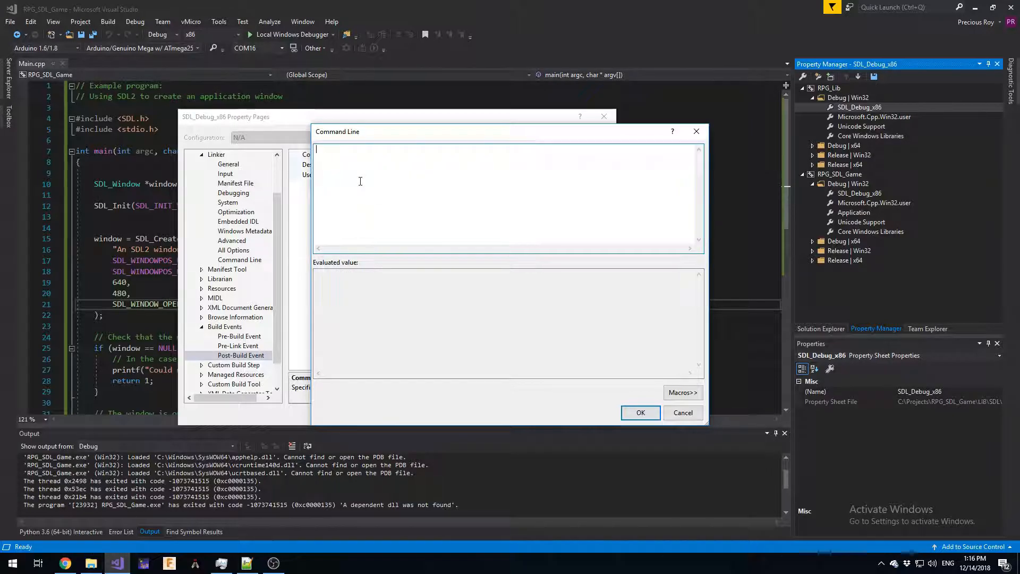
pyautogui.write('xcopy /')
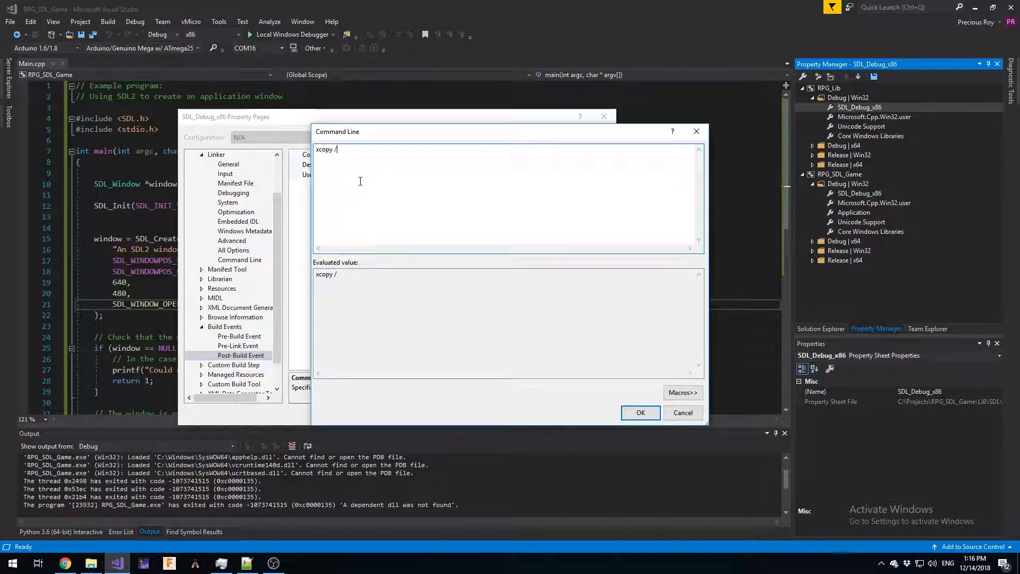
pyautogui.write('y')
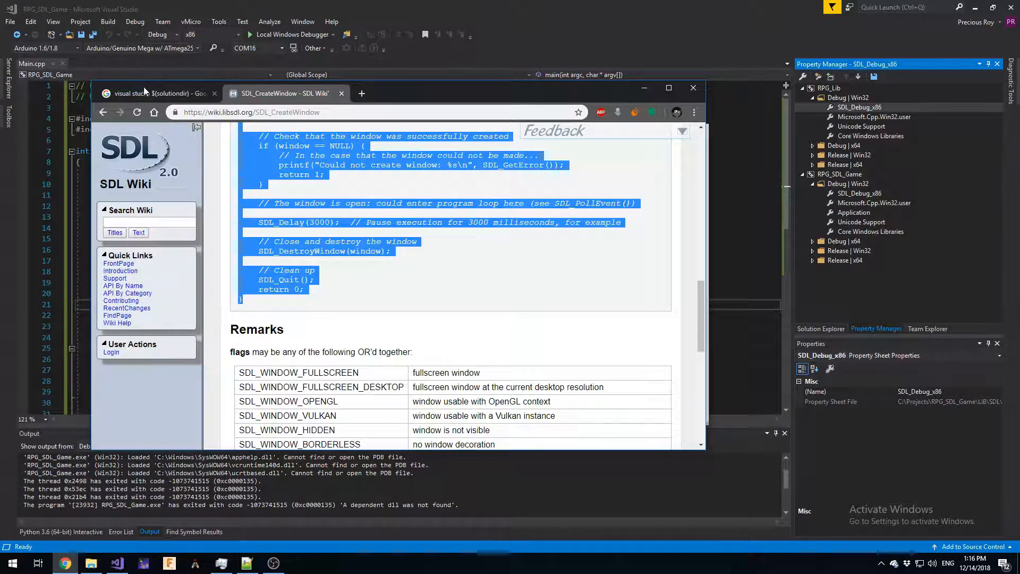
# Step: Complete it as xcopy /y "$(solutiondir)\LIB\SDL\SDL_Image\SDL2_image-2.0.4\lib\x86\*.dll"
pyautogui.rightClick(248, 145)
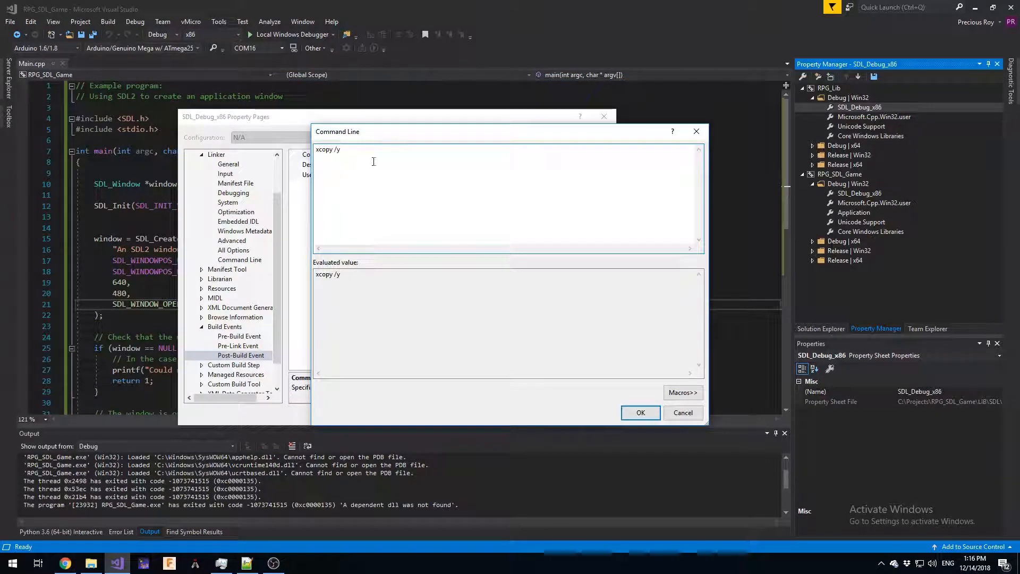
pyautogui.write('$(solutiondir)')
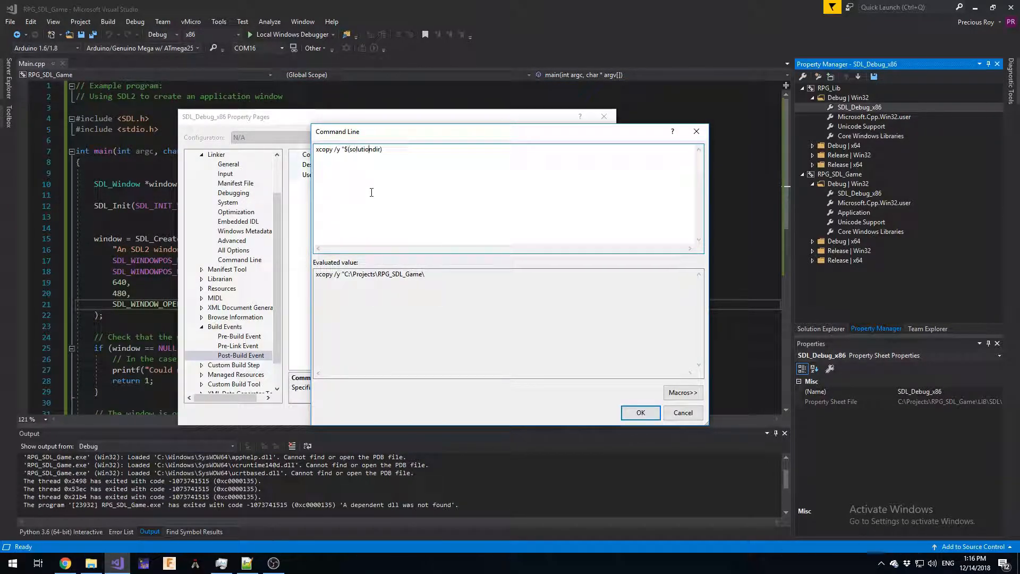
pyautogui.write('\\')
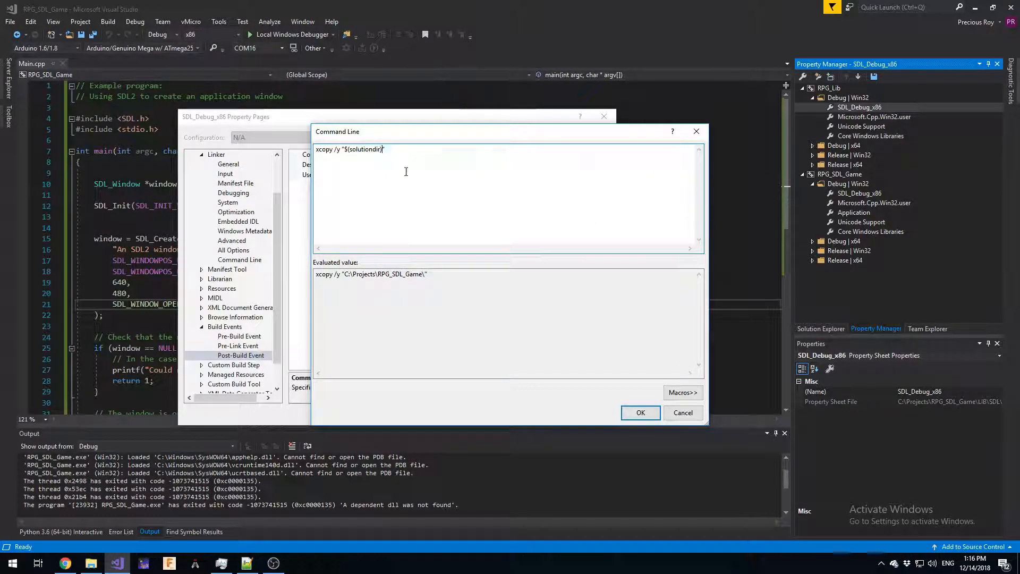
pyautogui.write('\\LIB\\SDL\\SDL_Image\\SDL2_image-2.0.4\\lib\\x86\\*')
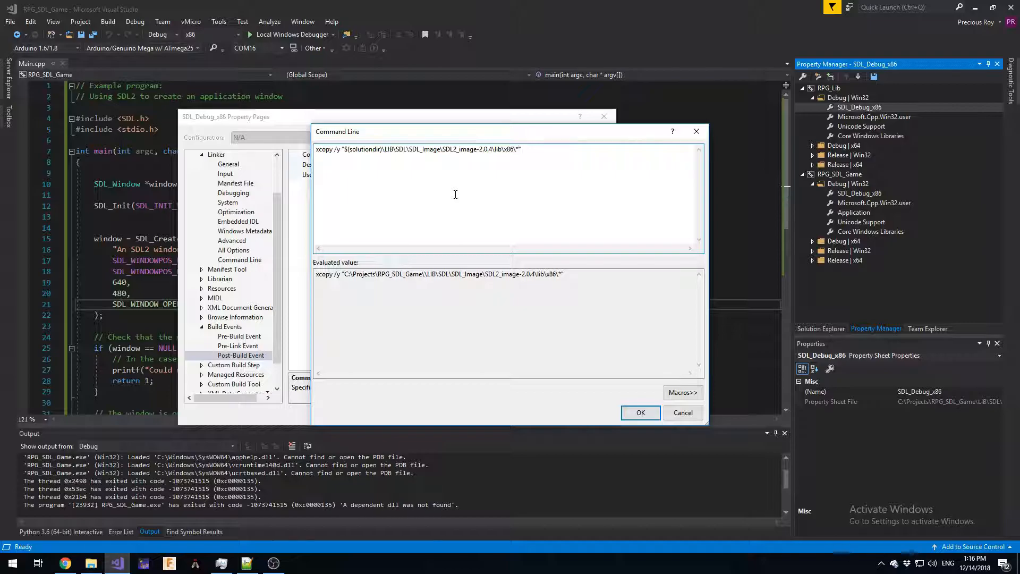
pyautogui.write('.')
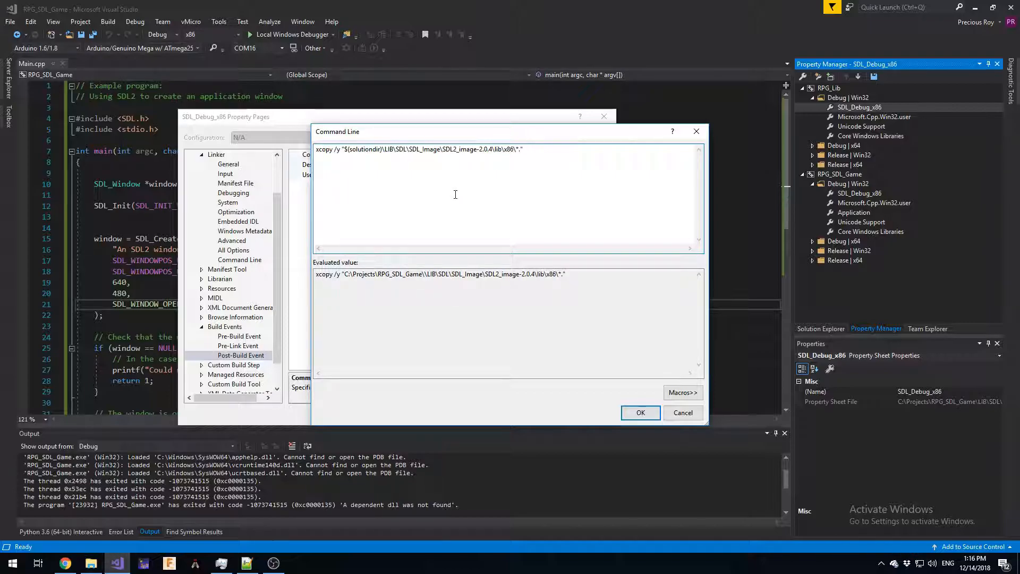
pyautogui.write('.dll')
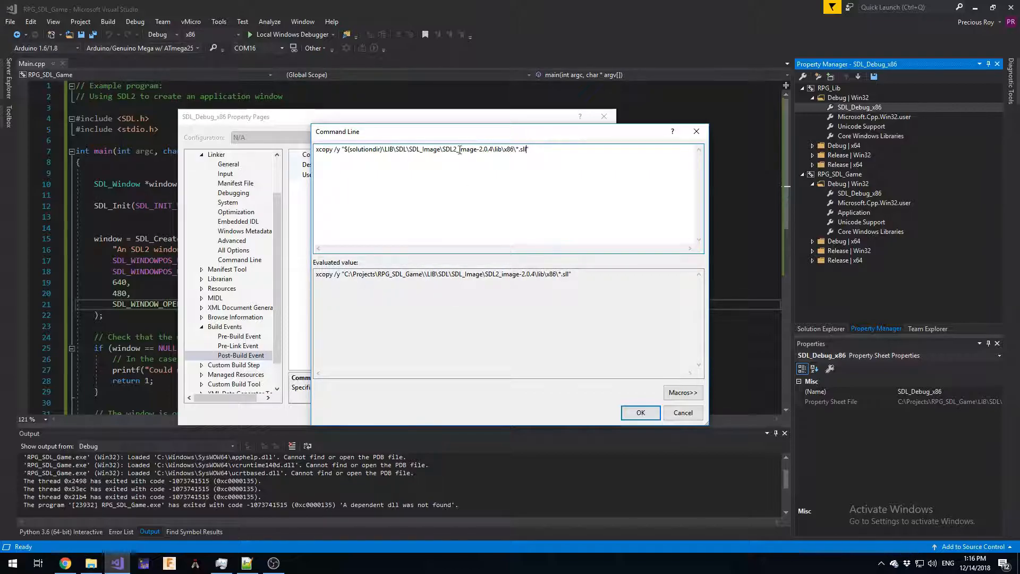
pyautogui.tripleClick(423, 149)
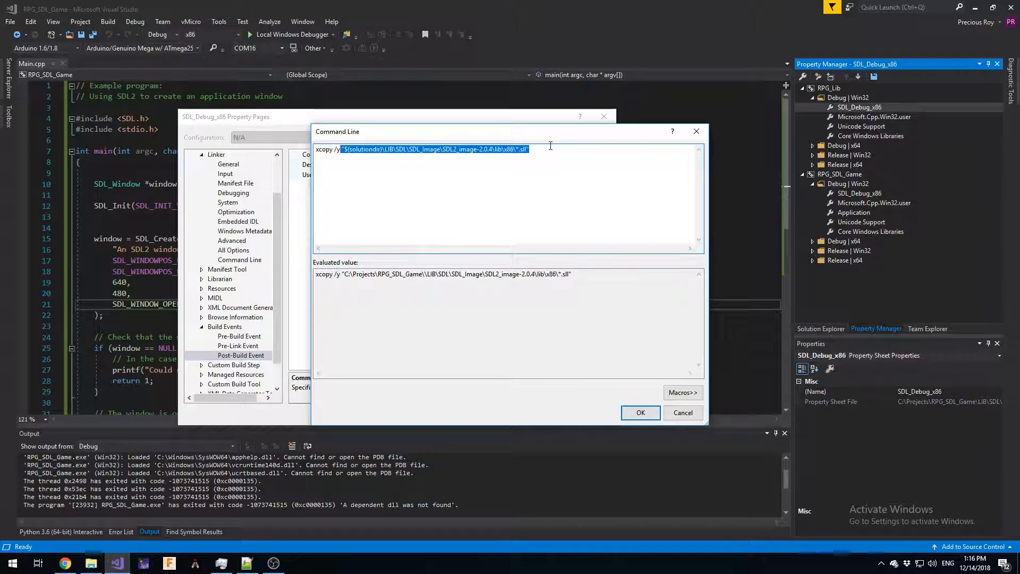
pyautogui.click(524, 150)
pyautogui.write('d')
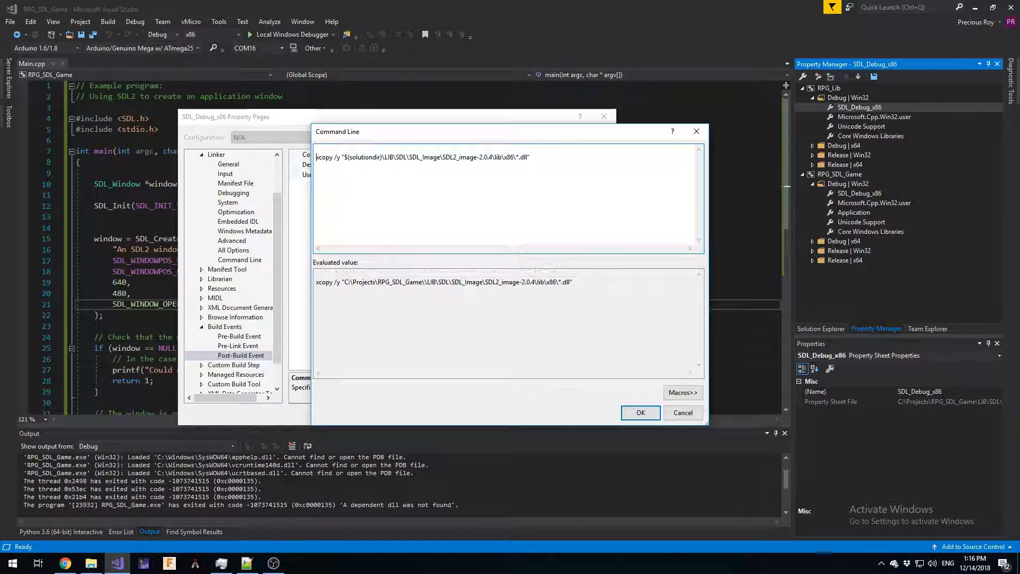
pyautogui.write('xcopy /y "$(solutiondir)\\LIB\\SDL\\SDL_Image\\SDL2_image-2.0.4\\lib\\x86\\*.dll"')
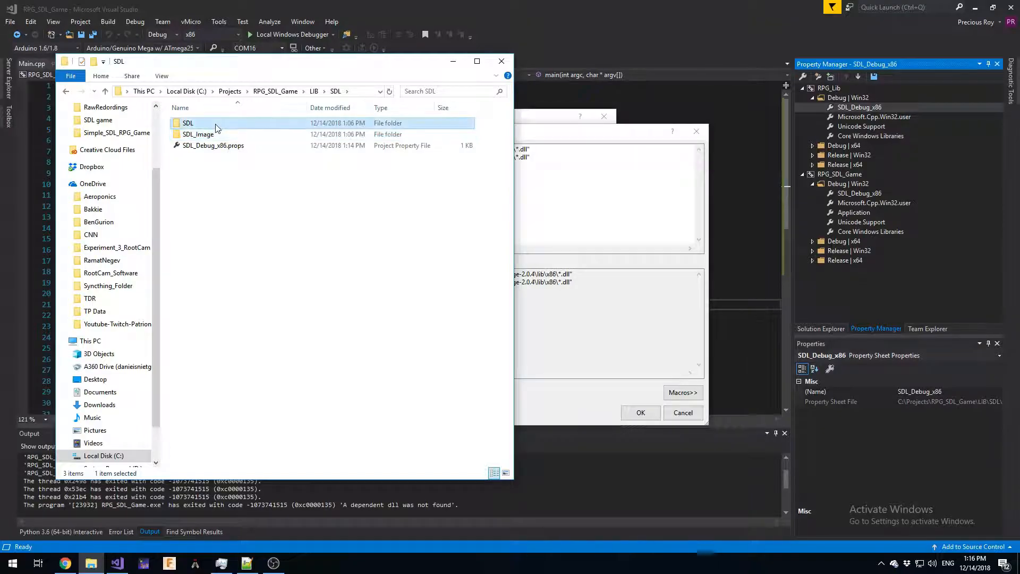
# Step: Browse to SDL2-2.0.9\lib\x86 containing SDL2.dll and reveal its full path
pyautogui.doubleClick(188, 123)
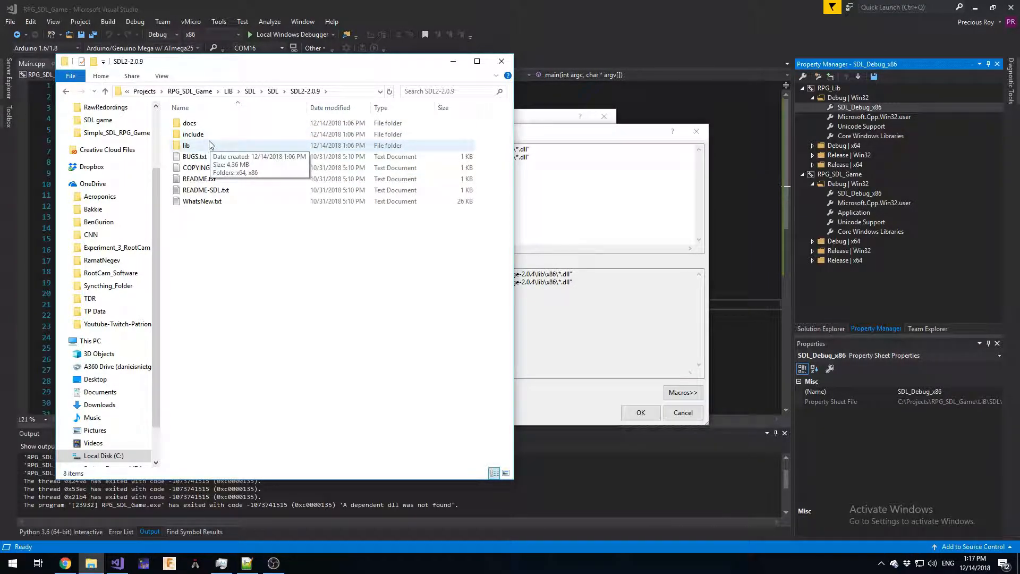
pyautogui.doubleClick(186, 146)
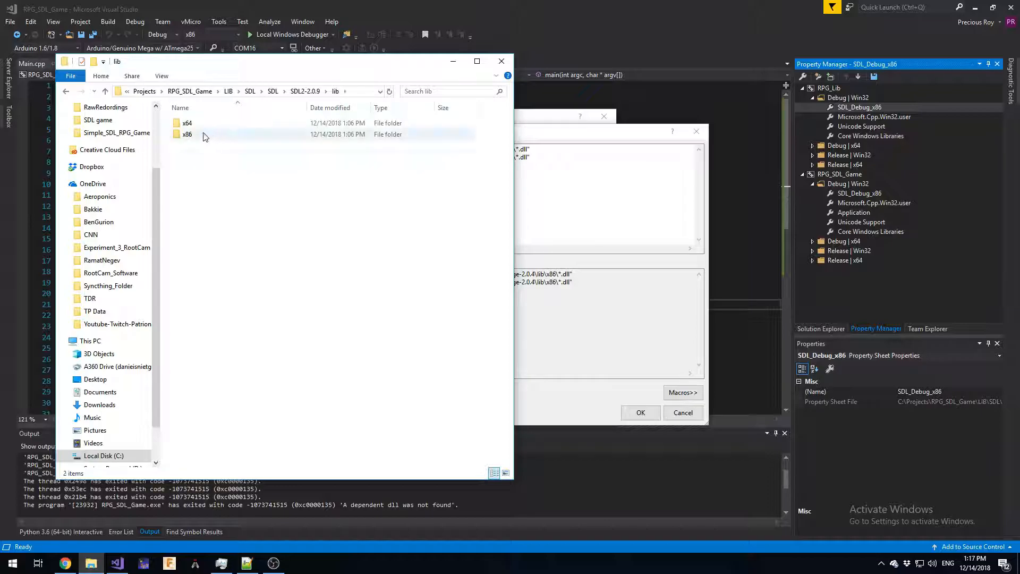
pyautogui.doubleClick(188, 134)
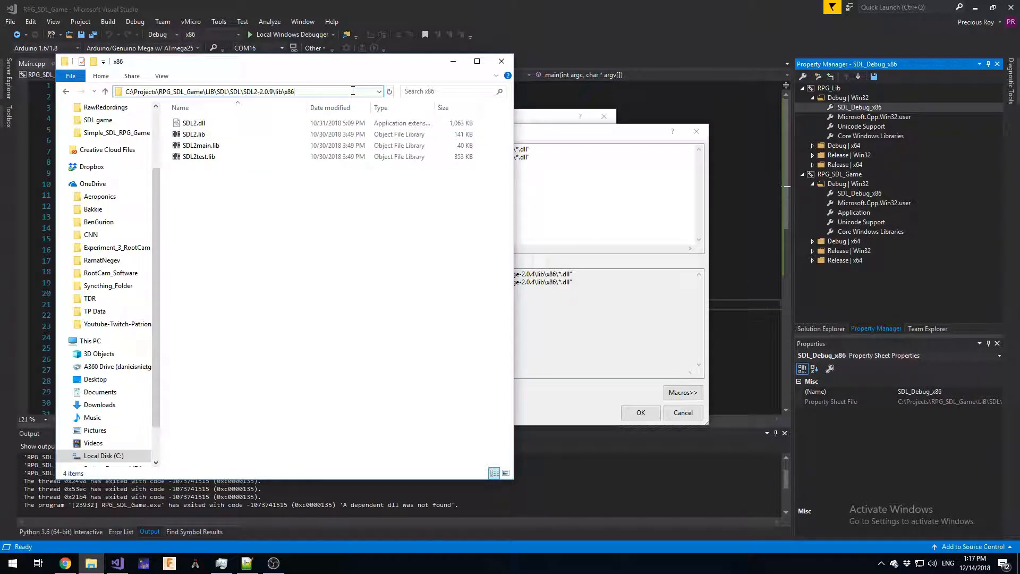
pyautogui.doubleClick(250, 92)
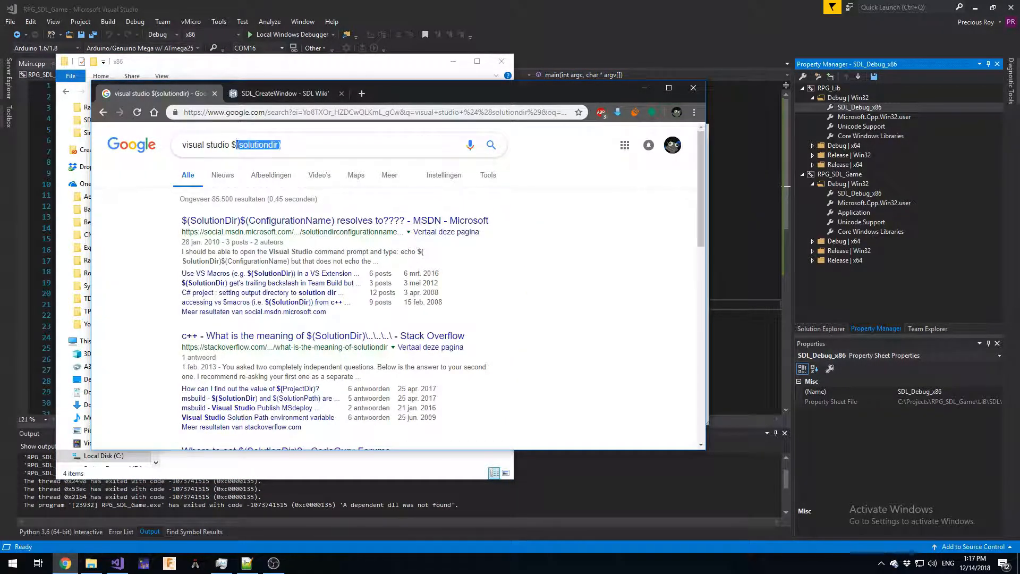
# Step: Search Google for visual studio $(outputdir) and read the Stack Overflow 'Meaning of $(OutDir)' question
pyautogui.click(261, 145)
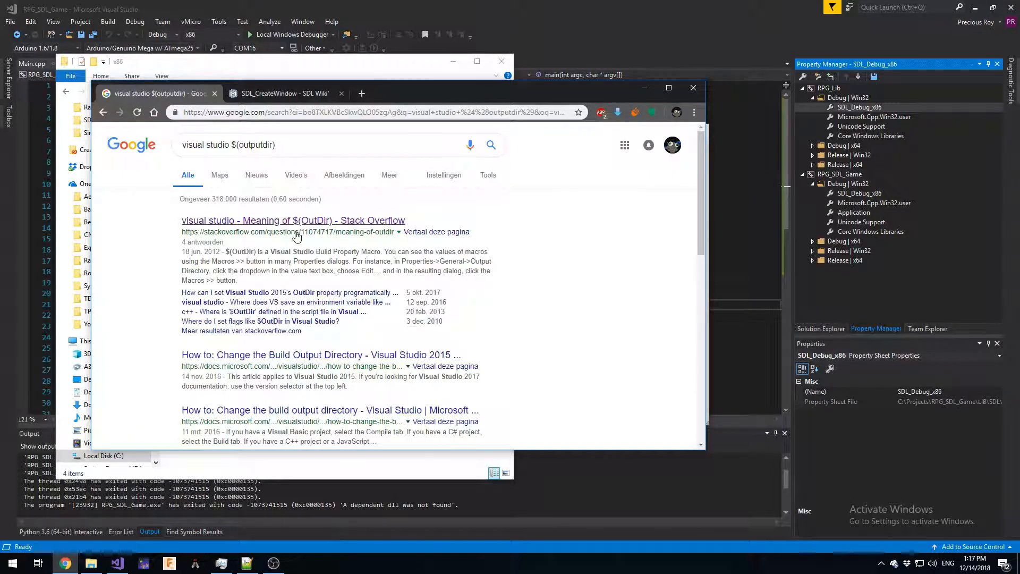
pyautogui.click(294, 220)
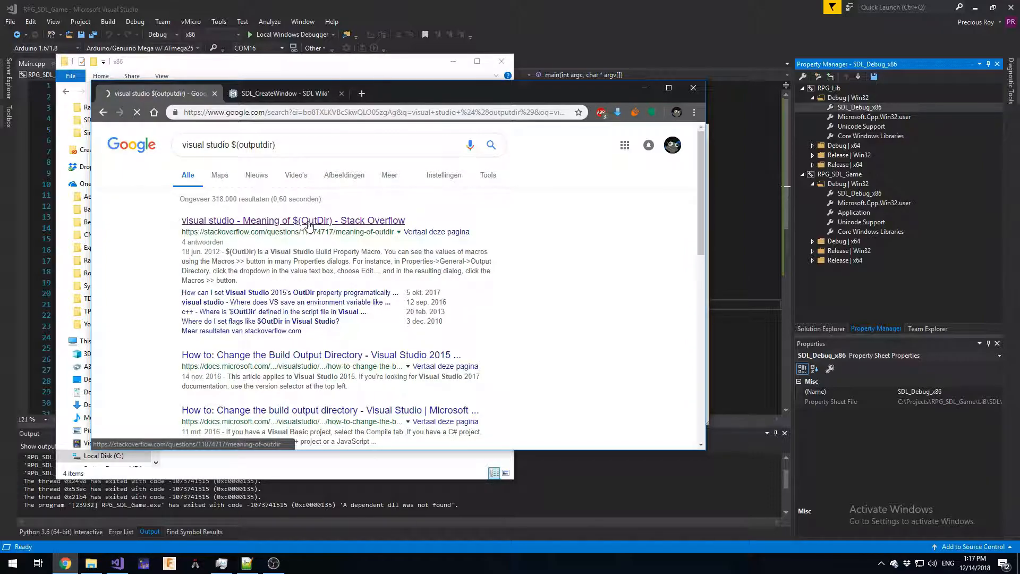
pyautogui.click(293, 220)
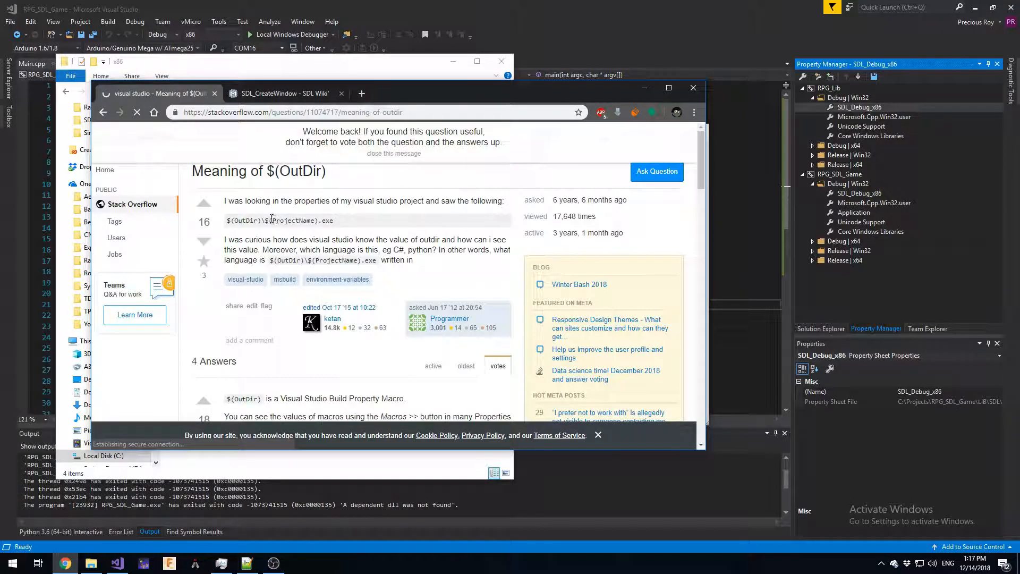
pyautogui.doubleClick(245, 220)
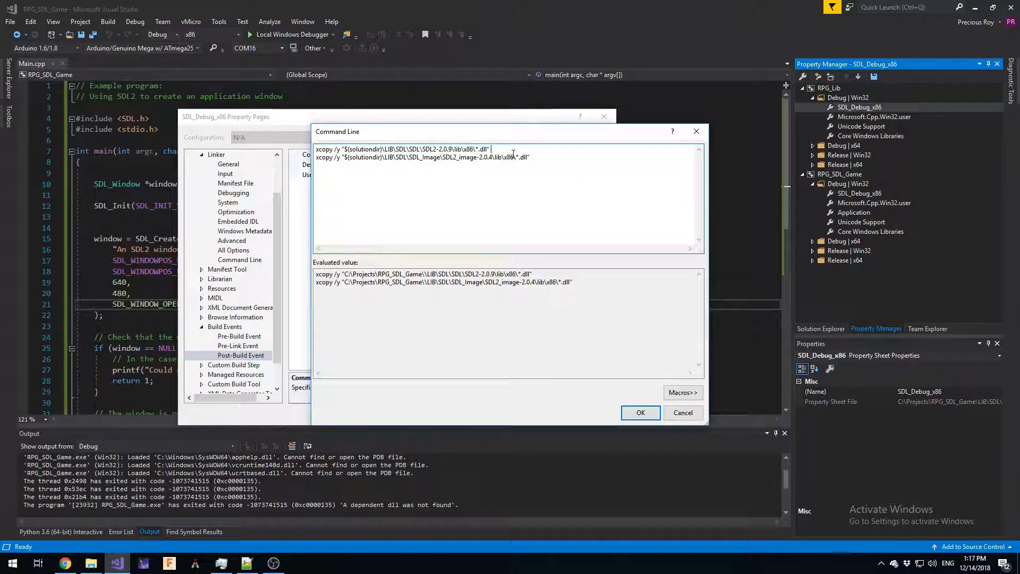
# Step: Append "$(OutDir)" as the destination of both xcopy lines and confirm the command line
pyautogui.write('"$(OutDir')
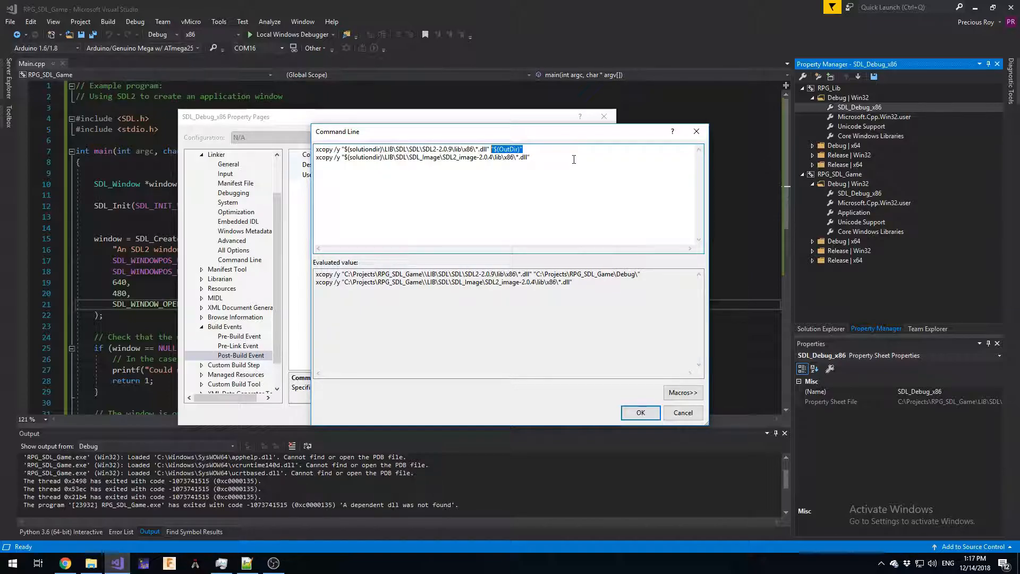
pyautogui.write('"$(OutDir)"')
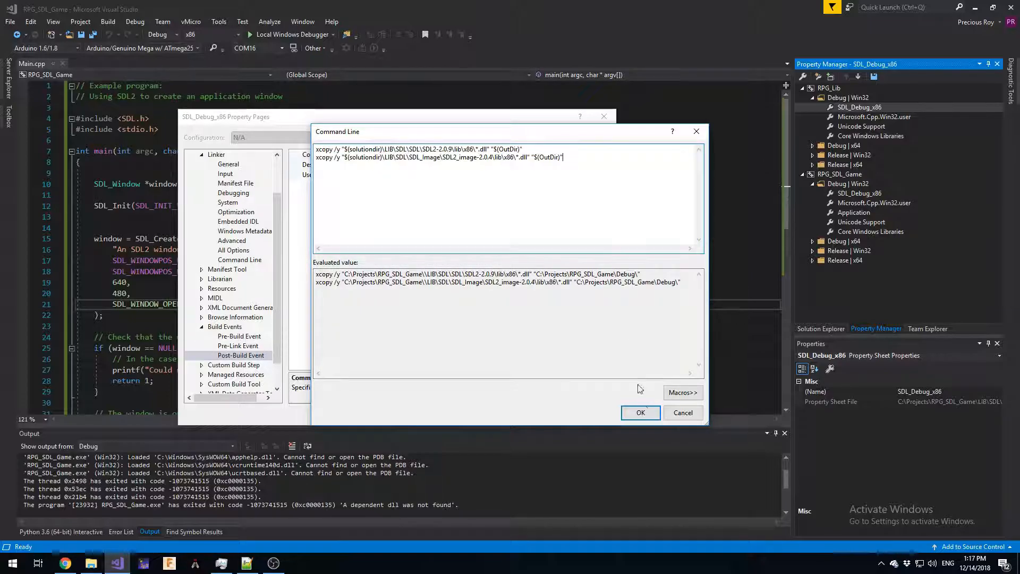
pyautogui.click(640, 413)
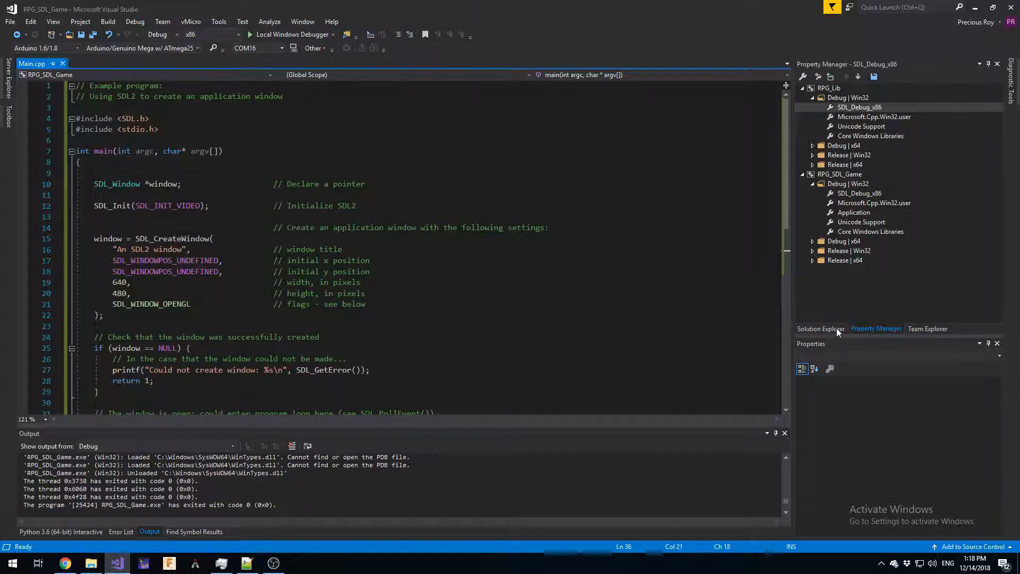
# Step: Add RPG_Lib as a project reference of RPG_SDL_Game via References > Add Reference
pyautogui.click(819, 328)
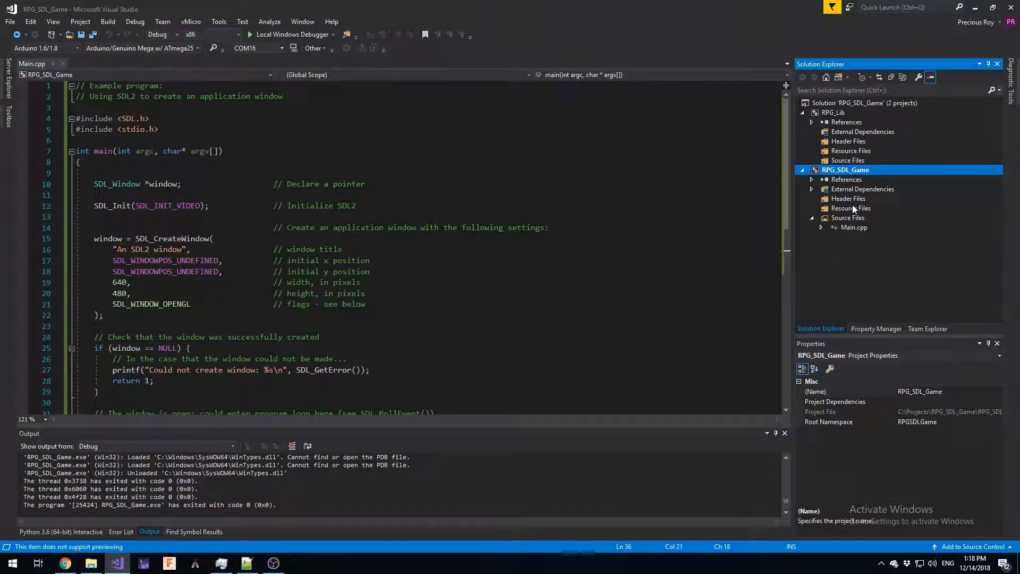
pyautogui.click(833, 111)
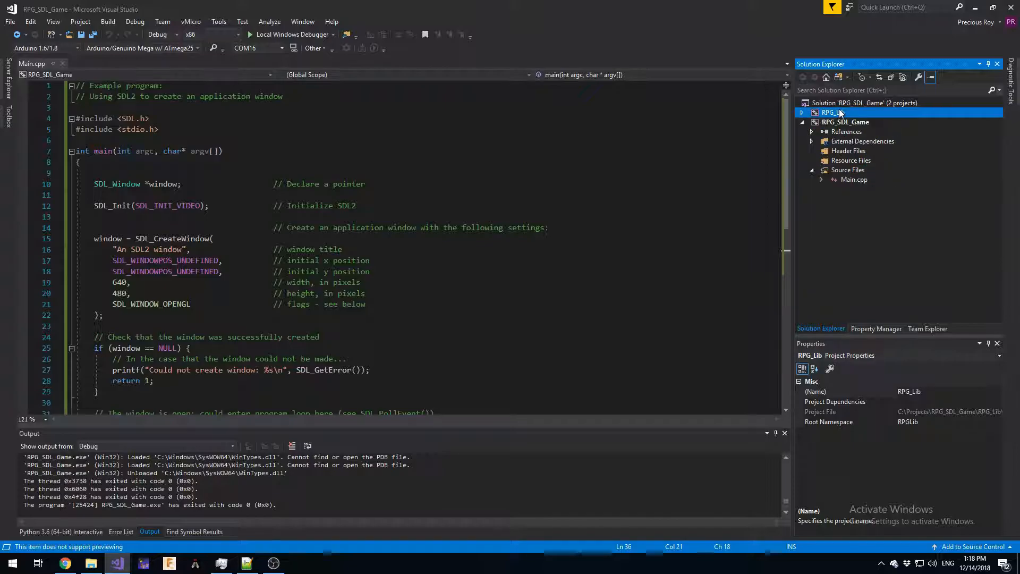
pyautogui.click(844, 170)
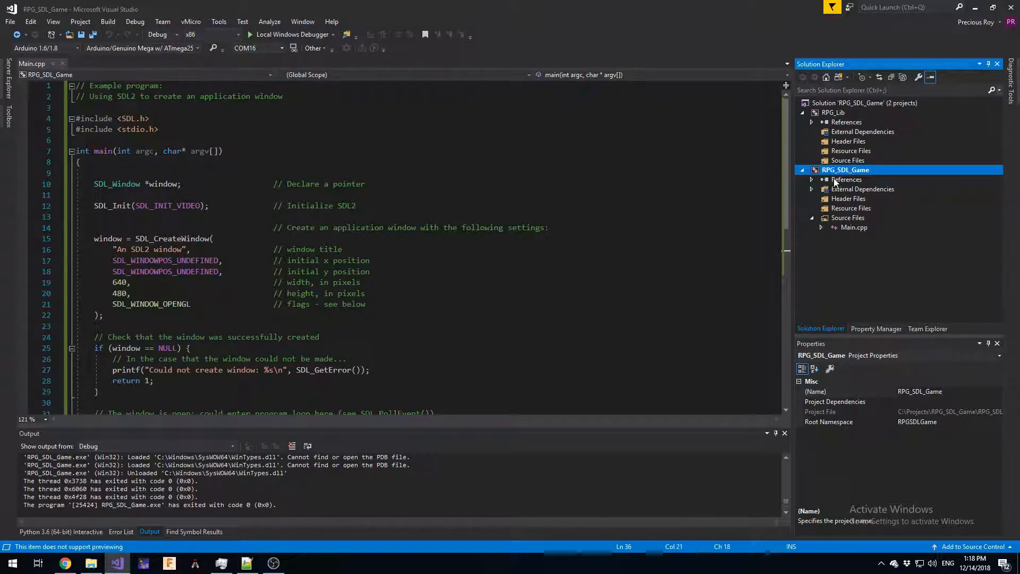
pyautogui.click(847, 178)
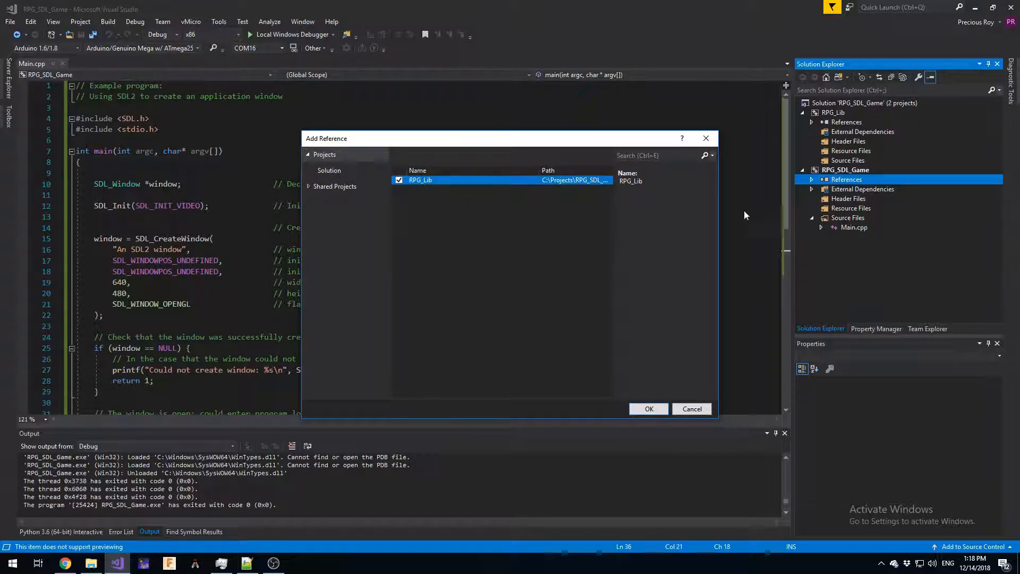
pyautogui.click(648, 408)
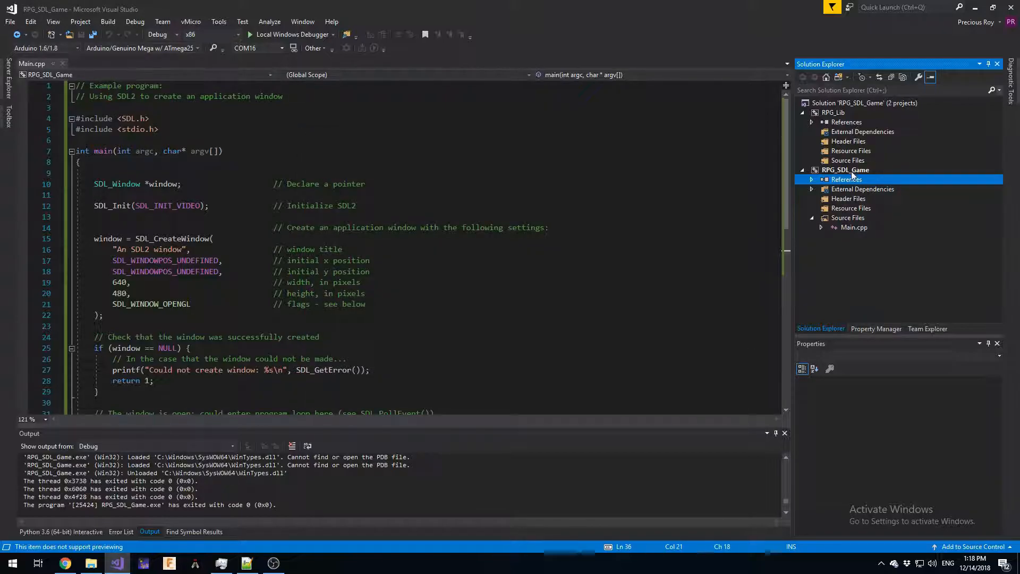
# Step: Reach RPG_SDL_Game's C/C++ Additional Include Directories editor from its project properties
pyautogui.rightClick(846, 170)
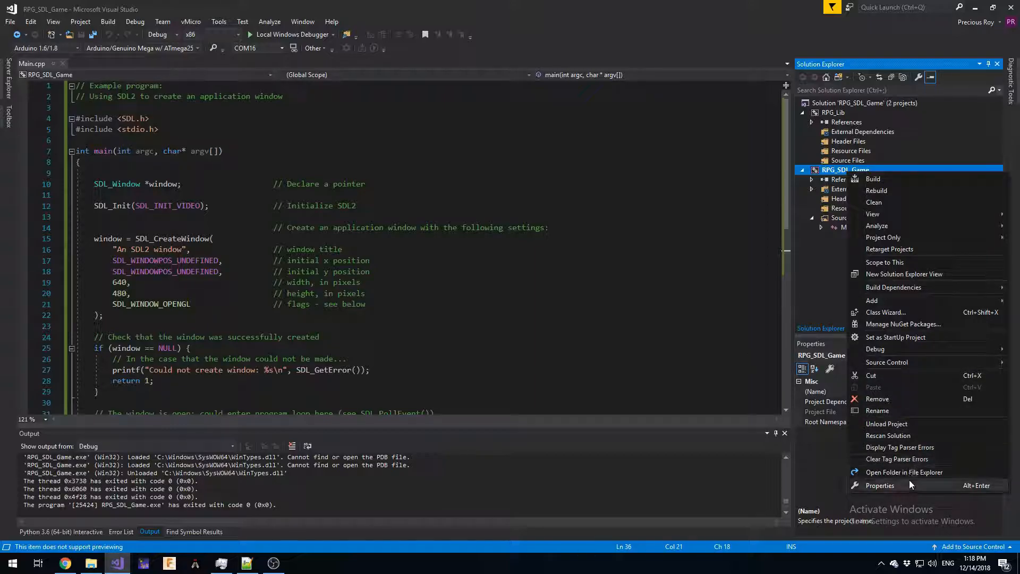
pyautogui.click(880, 485)
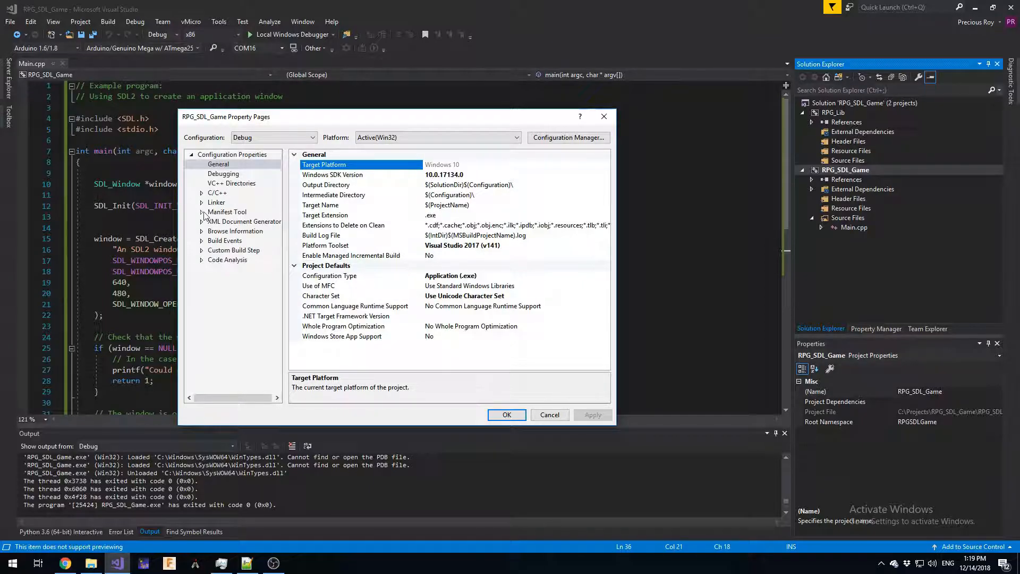
pyautogui.click(217, 192)
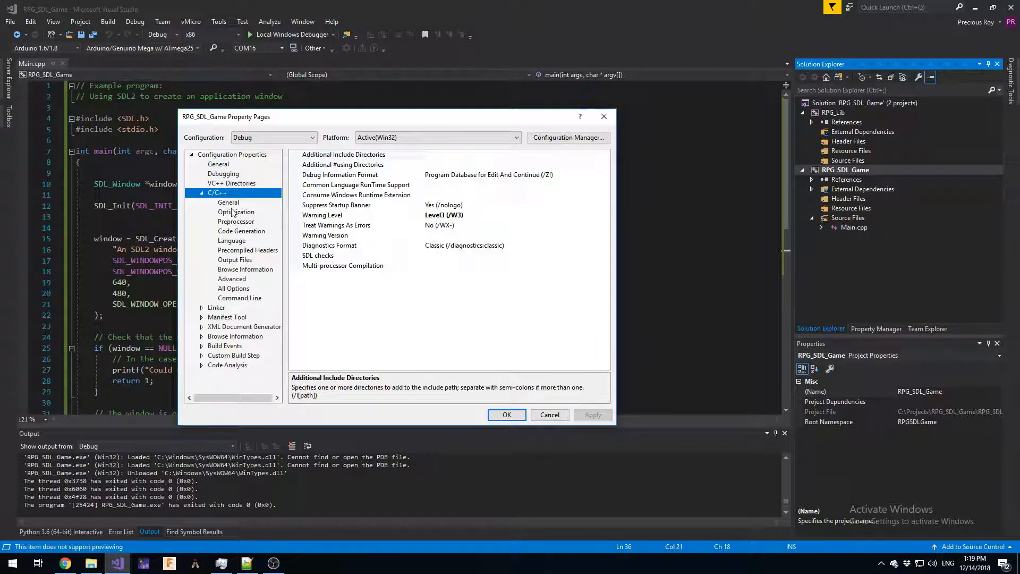
pyautogui.click(344, 154)
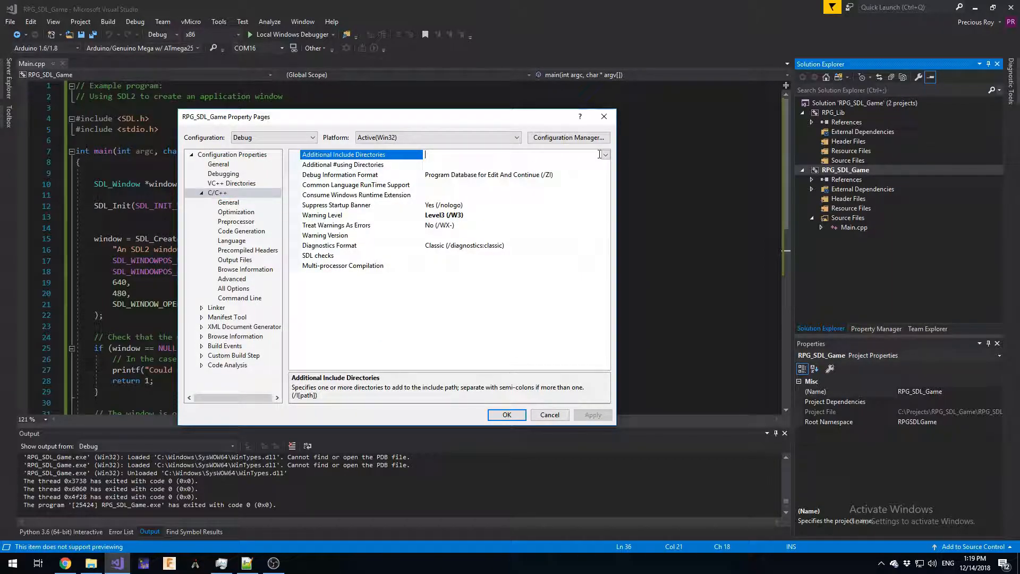
pyautogui.click(604, 154)
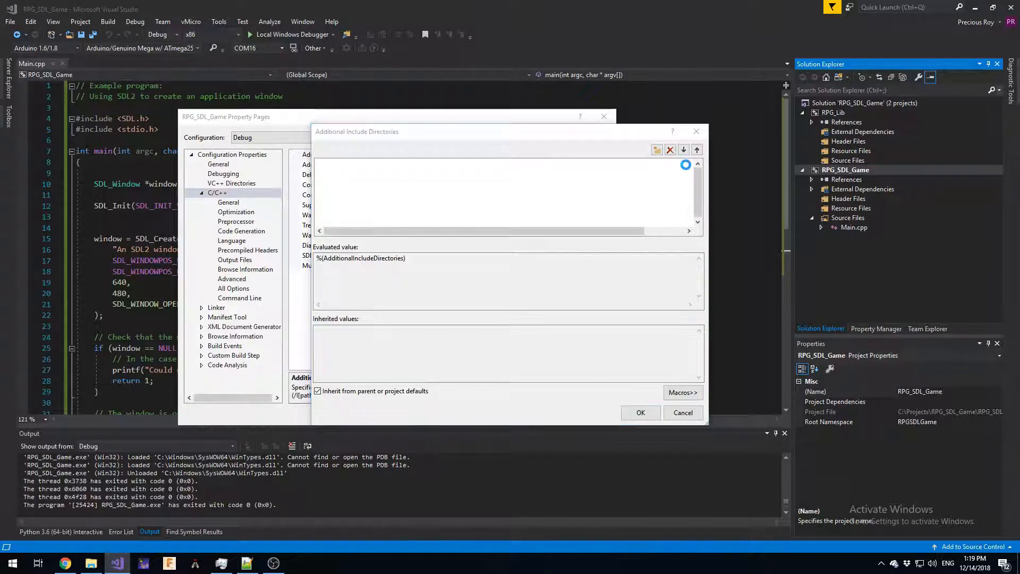
# Step: Add $(SolutionDir)\RPG_SDL_Game\RPG_Lib as an include directory and confirm
pyautogui.click(657, 150)
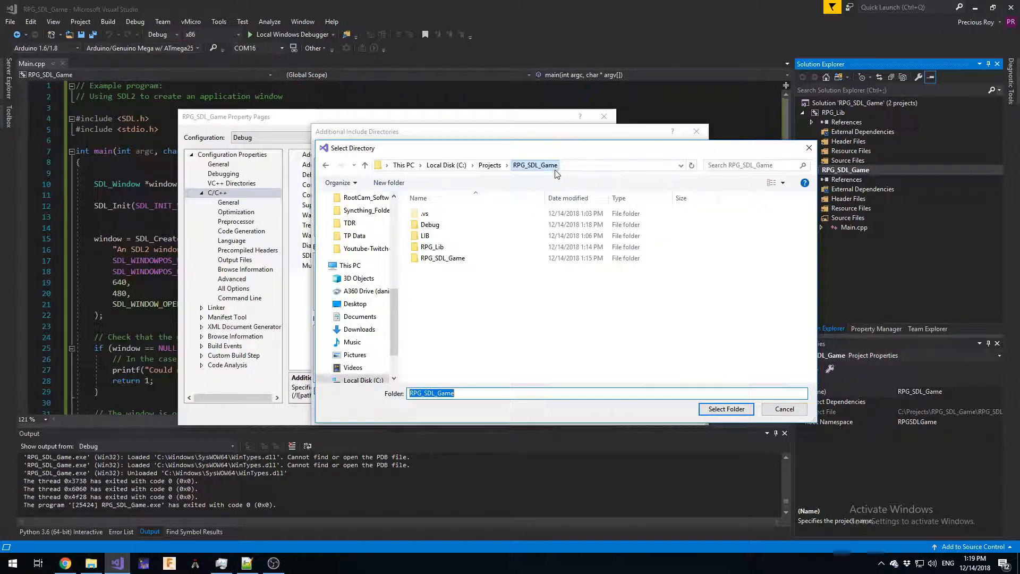
pyautogui.click(432, 246)
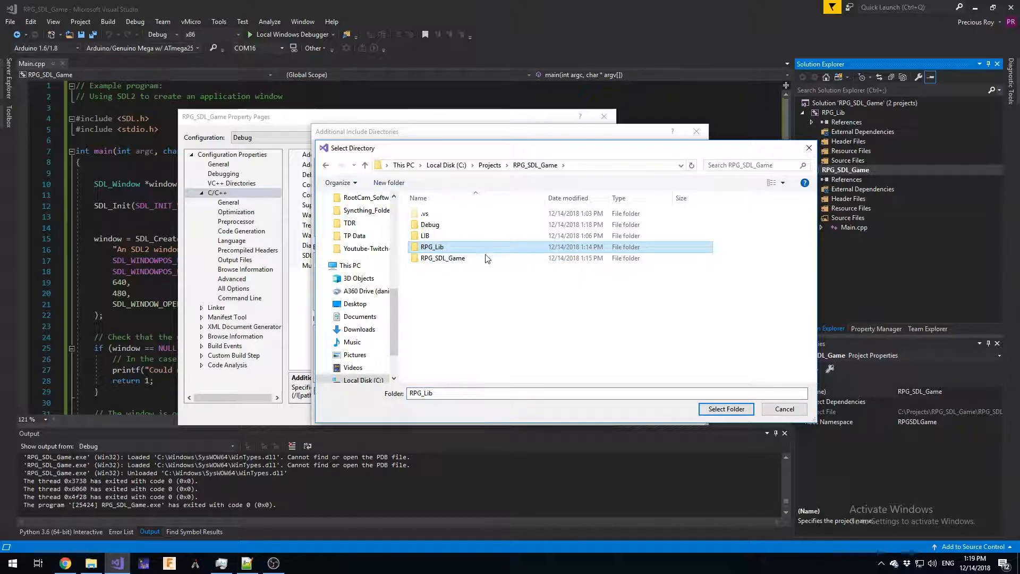
pyautogui.click(726, 408)
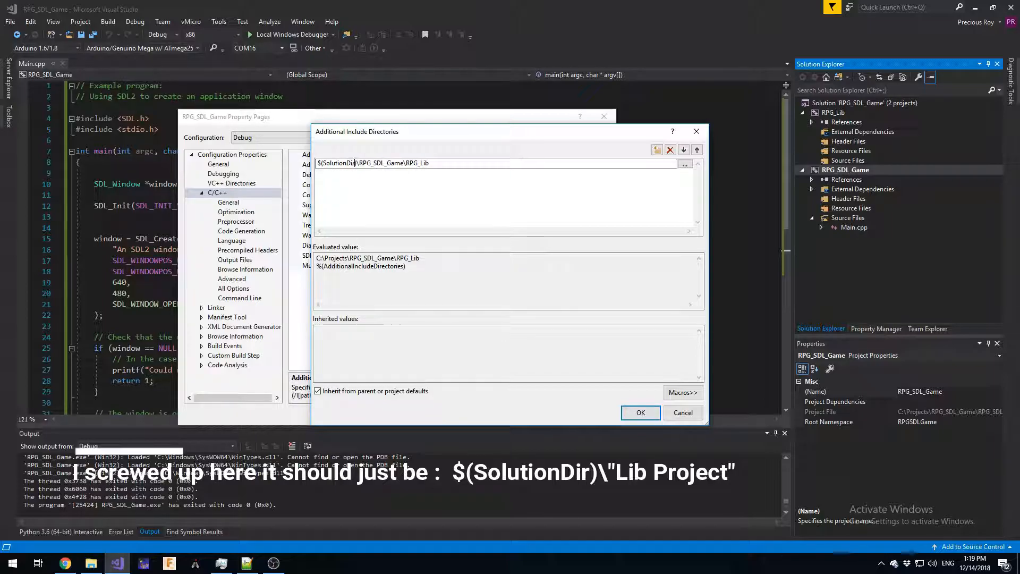
pyautogui.click(638, 412)
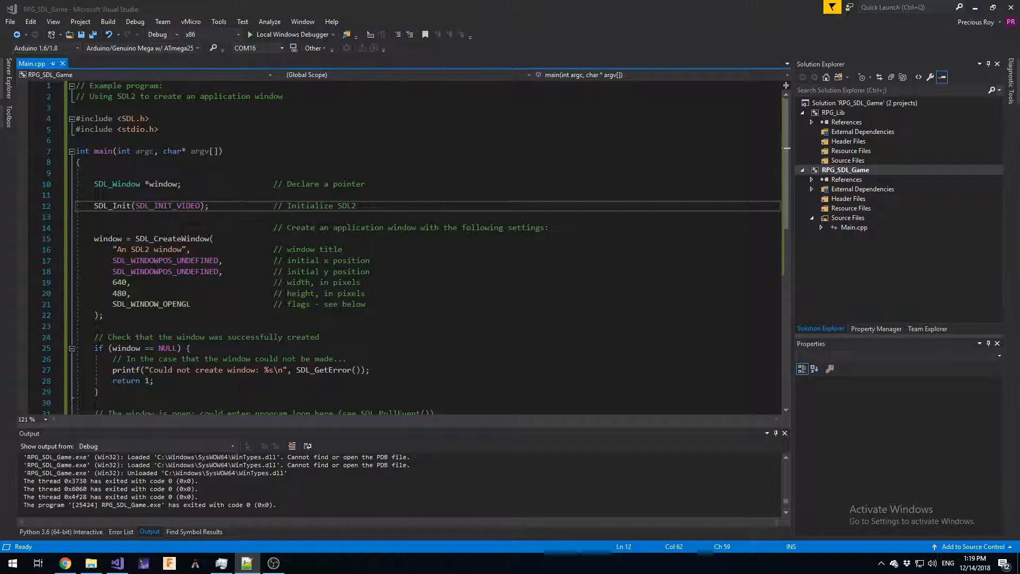
pyautogui.click(833, 112)
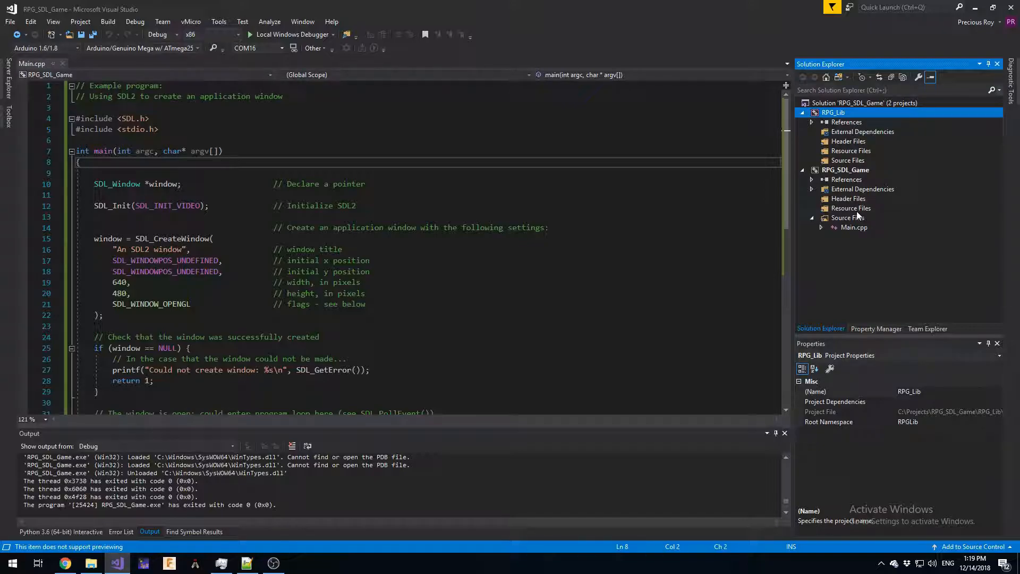
pyautogui.moveTo(859, 215)
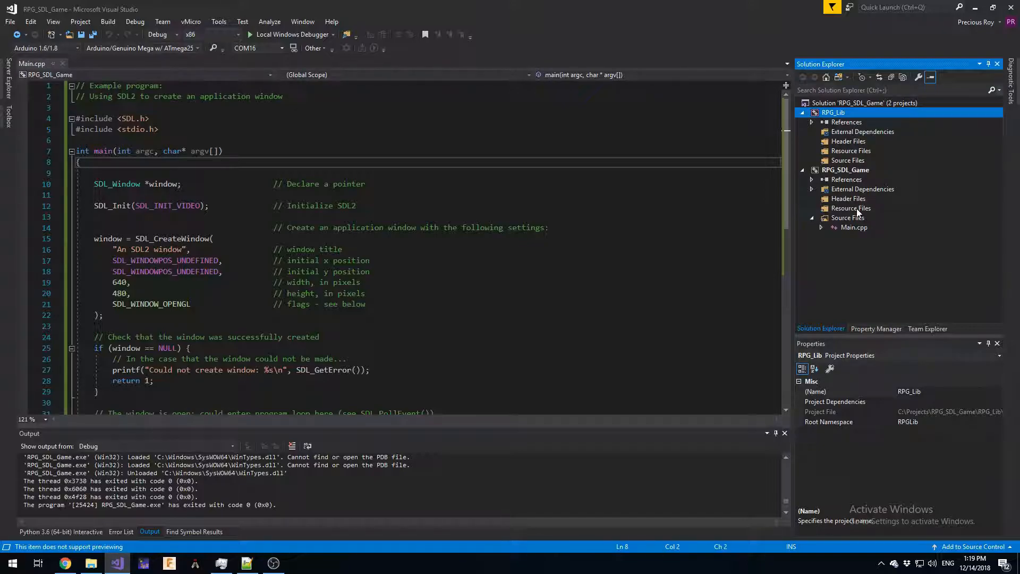